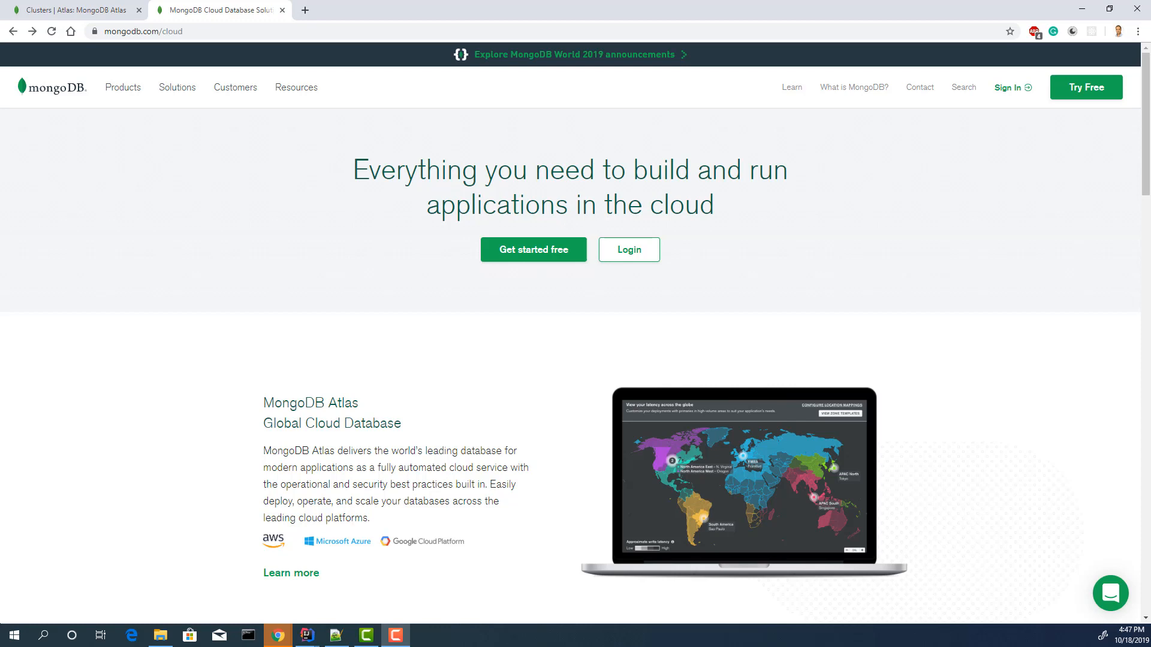
mouse_move(315, 295)
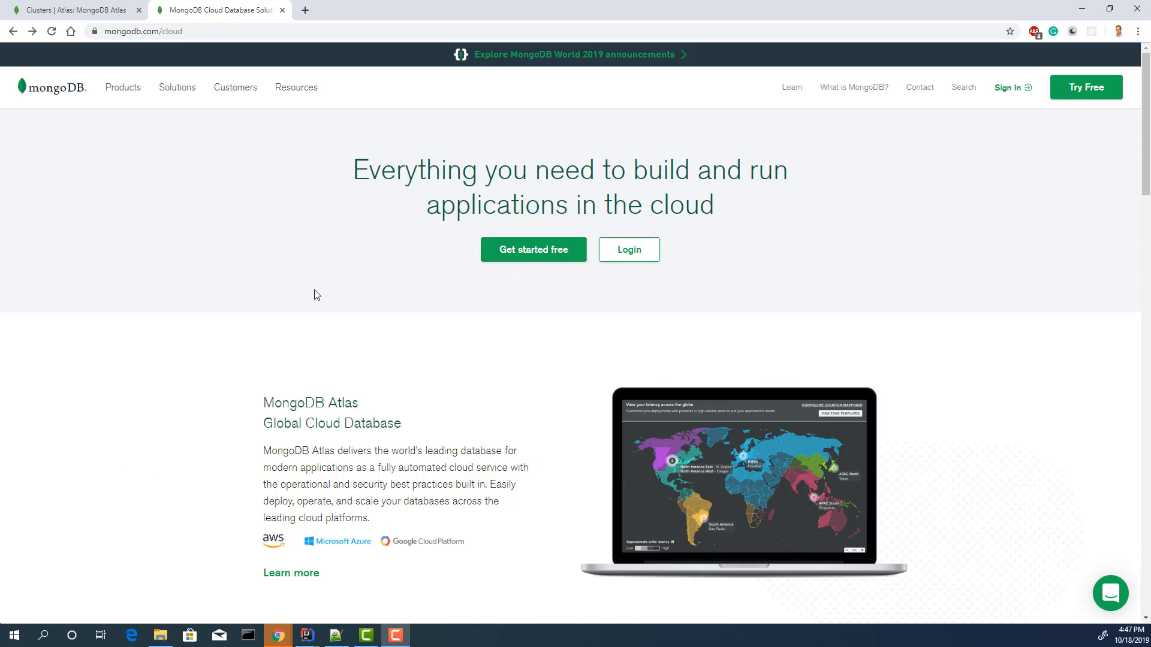
mouse_move(295, 488)
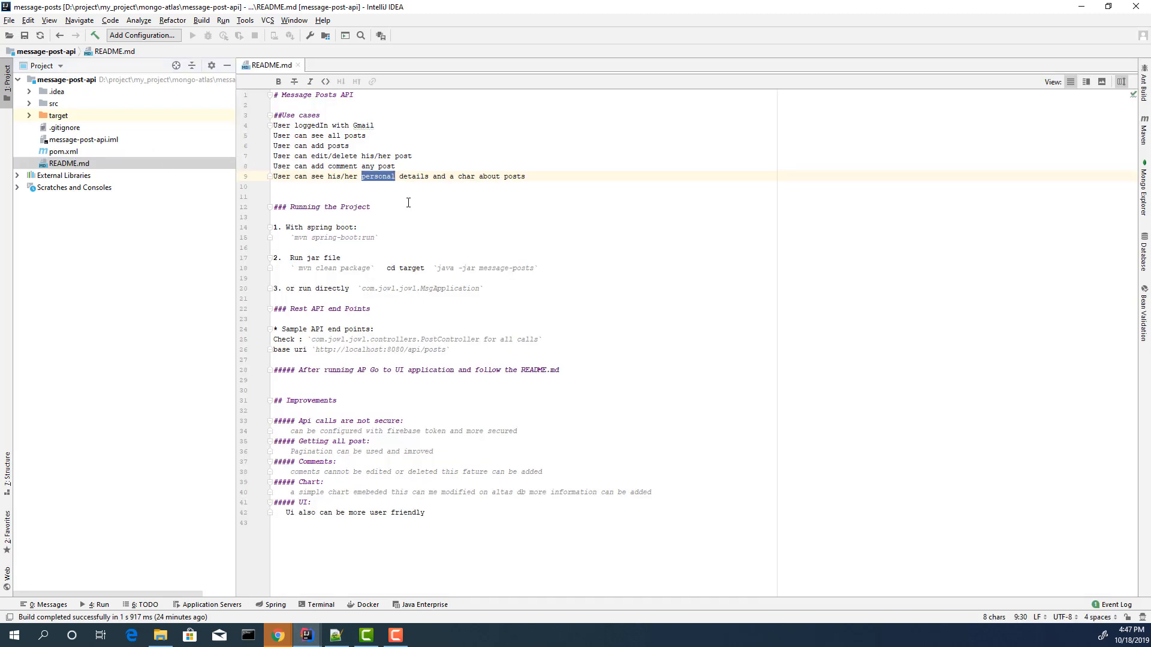
Scroll through the README's use cases and run steps, highlighting key words along the way.
scroll(down, 3)
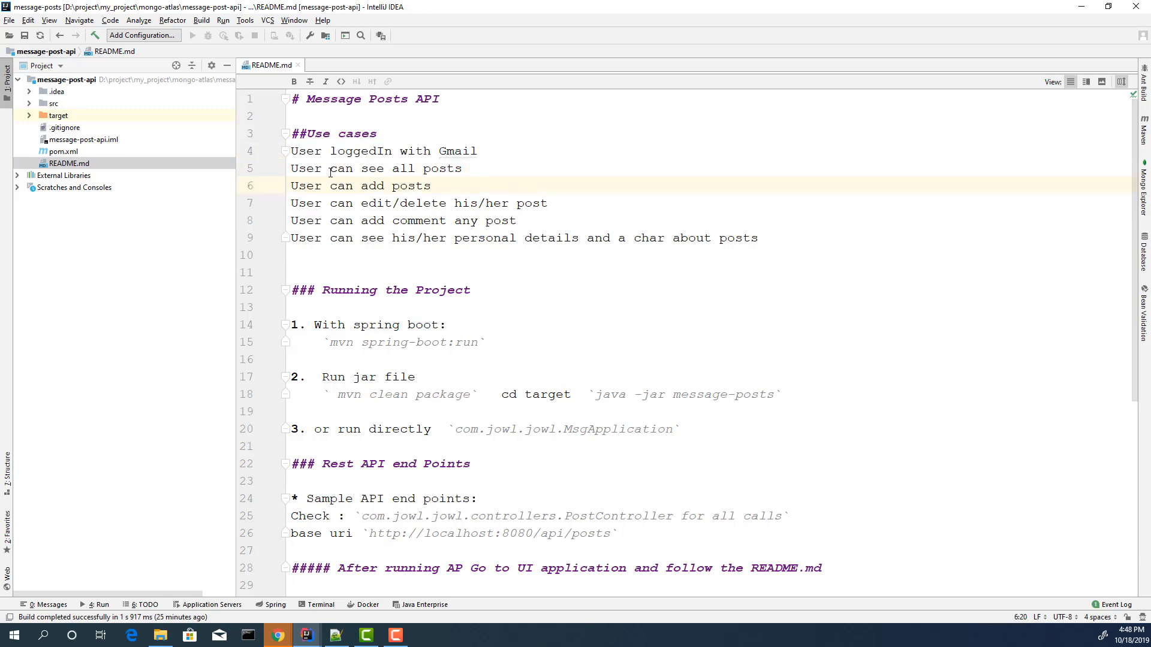
double_click(305, 168)
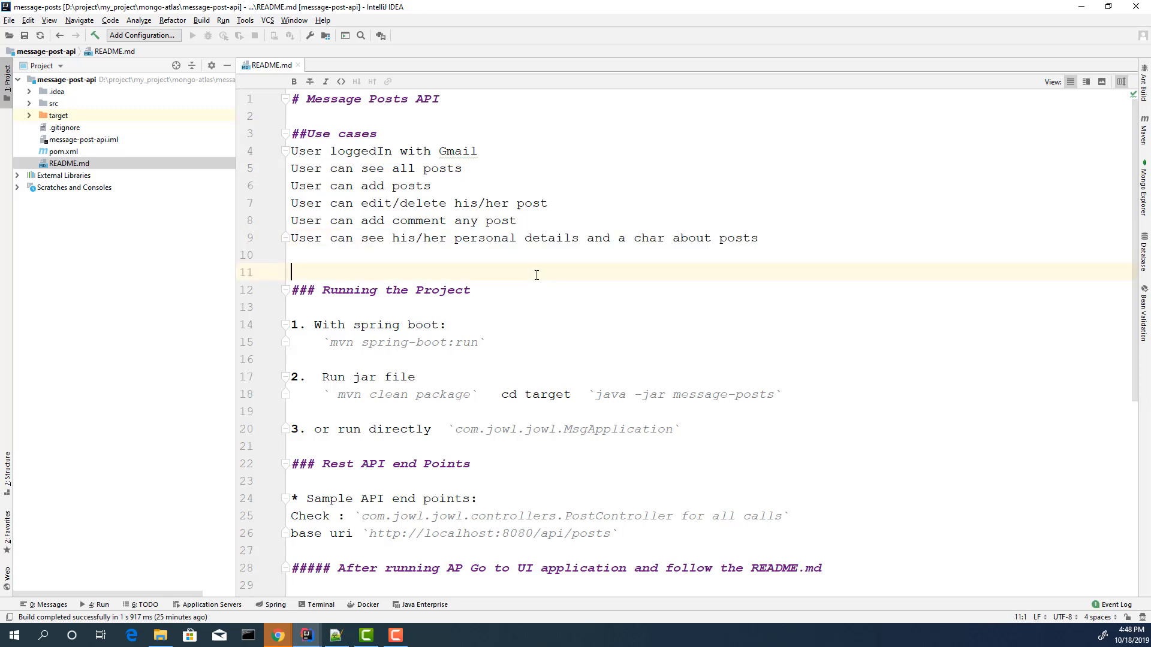
mouse_move(658, 238)
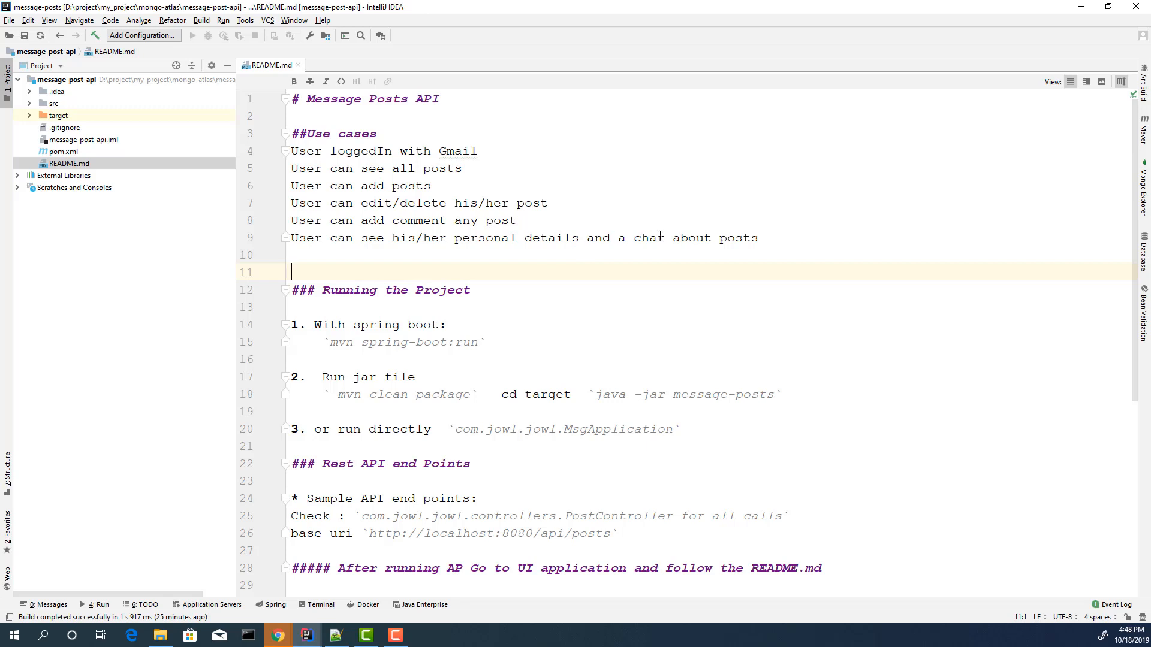
scroll(down, 3)
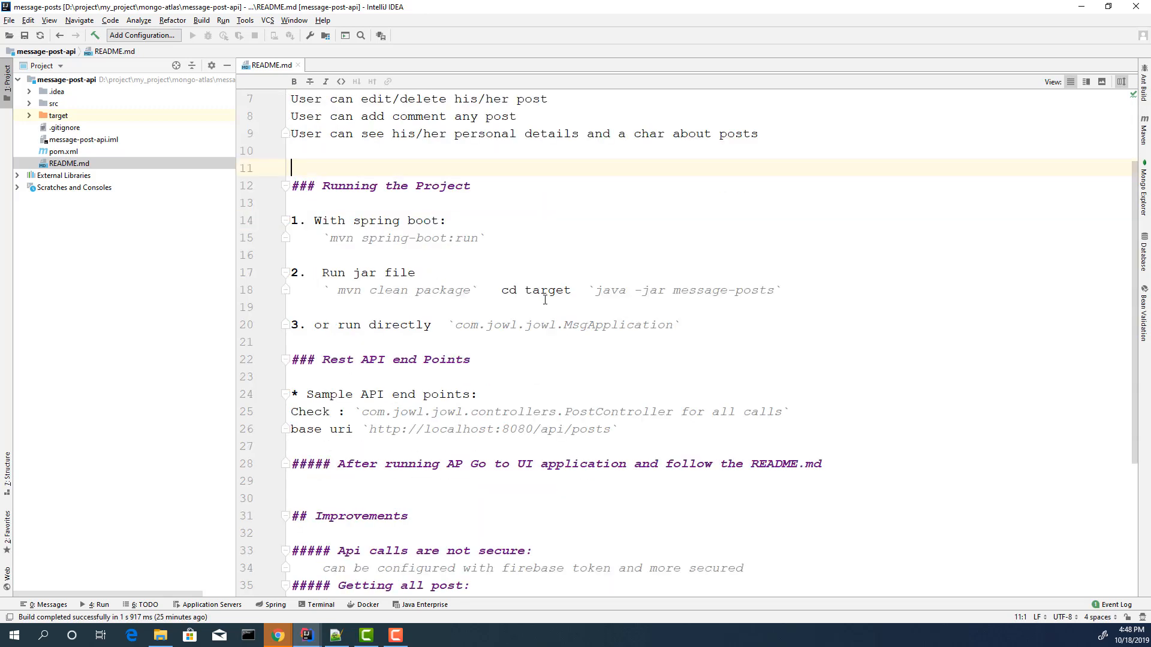
drag(290, 168, 453, 220)
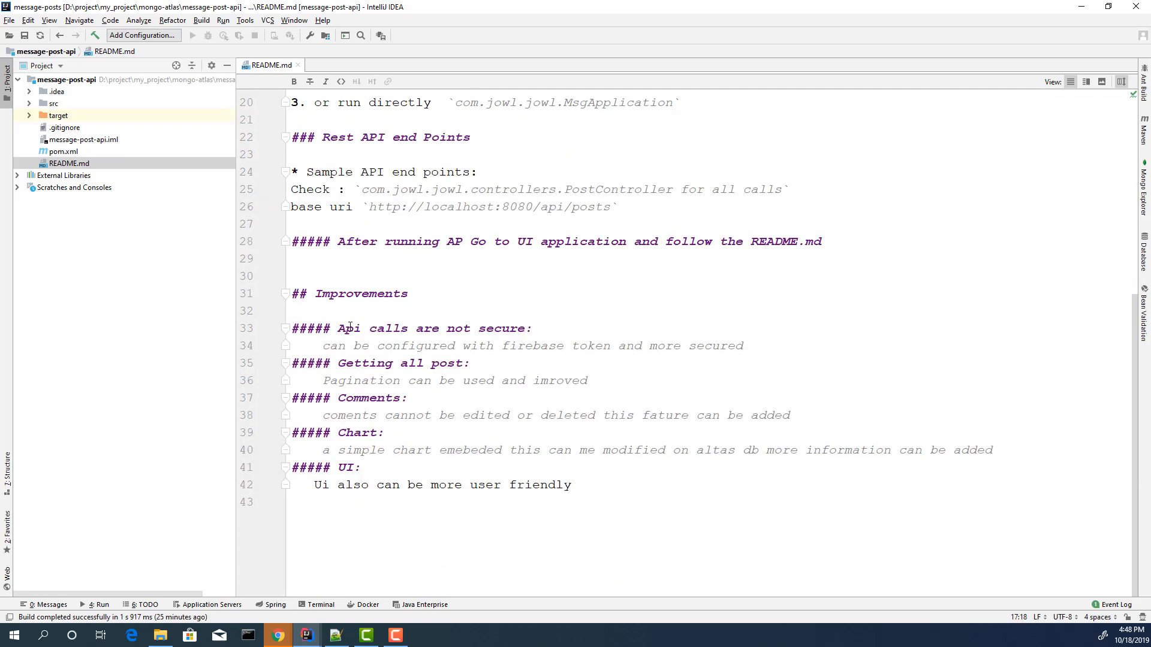
Review the Improvements section: insecure API calls and the friendlier UI note.
click(346, 294)
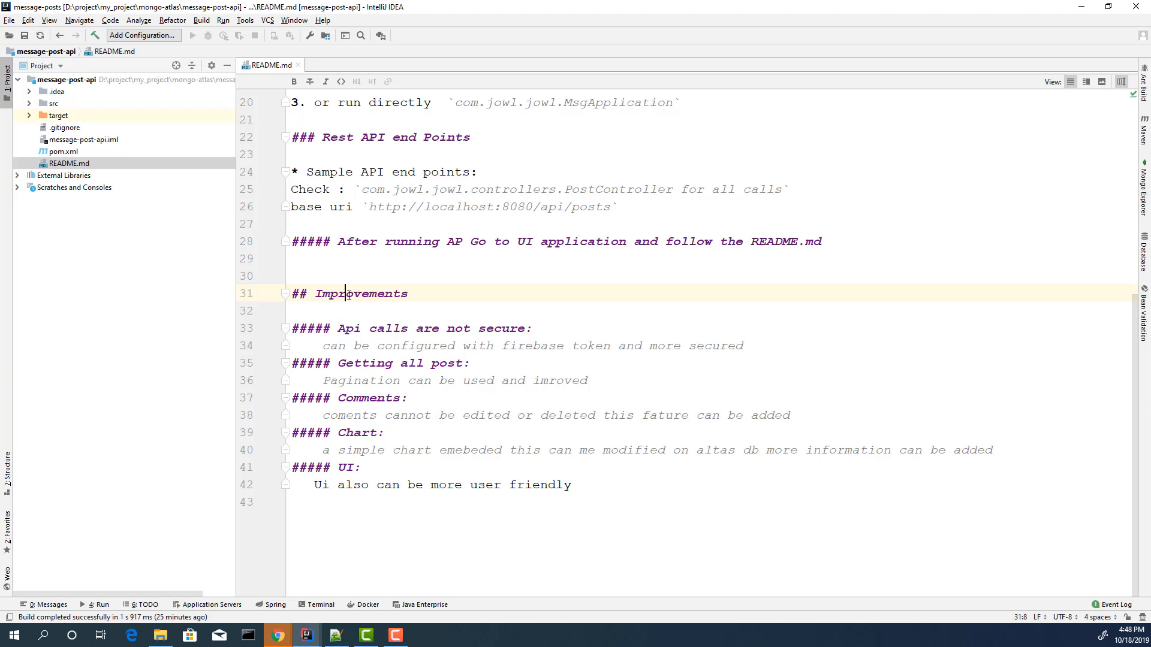
triple_click(359, 293)
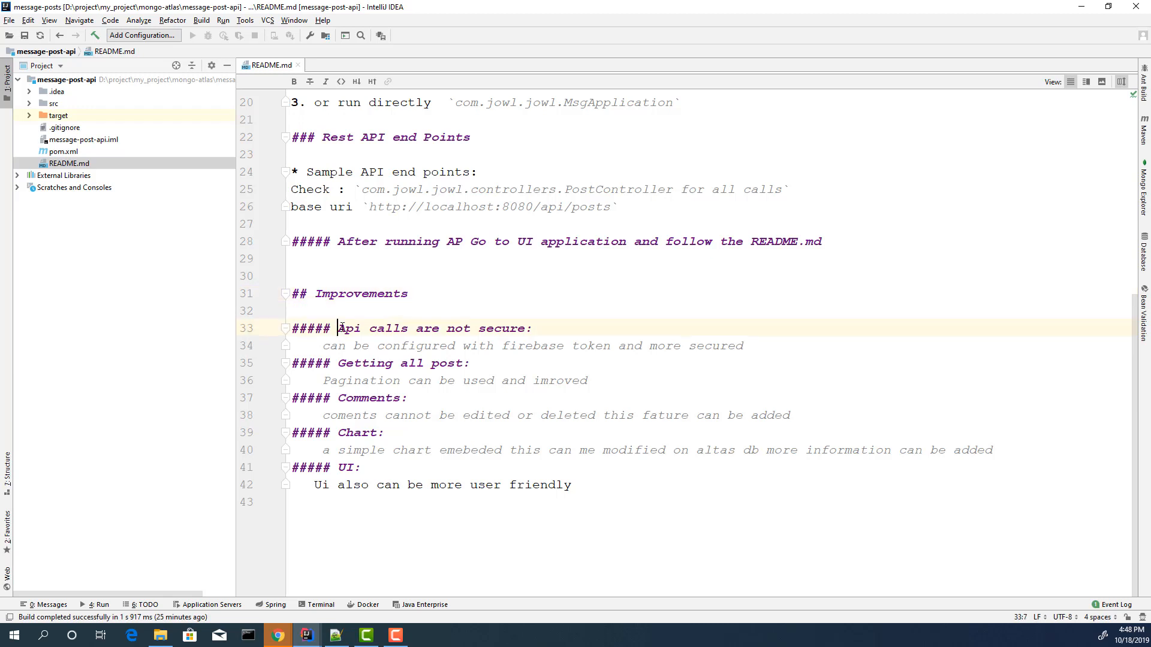
drag(338, 328, 531, 328)
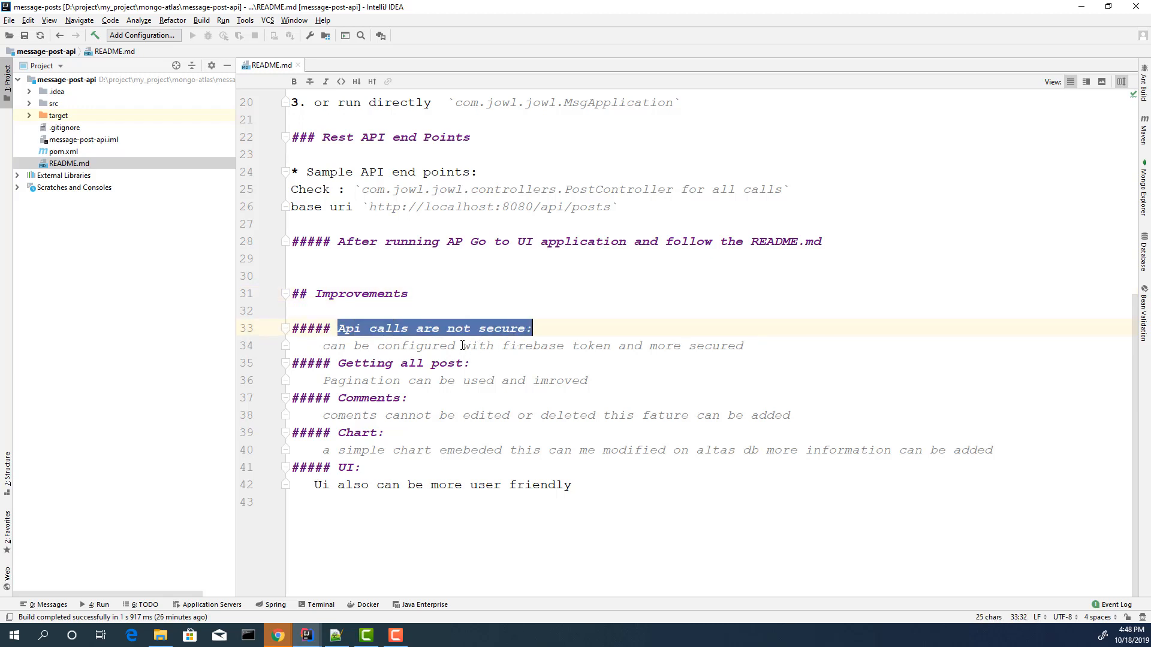
click(533, 346)
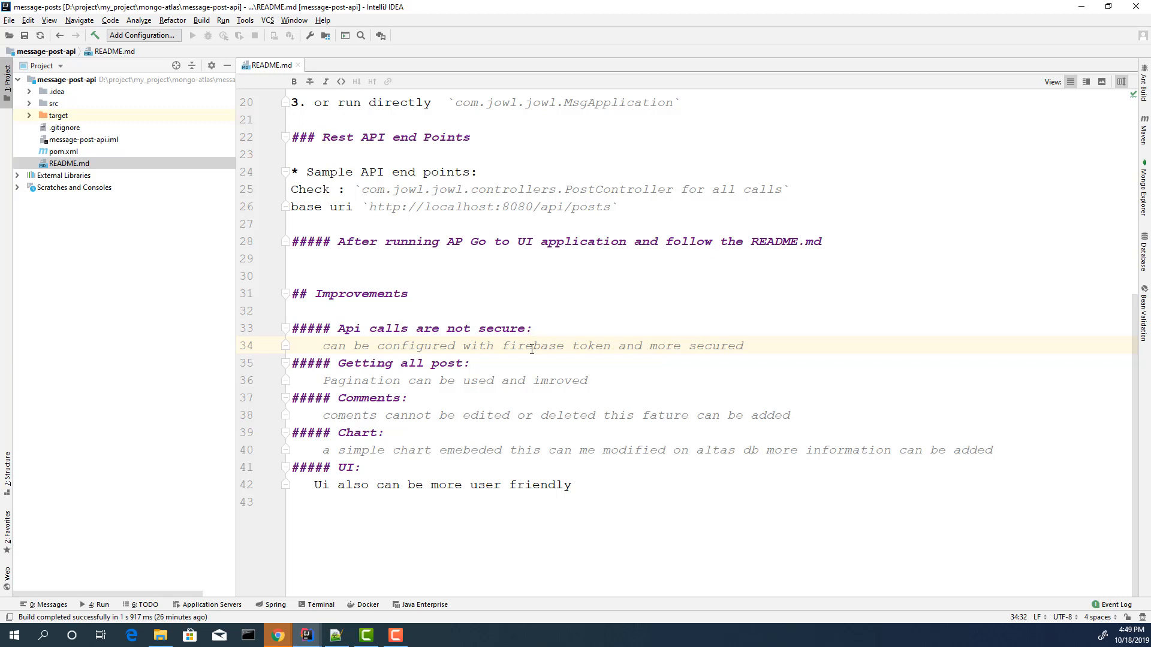
click(476, 449)
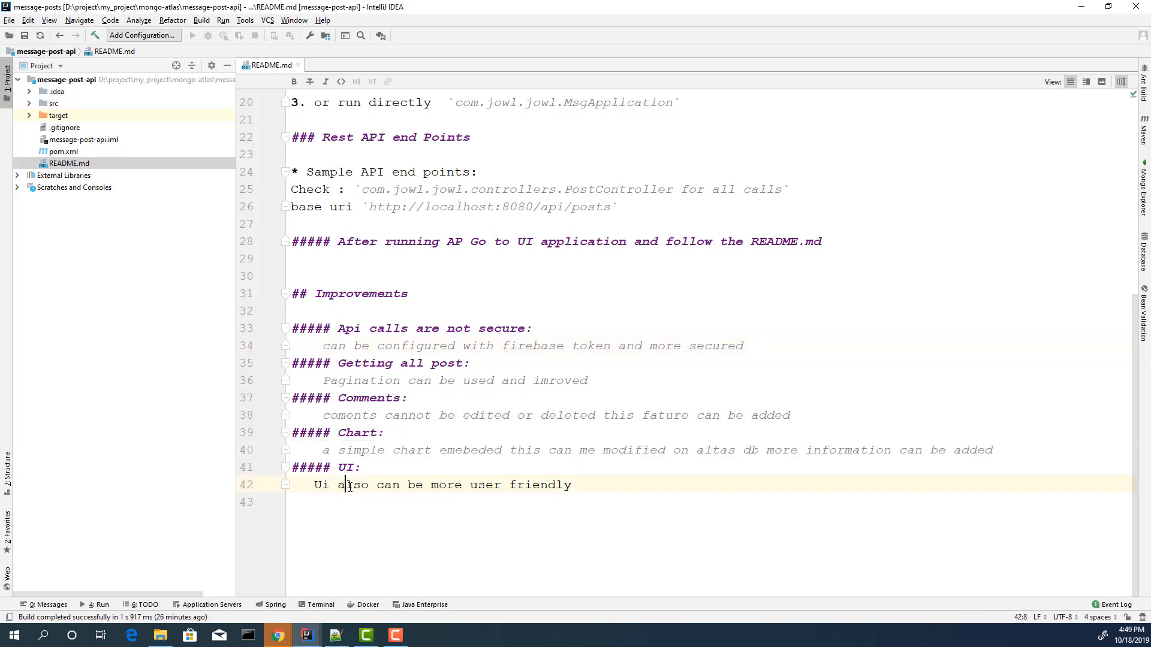
triple_click(440, 485)
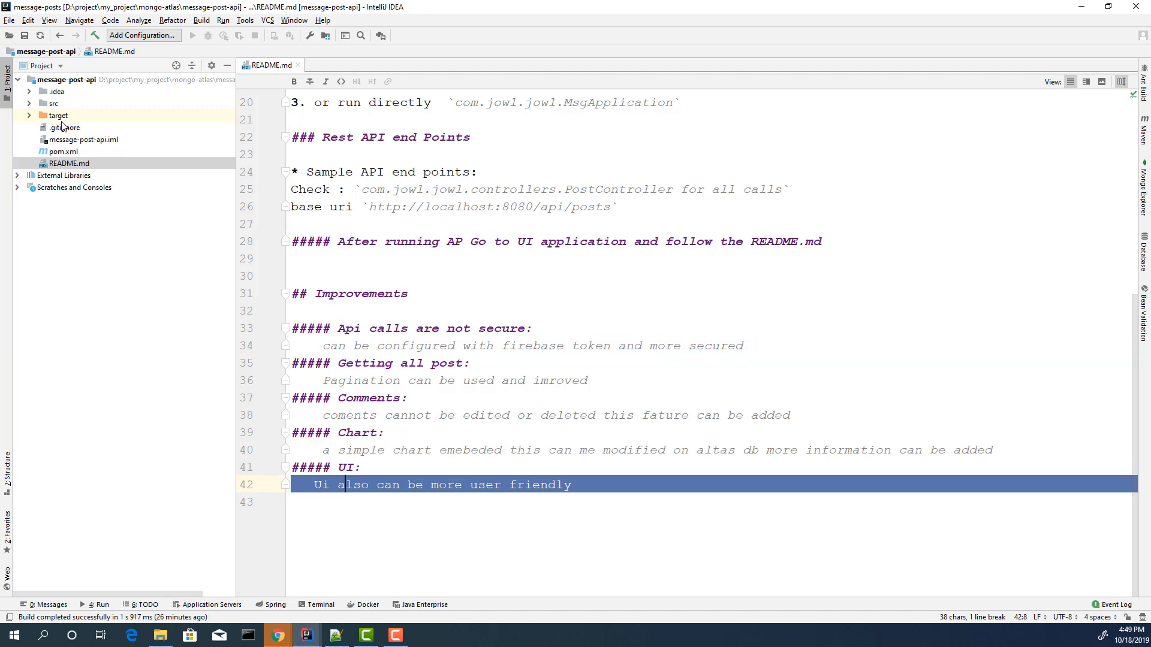
Expand src/main to reveal the resources properties files, then return to Chrome.
click(52, 104)
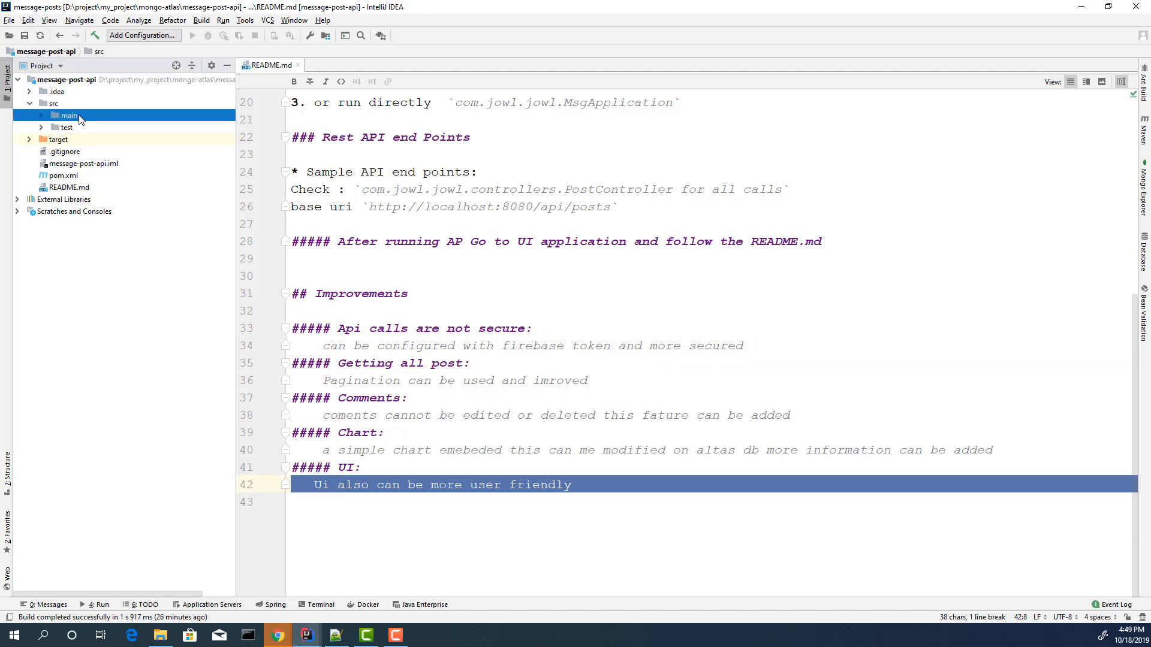
click(70, 115)
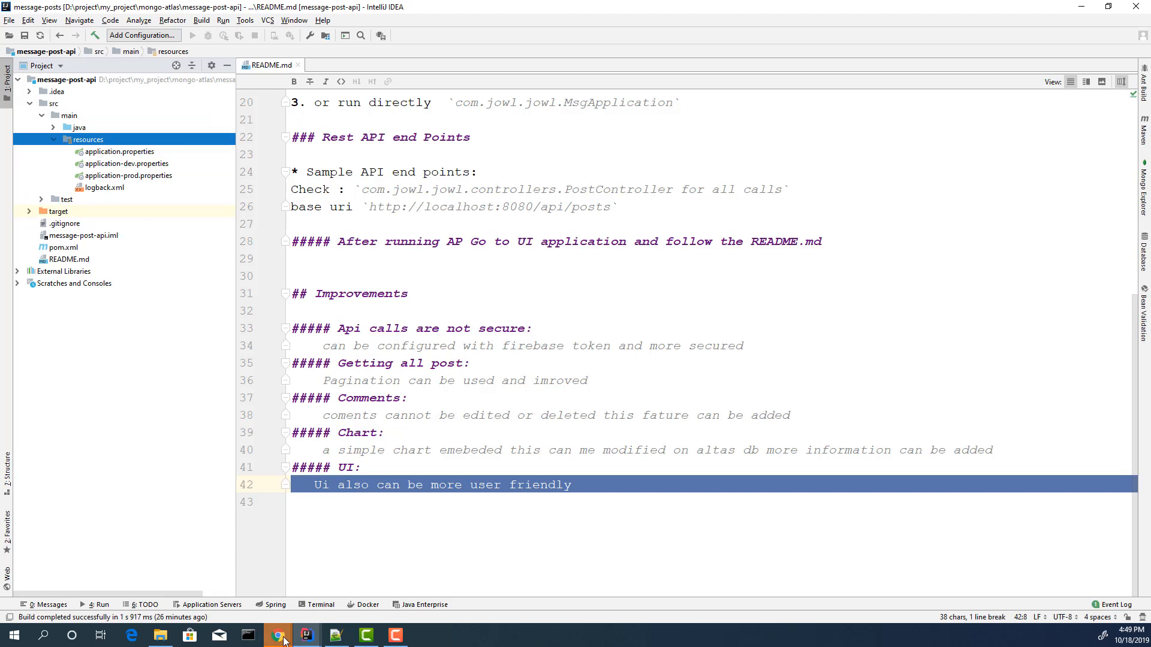
click(277, 636)
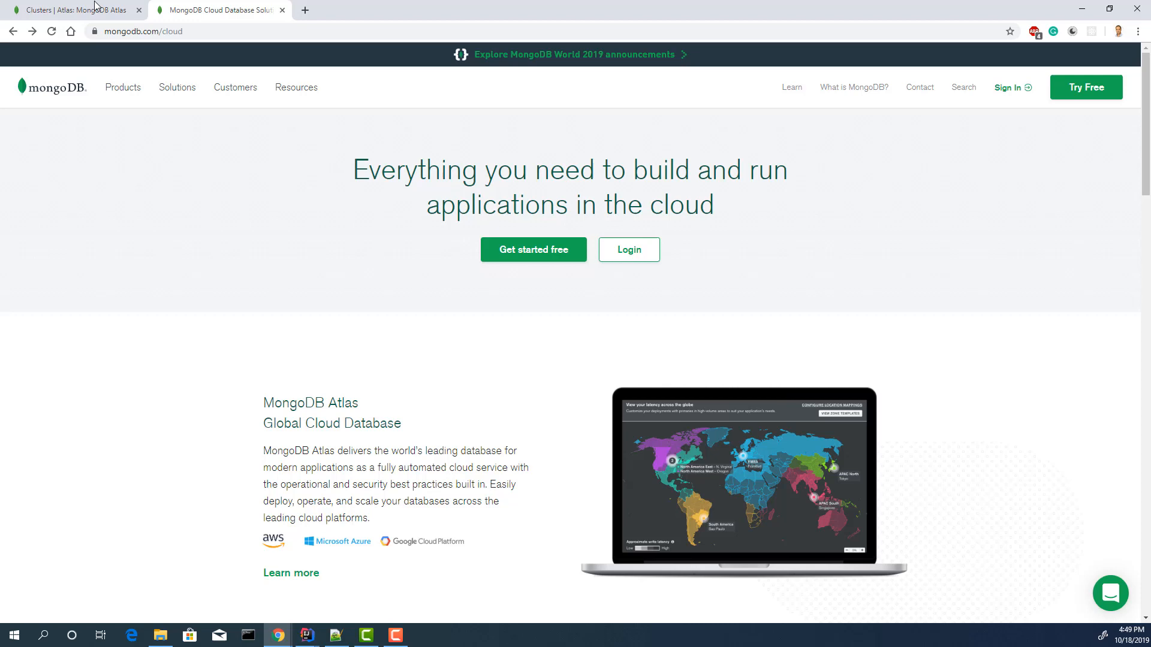
Show ClusterMessagePost's connection string for the Java driver, version 3.3 or earlier.
click(74, 9)
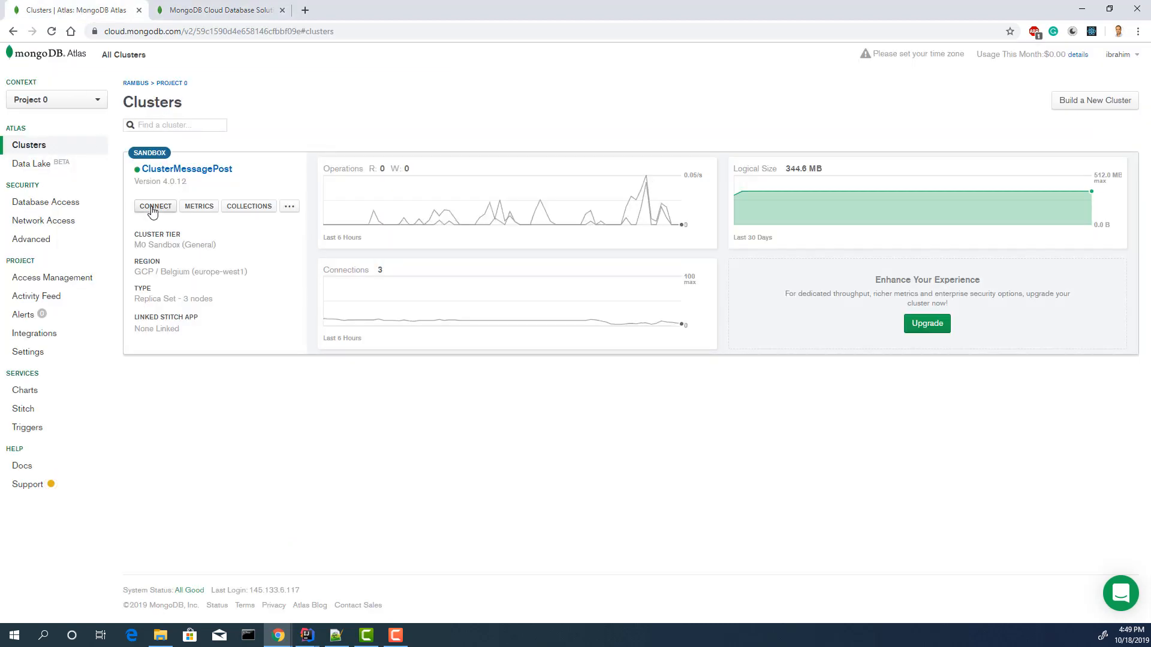
mouse_move(175, 230)
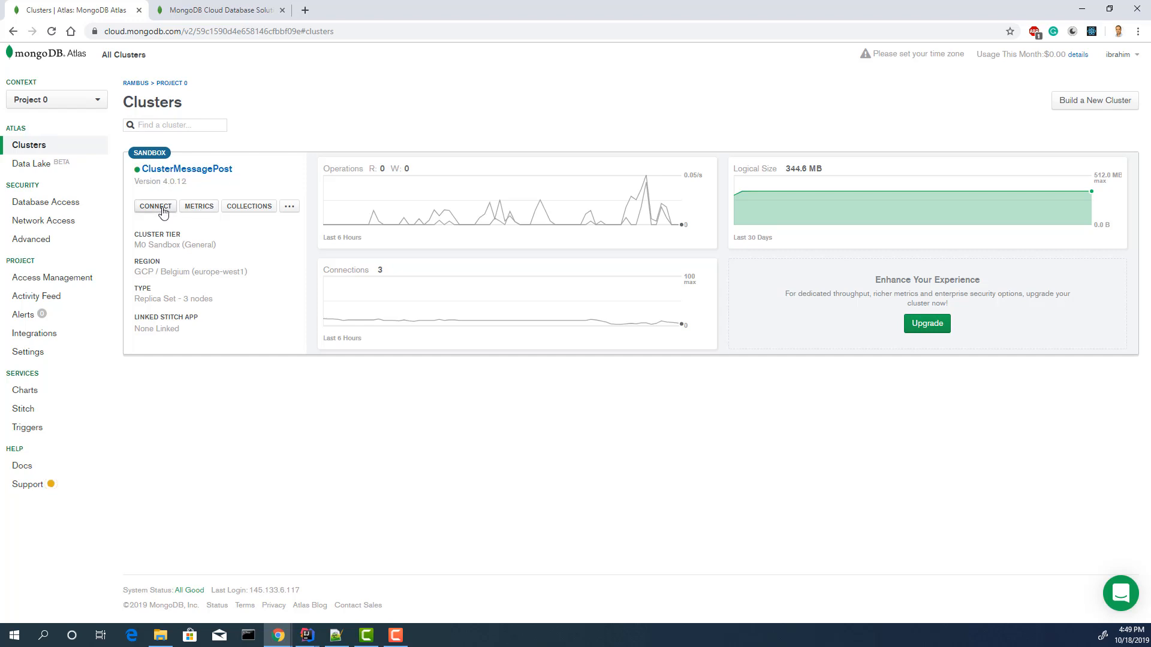
click(154, 206)
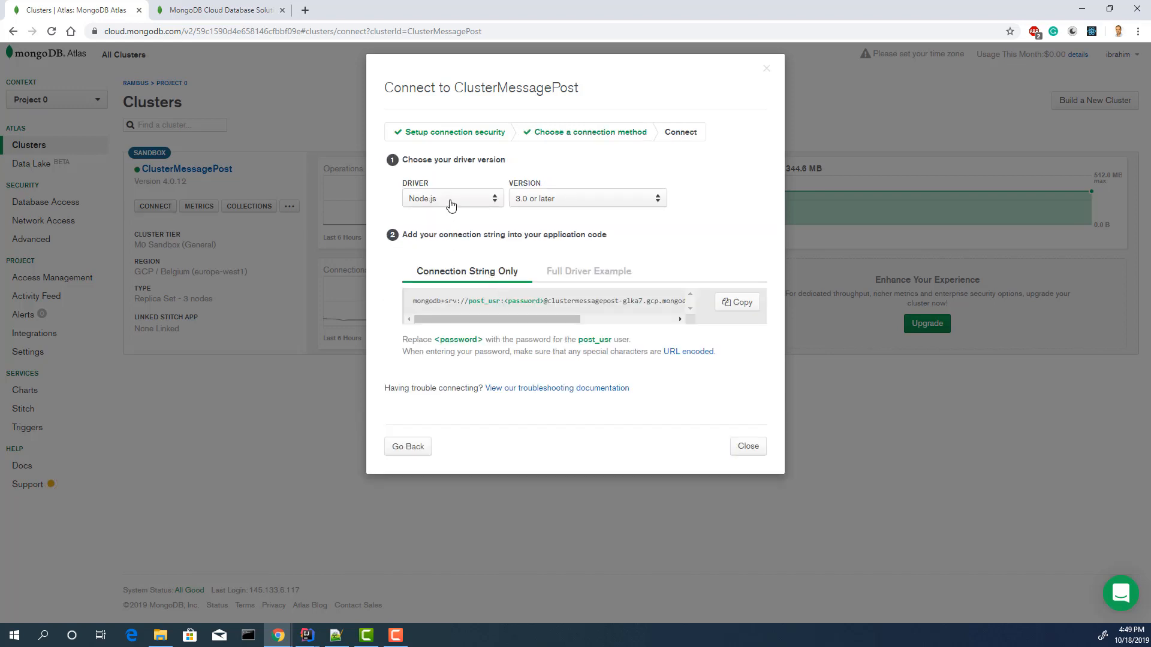
click(585, 198)
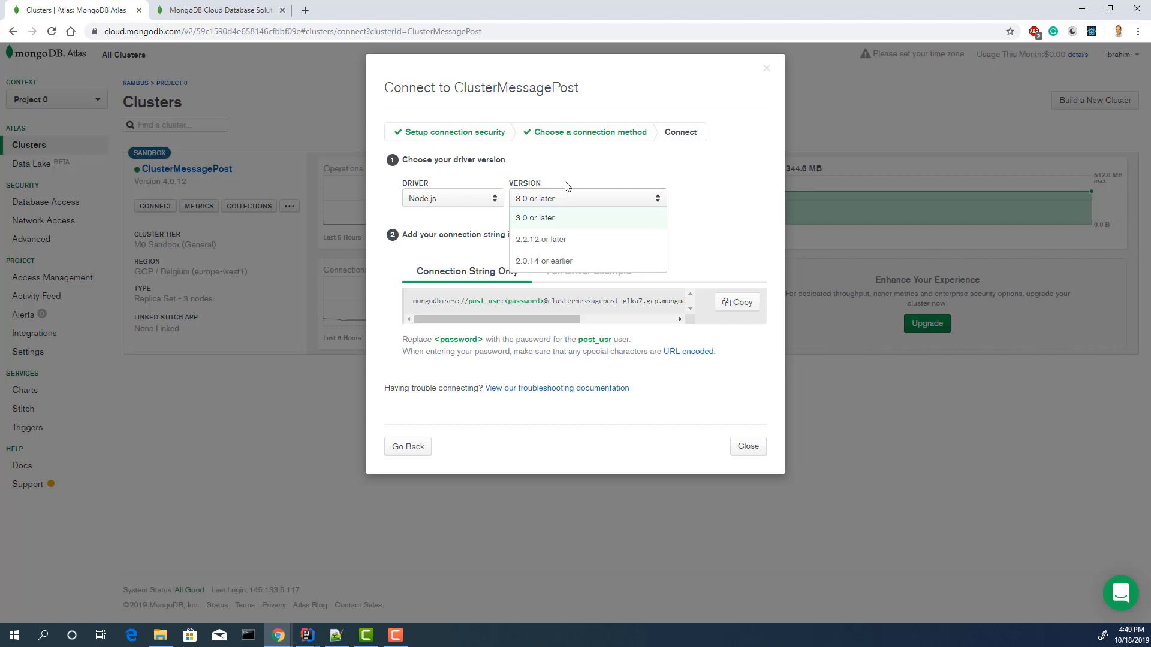
click(535, 217)
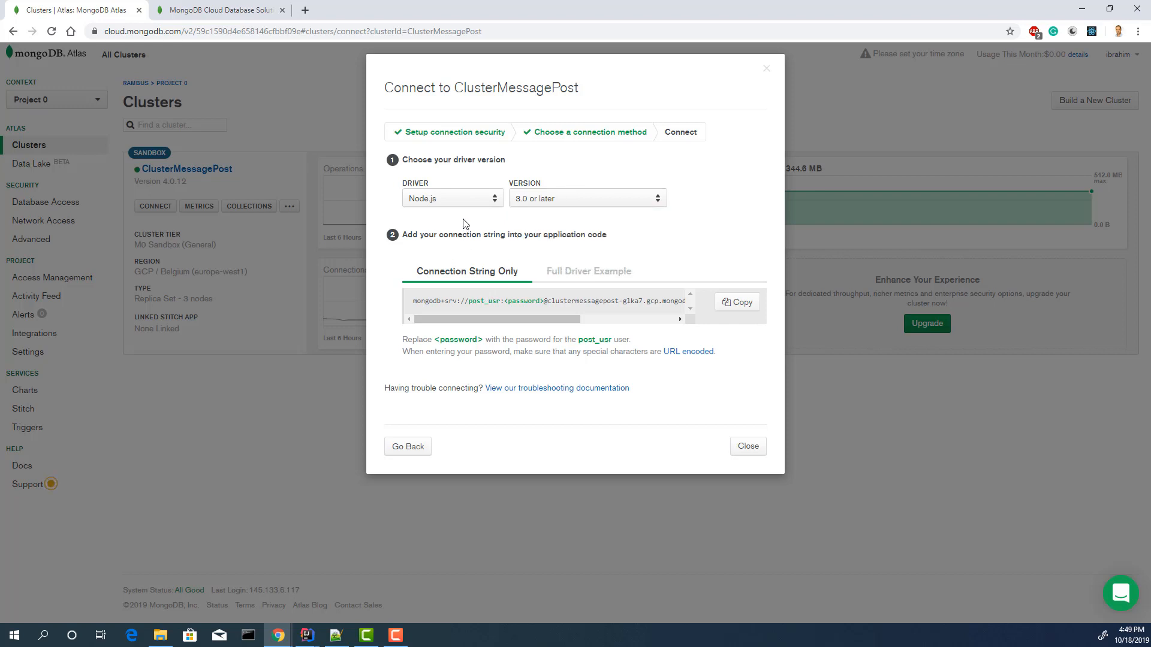
mouse_move(468, 209)
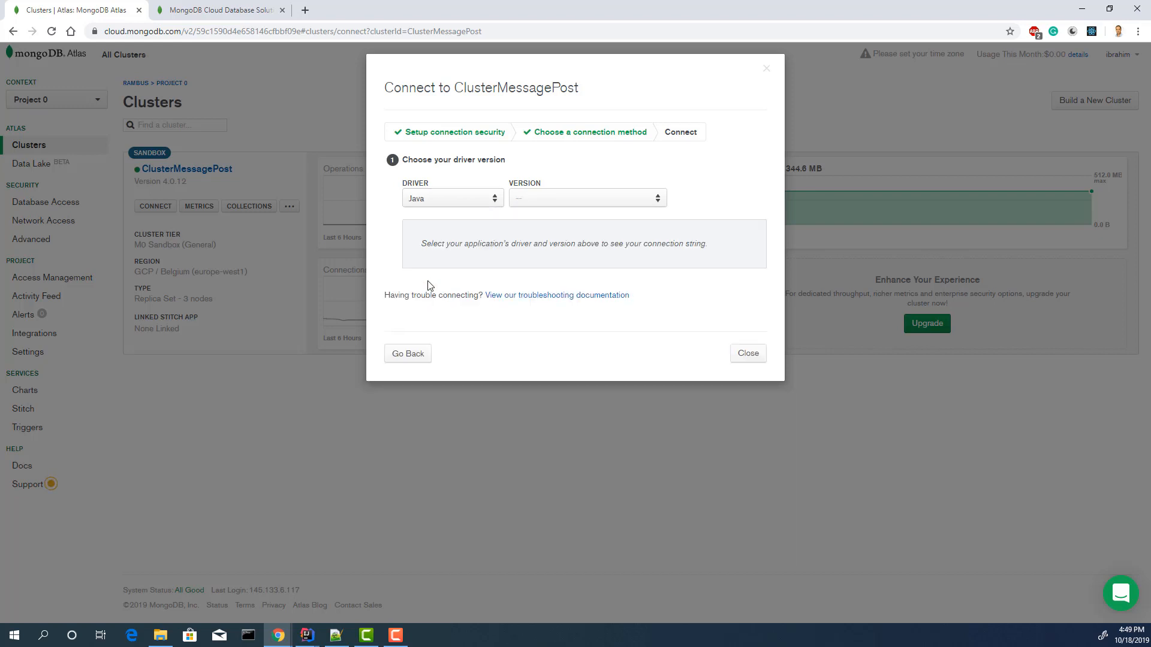
click(586, 198)
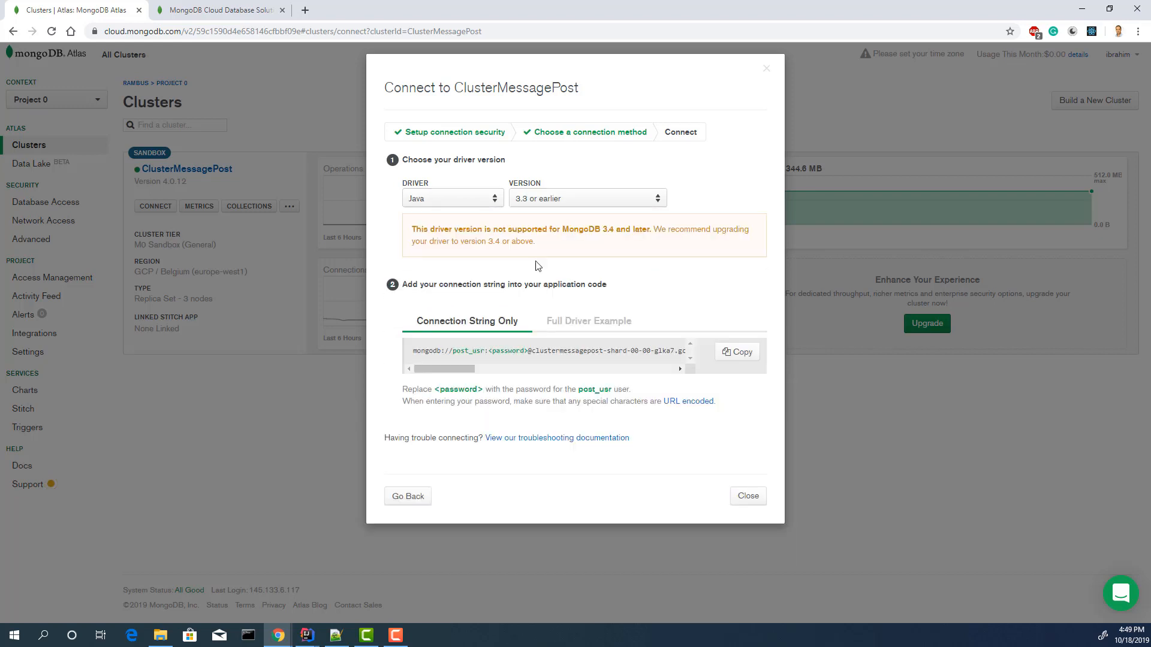
Highlight the post_usr user and password placeholders in the connection string.
double_click(427, 351)
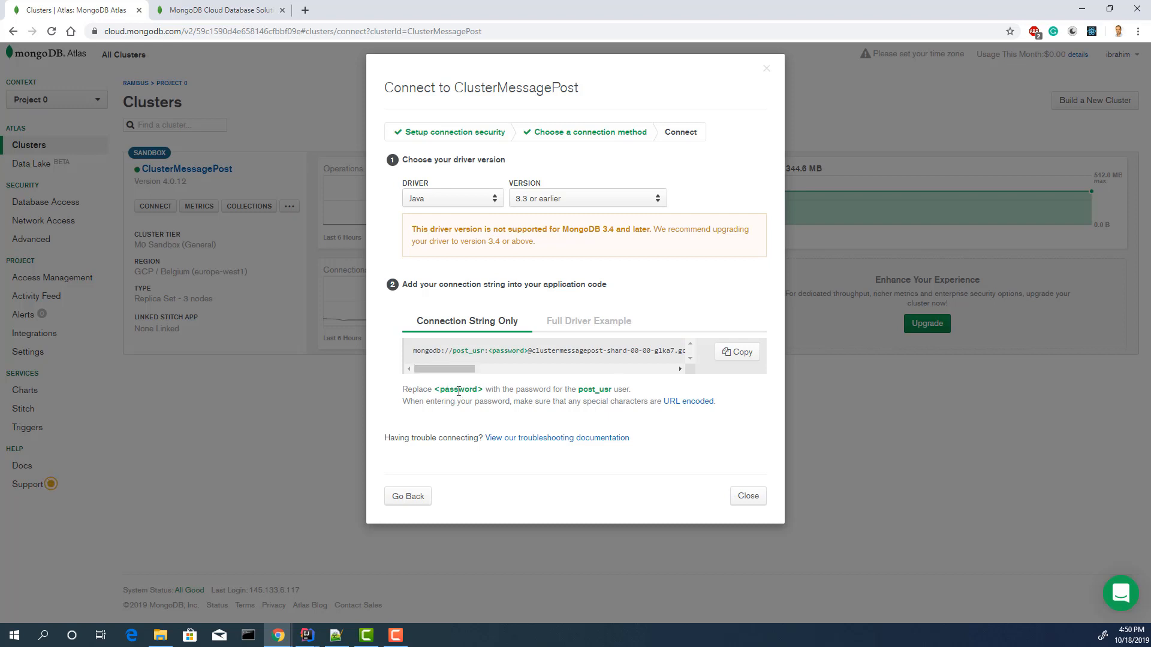
double_click(457, 388)
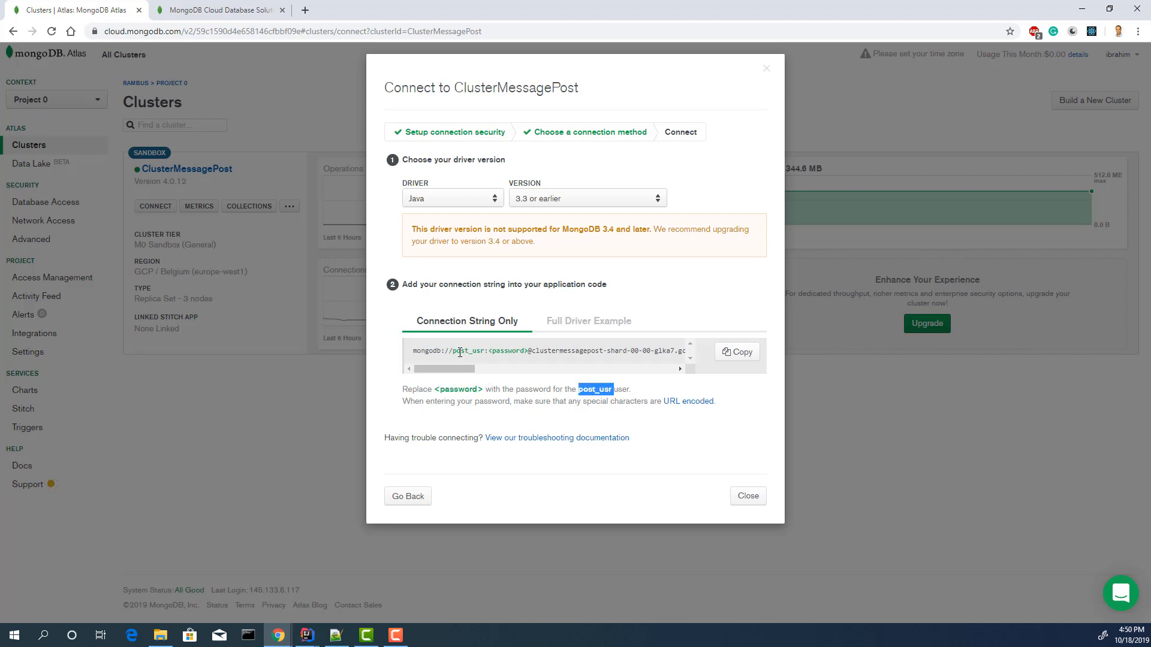
double_click(468, 352)
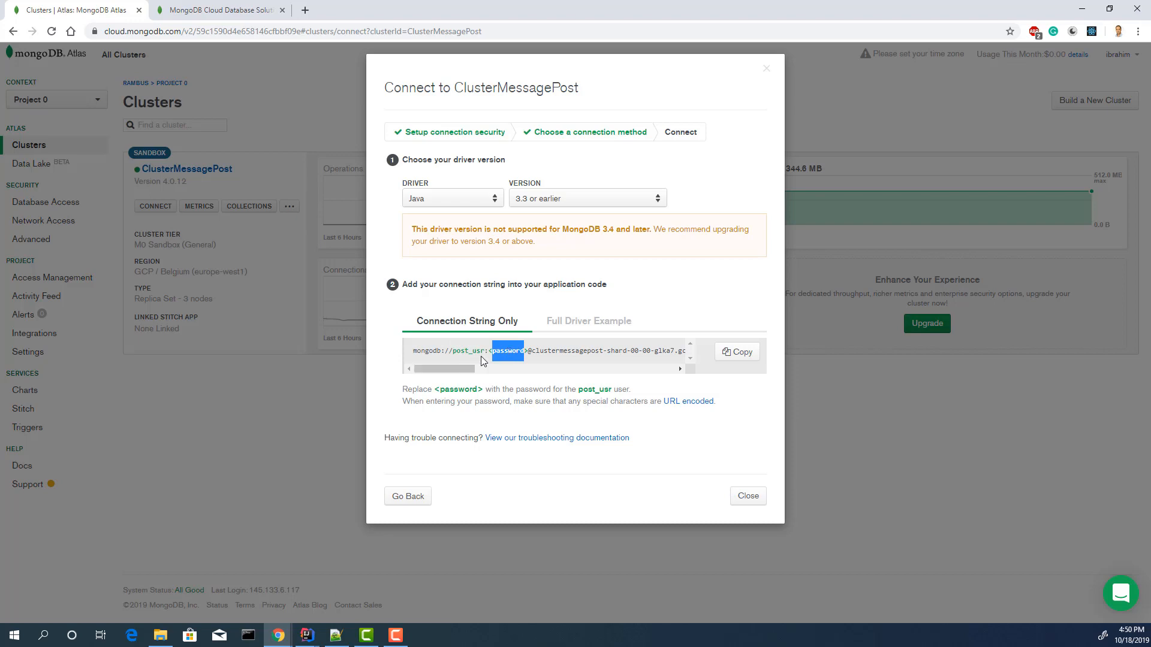
click(506, 351)
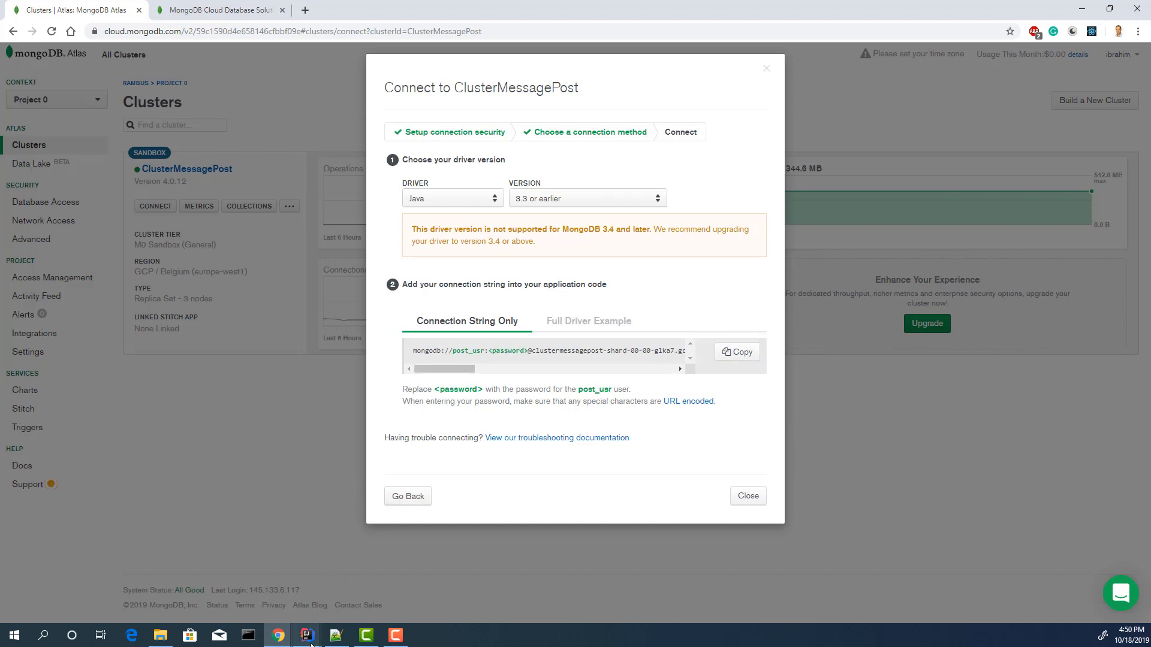
Back in the IDE, review application-dev.properties with its post_usr URI and message_post_db database.
click(335, 635)
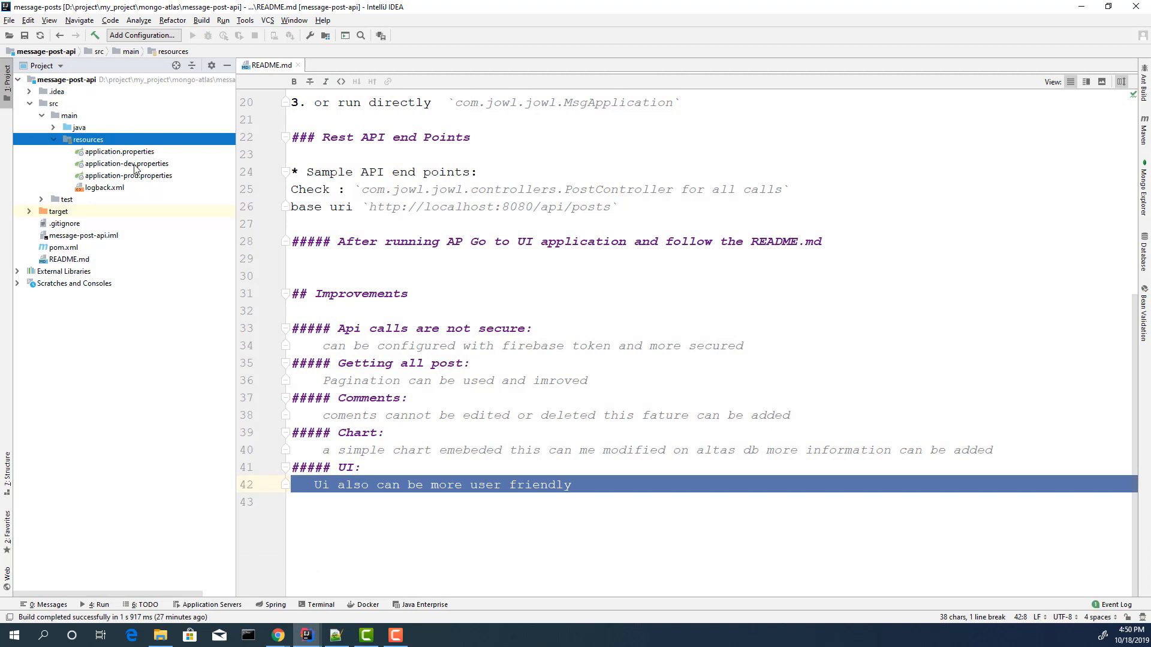
double_click(126, 163)
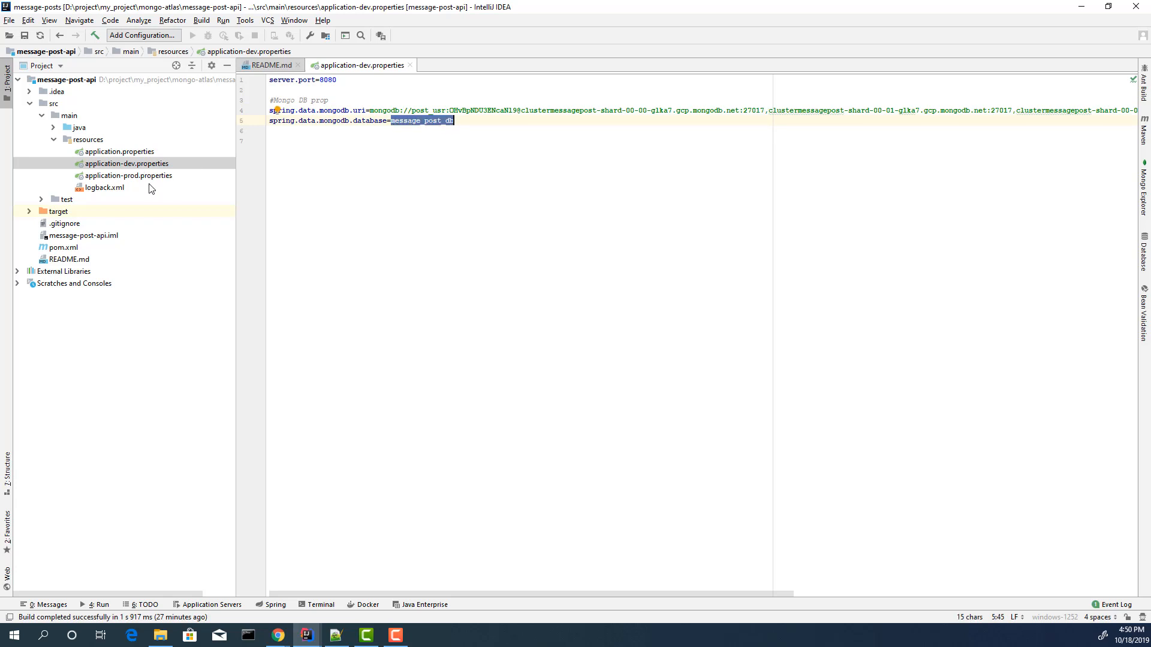
click(130, 175)
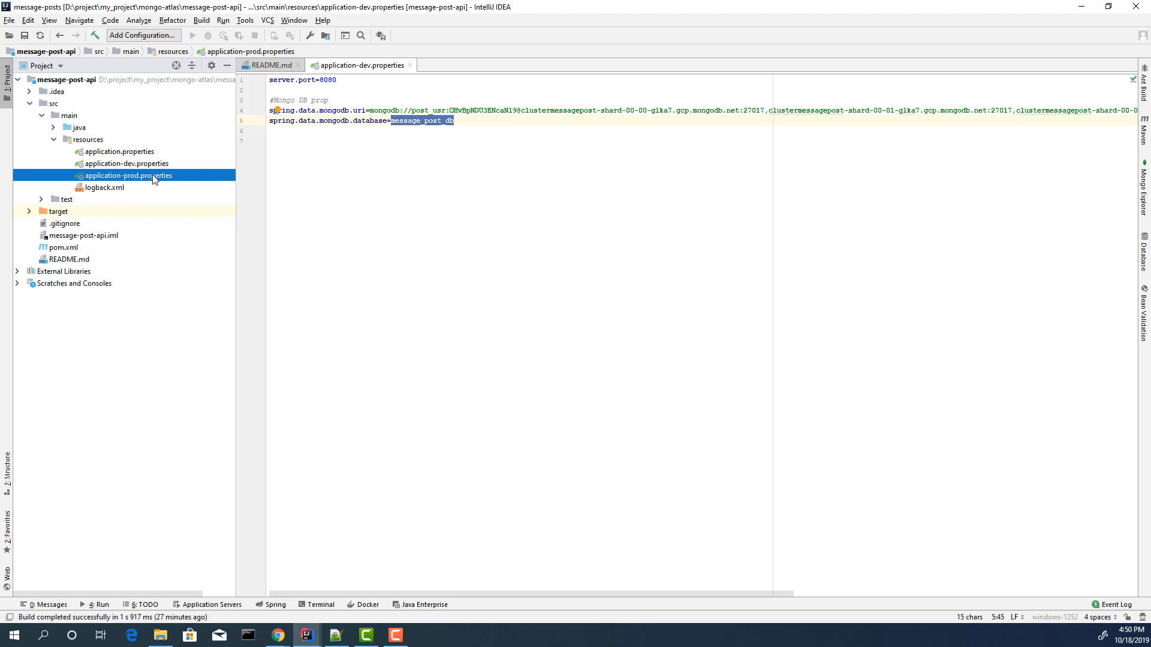
double_click(128, 175)
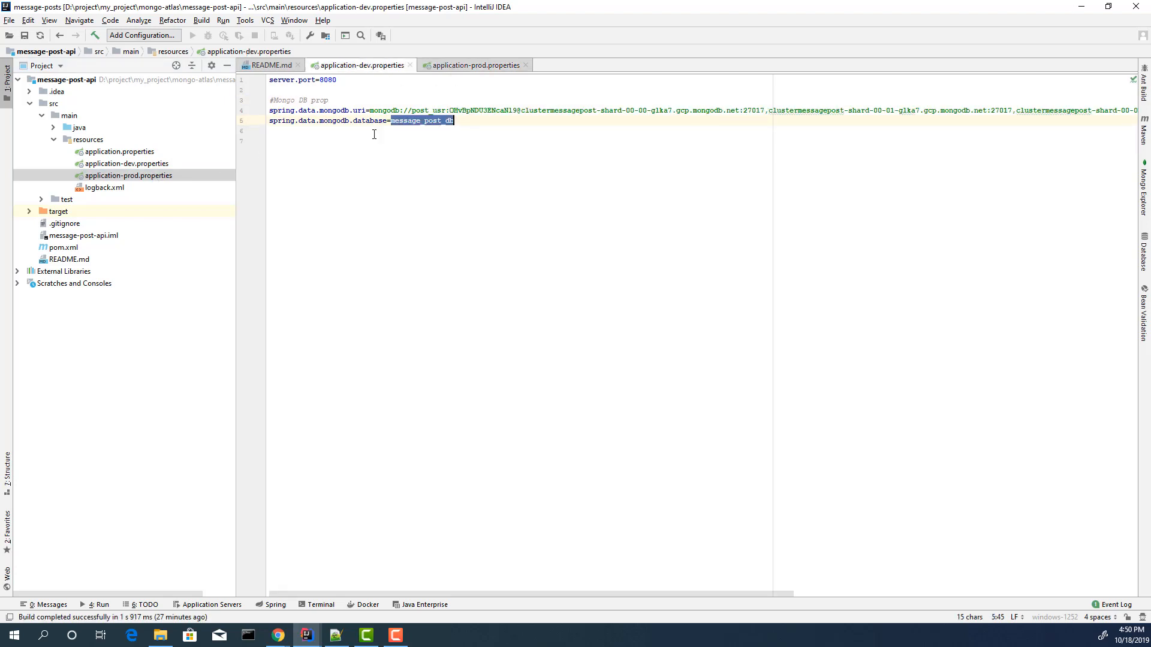
mouse_move(136, 155)
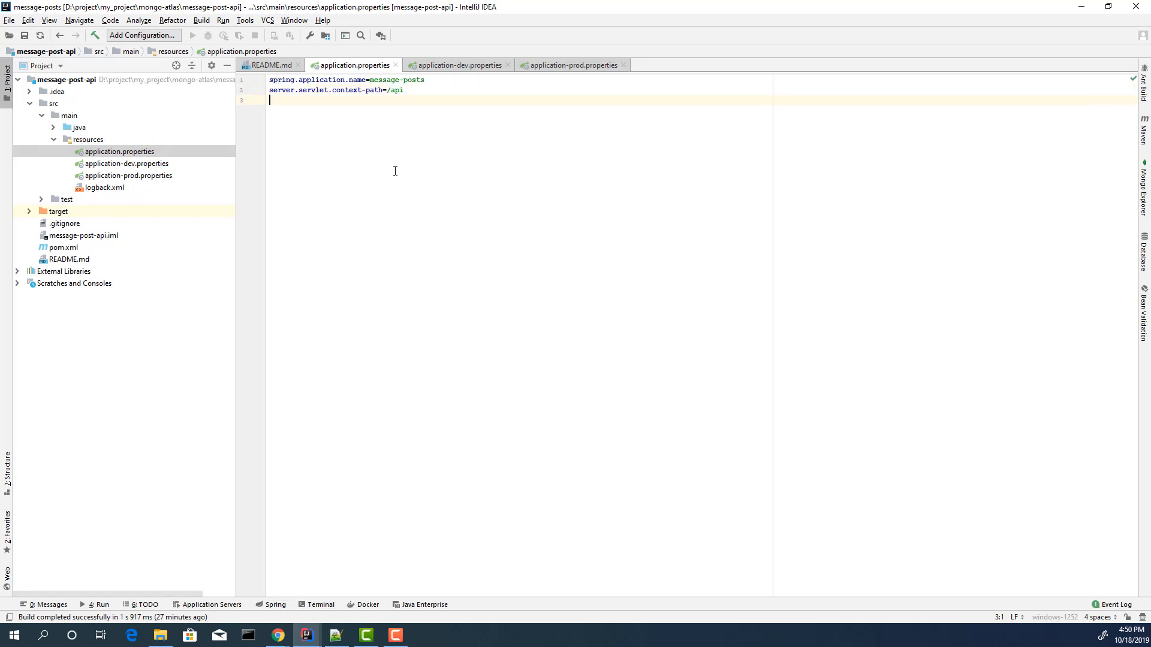
Find and open PostController via Search Everywhere for 'Post'.
key(shift shift)
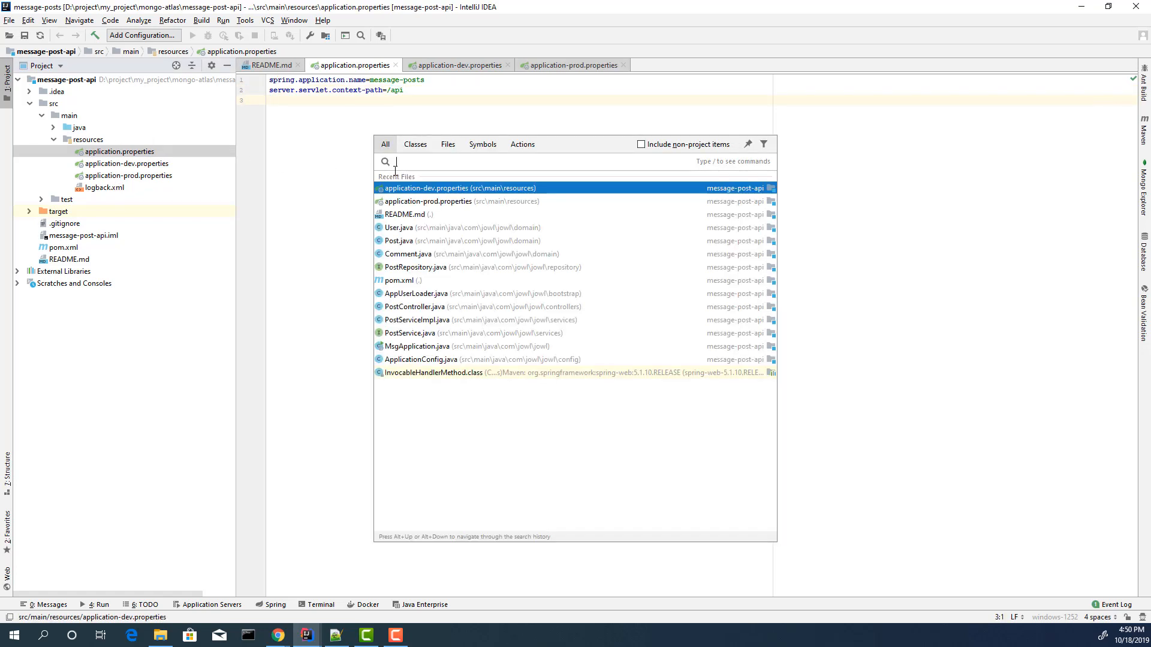
text(PostC)
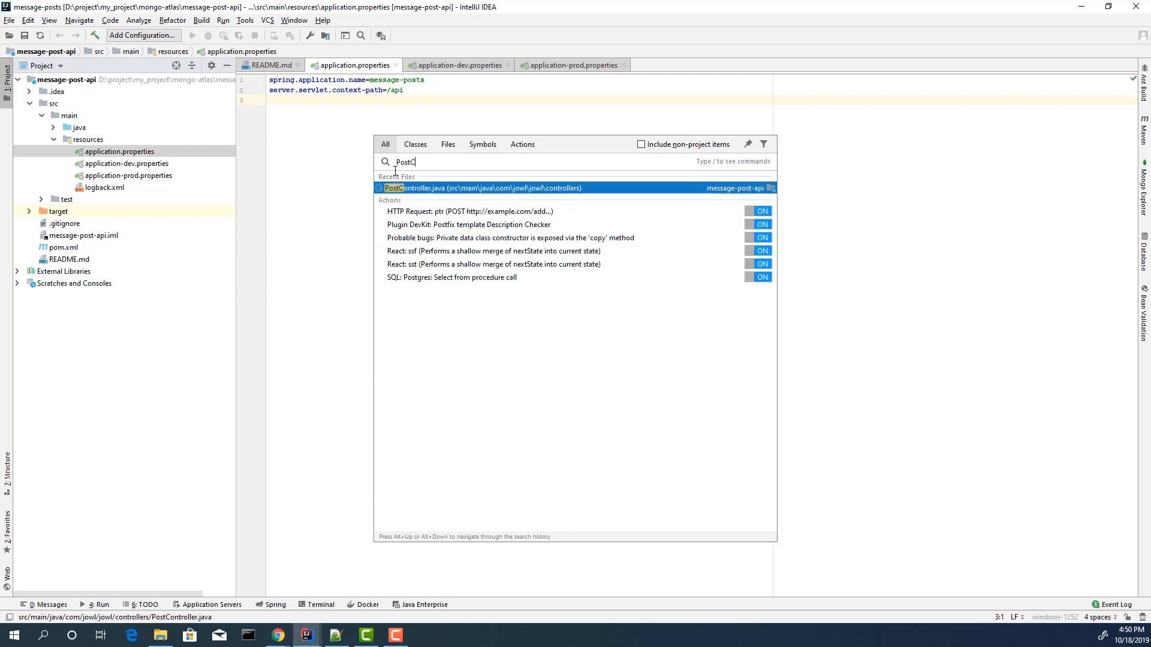
click(483, 189)
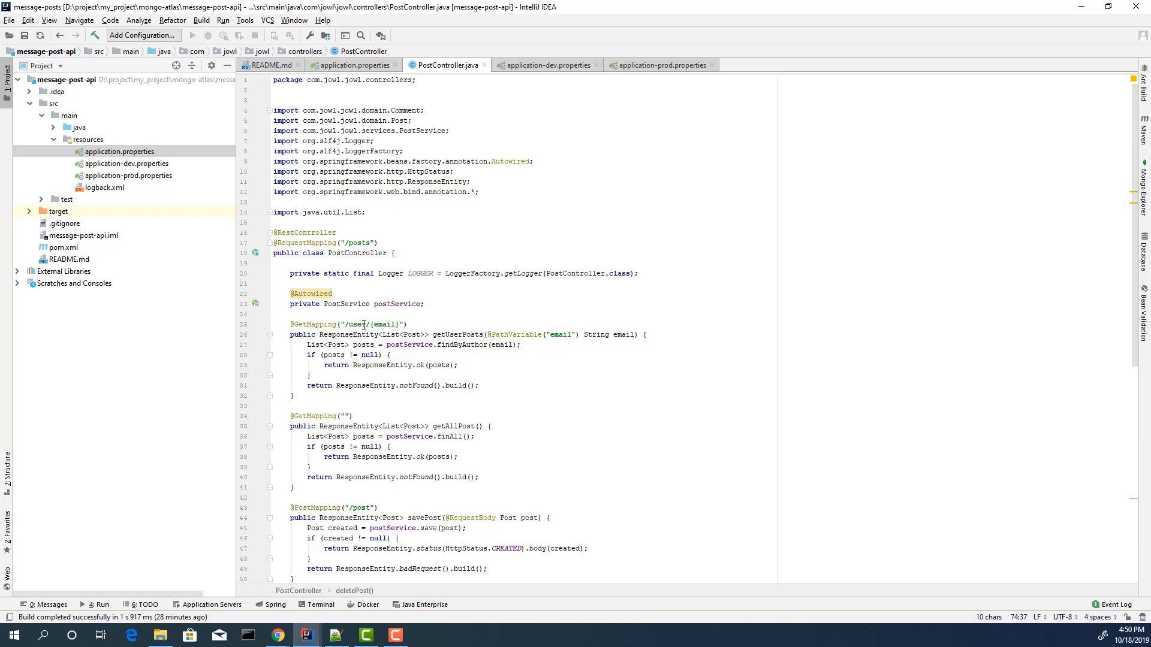
Review the email path variable and PutMapping endpoints, then locate the file in the project tree.
double_click(358, 292)
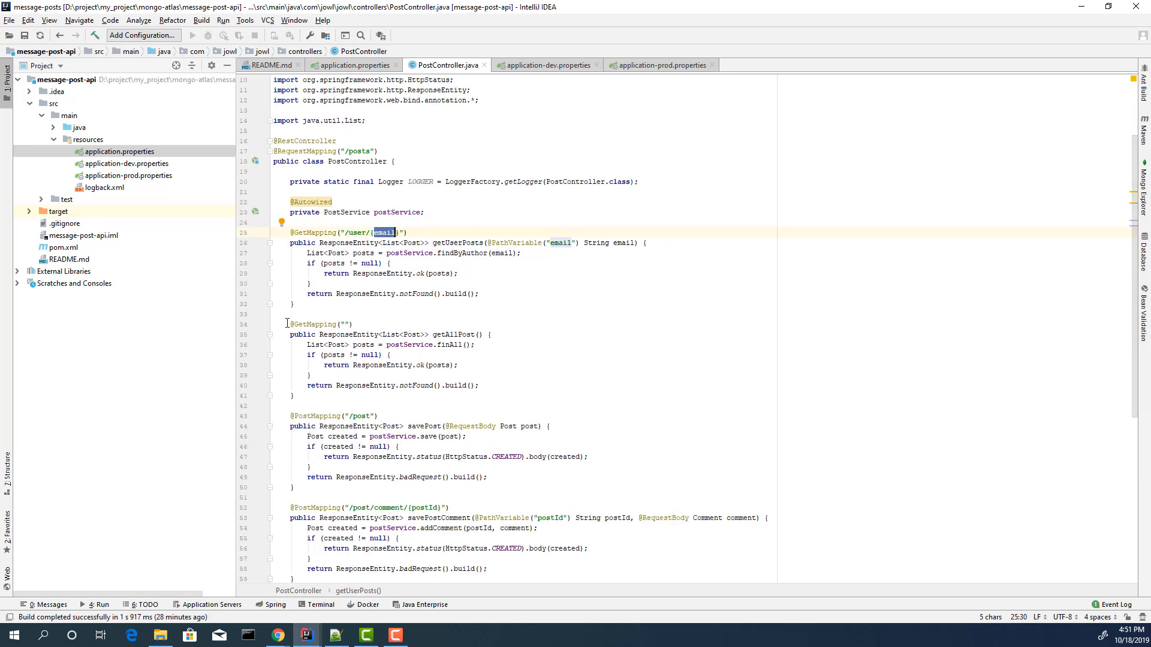
scroll(down, 3)
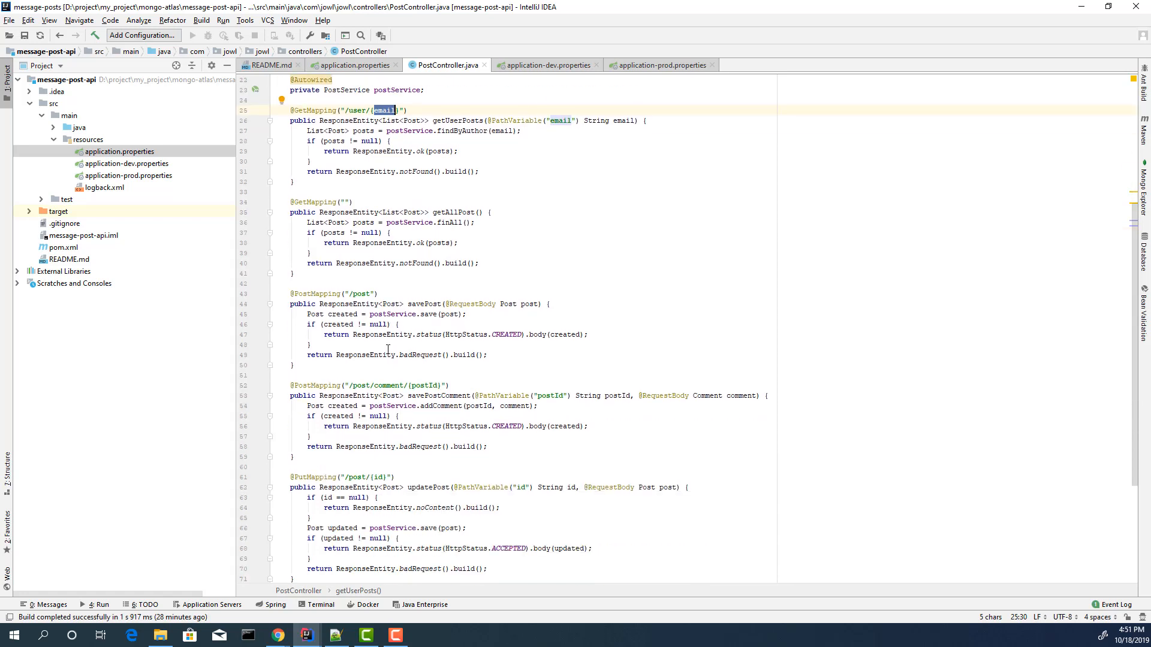
double_click(423, 303)
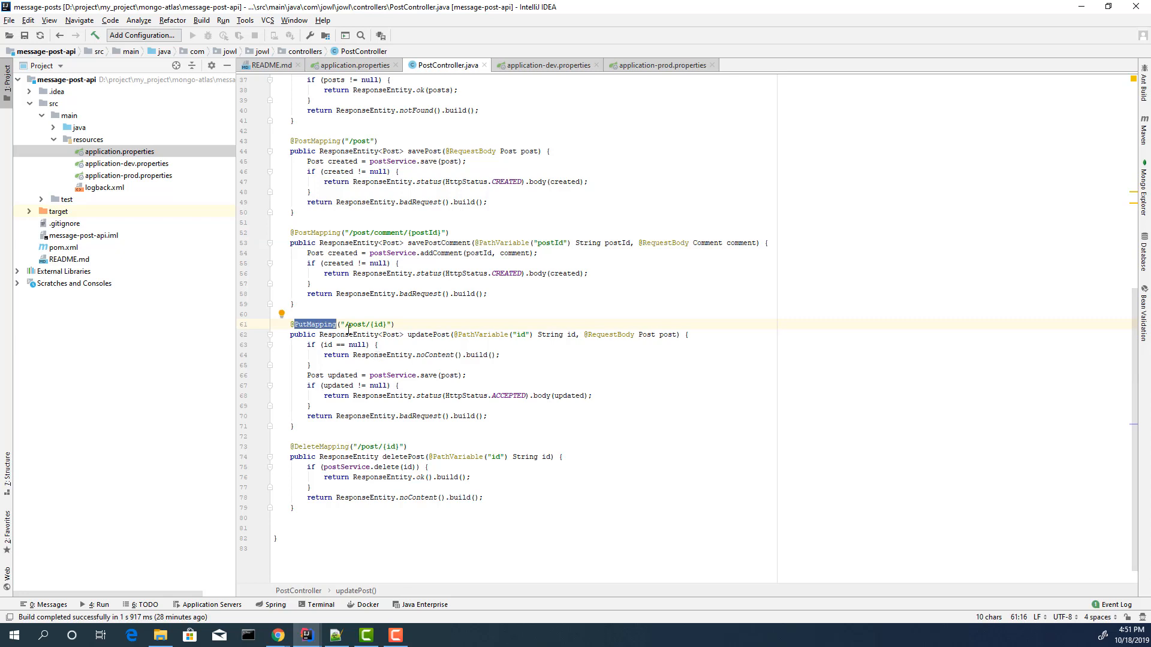
mouse_move(380, 424)
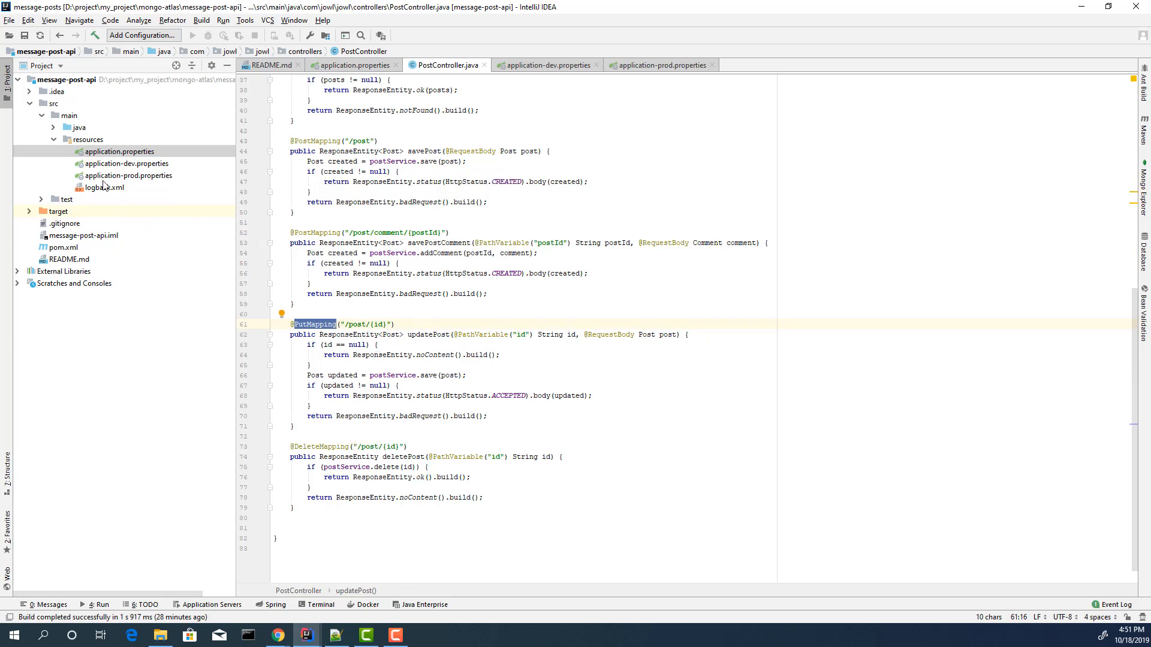
click(71, 127)
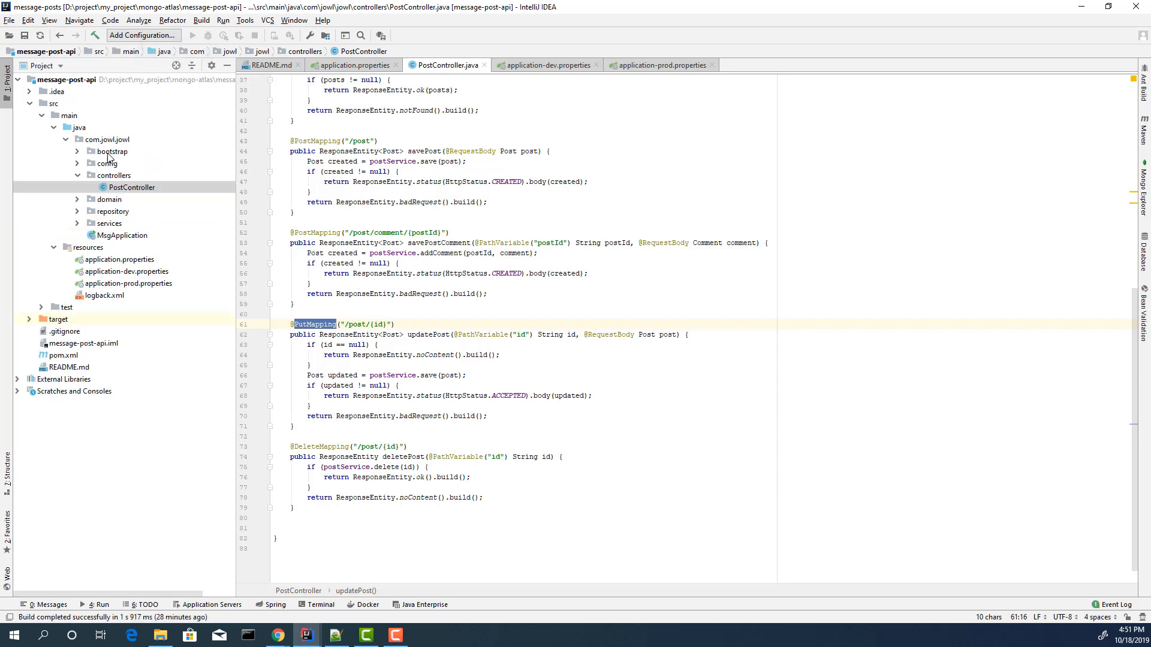
Comment out AppUserLoader's sample user and post creation, then expand the config package.
click(111, 151)
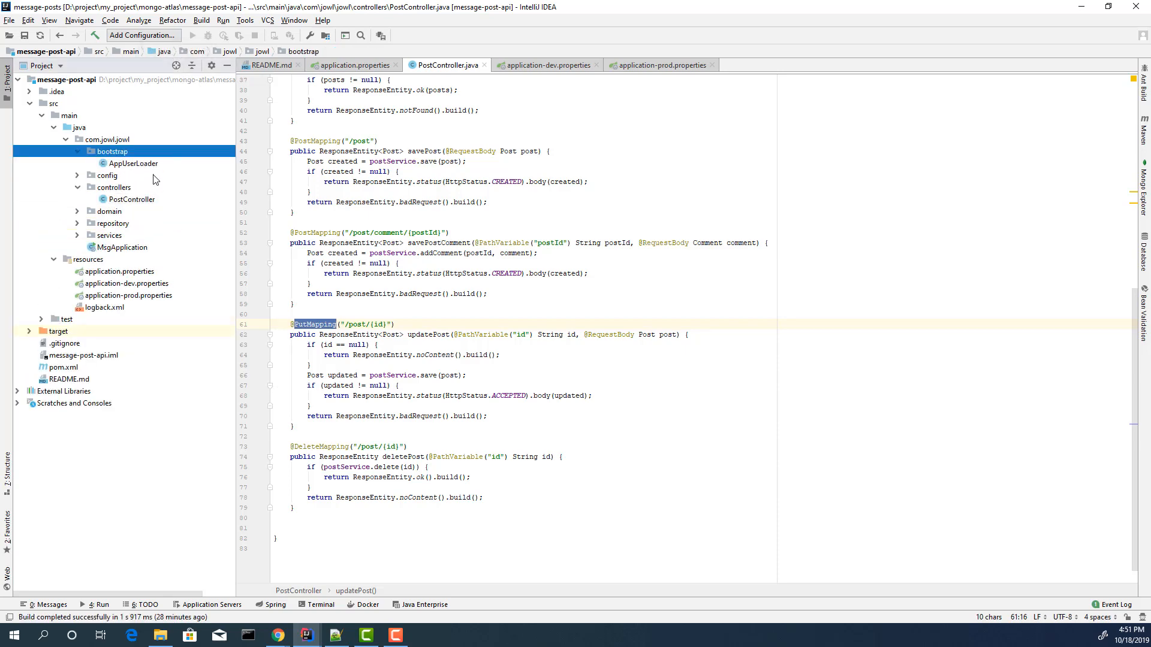
double_click(133, 163)
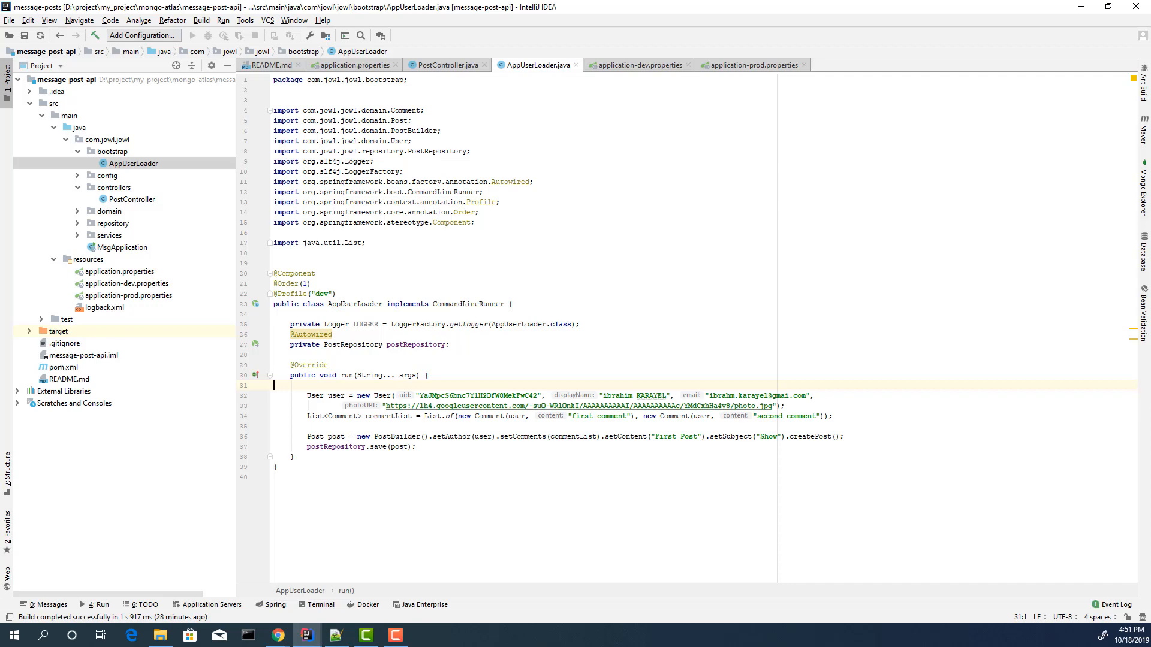
text(zz)
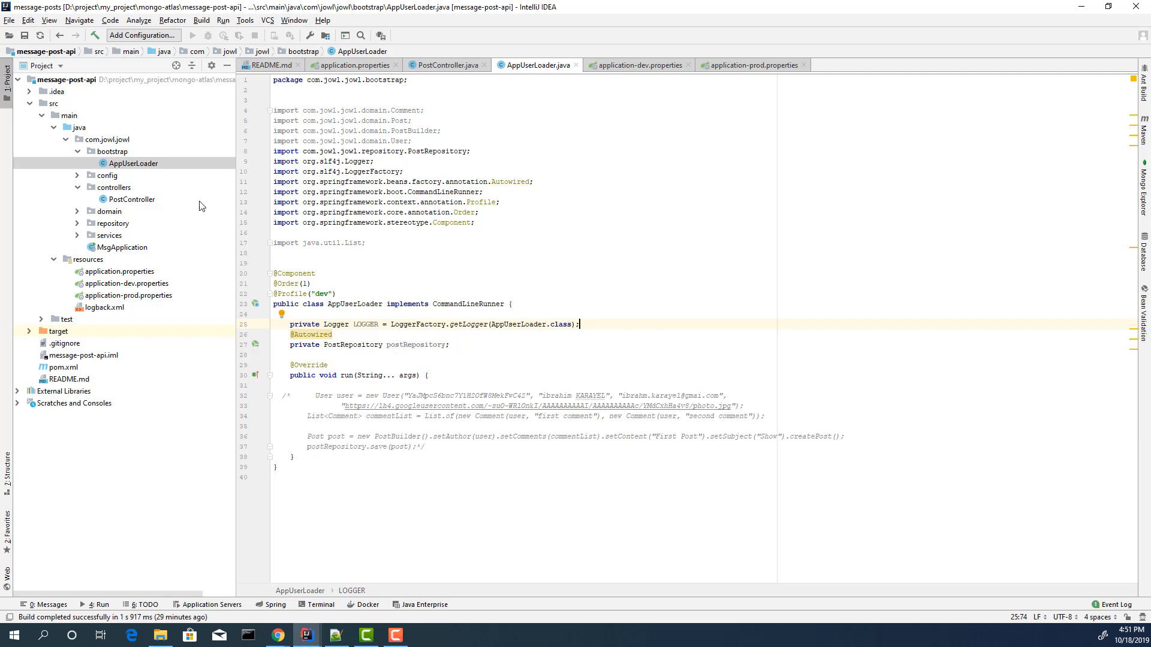
click(107, 176)
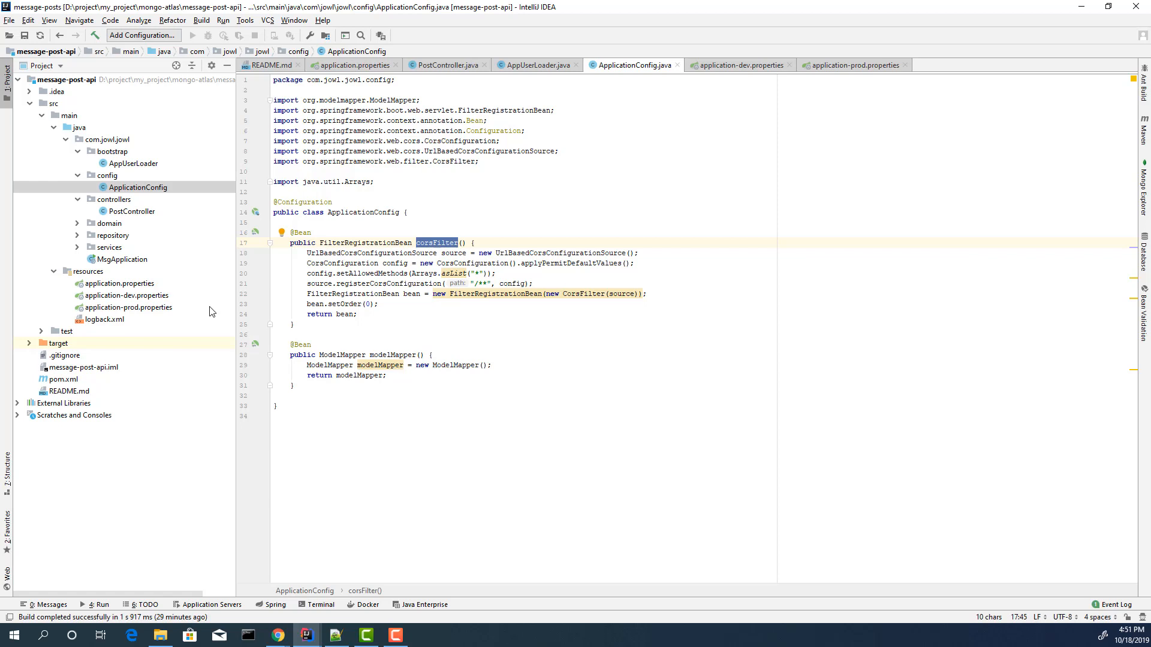
mouse_move(152, 218)
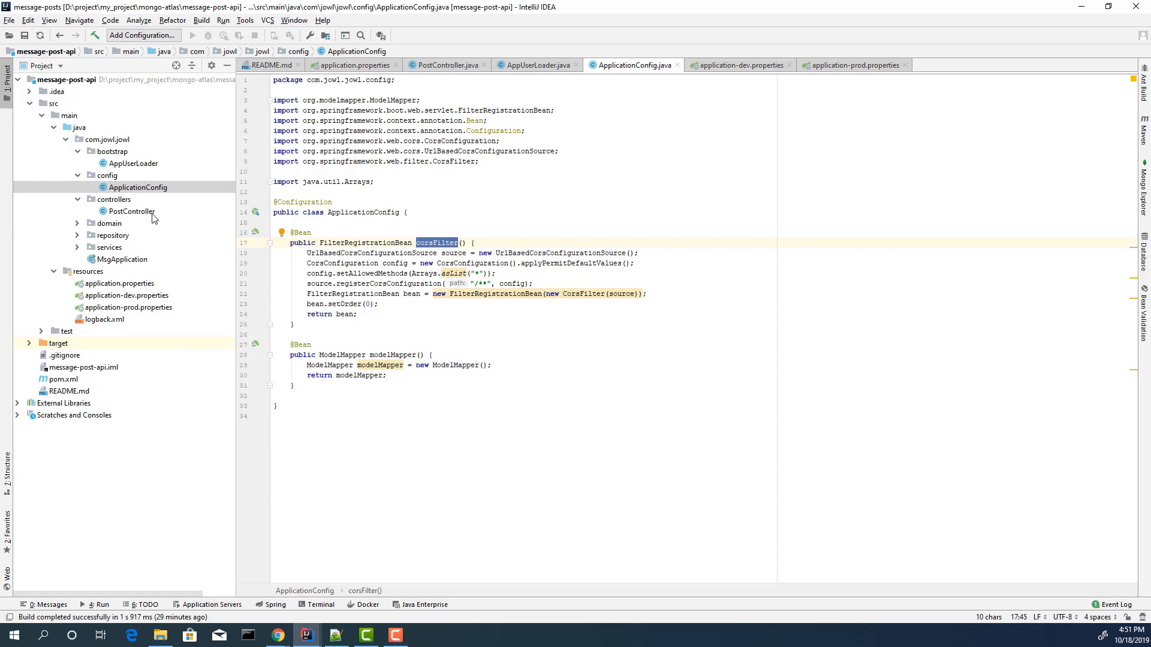
mouse_move(103, 228)
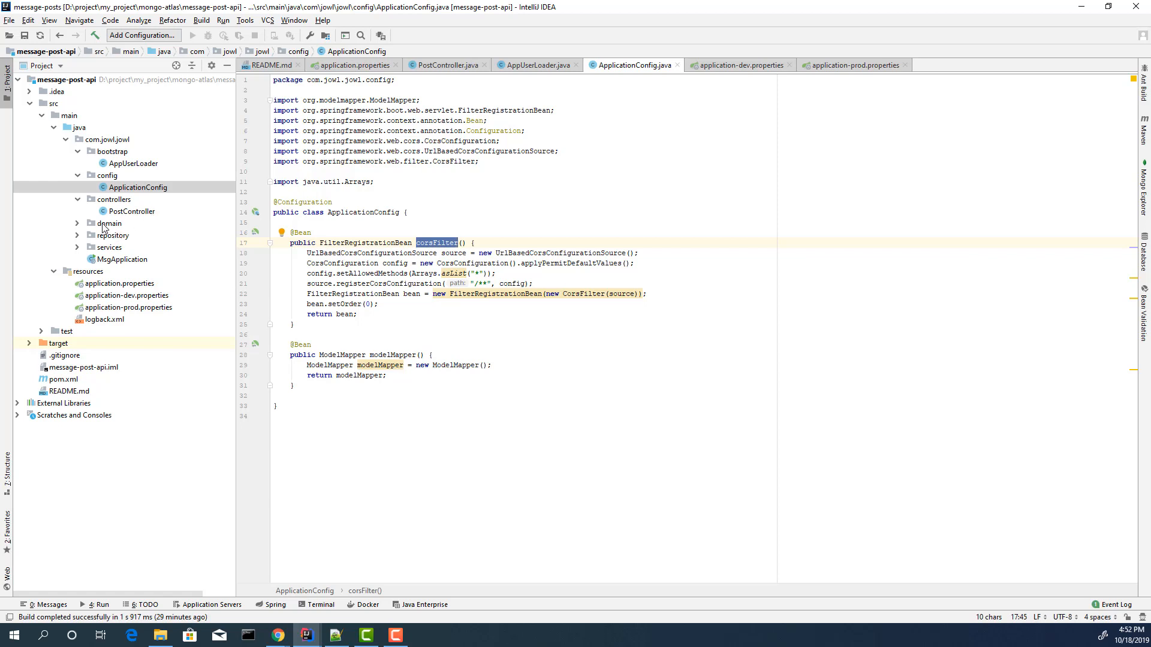
Expand the domain package and review Post's String content field.
click(110, 223)
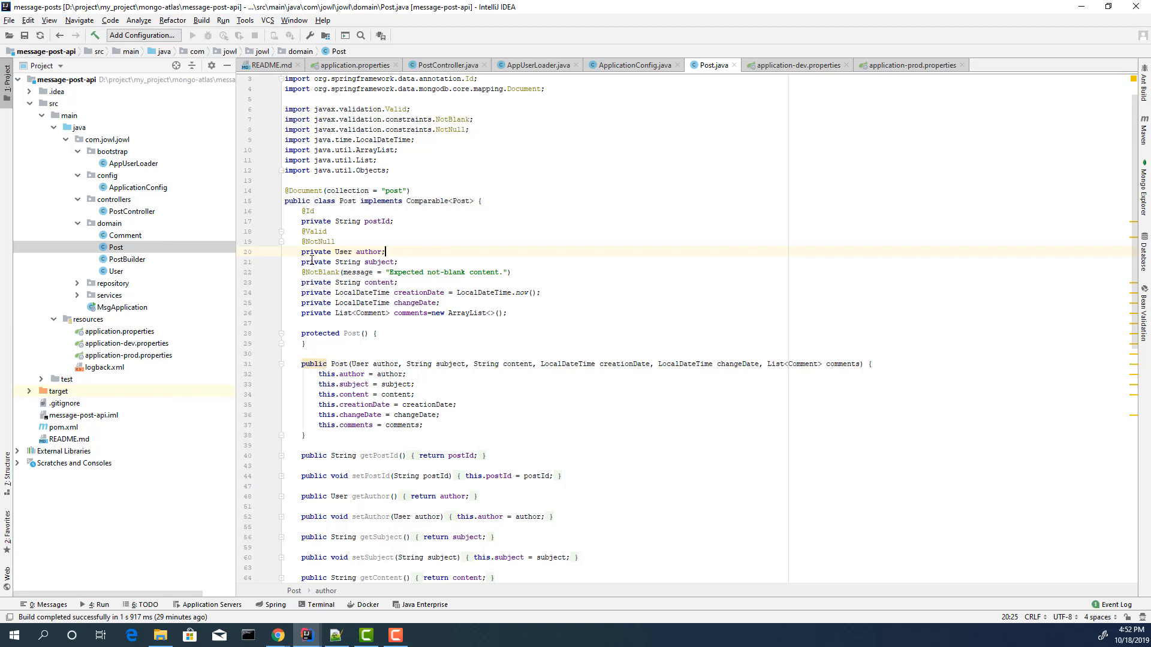
mouse_move(343, 247)
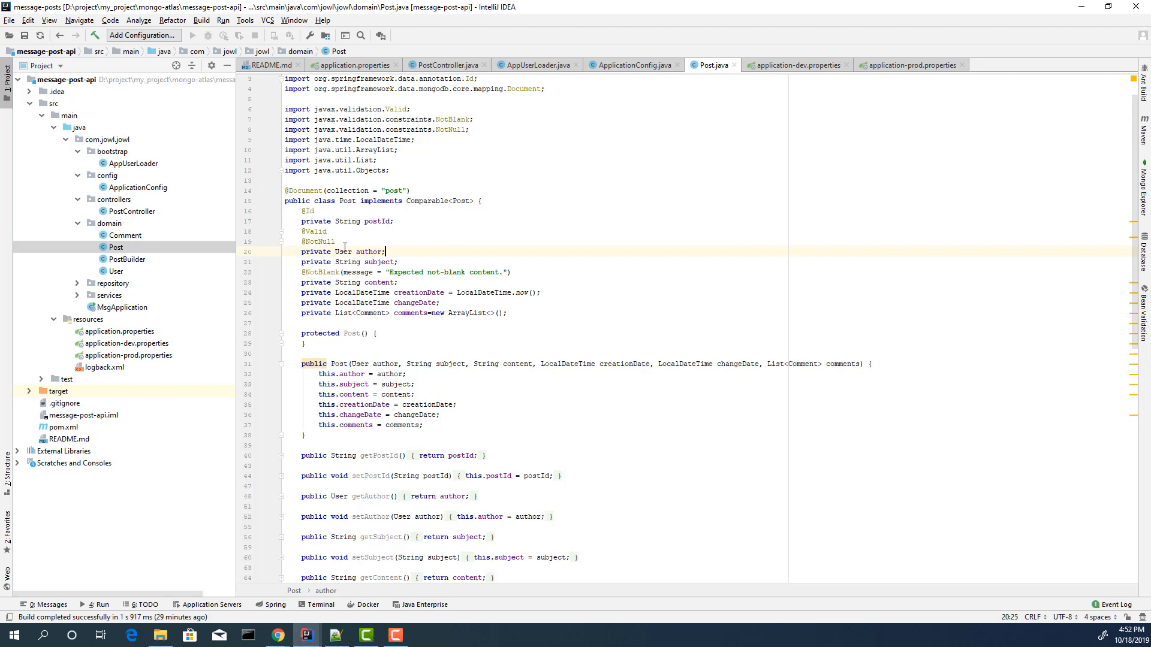
mouse_move(367, 294)
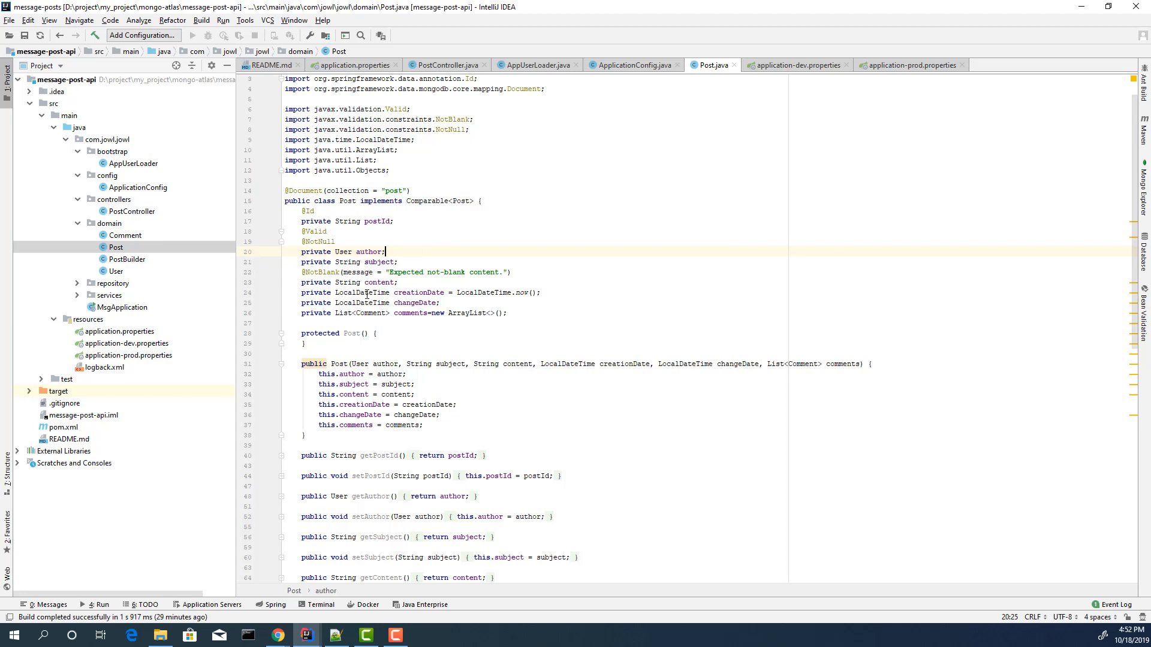
mouse_move(371, 313)
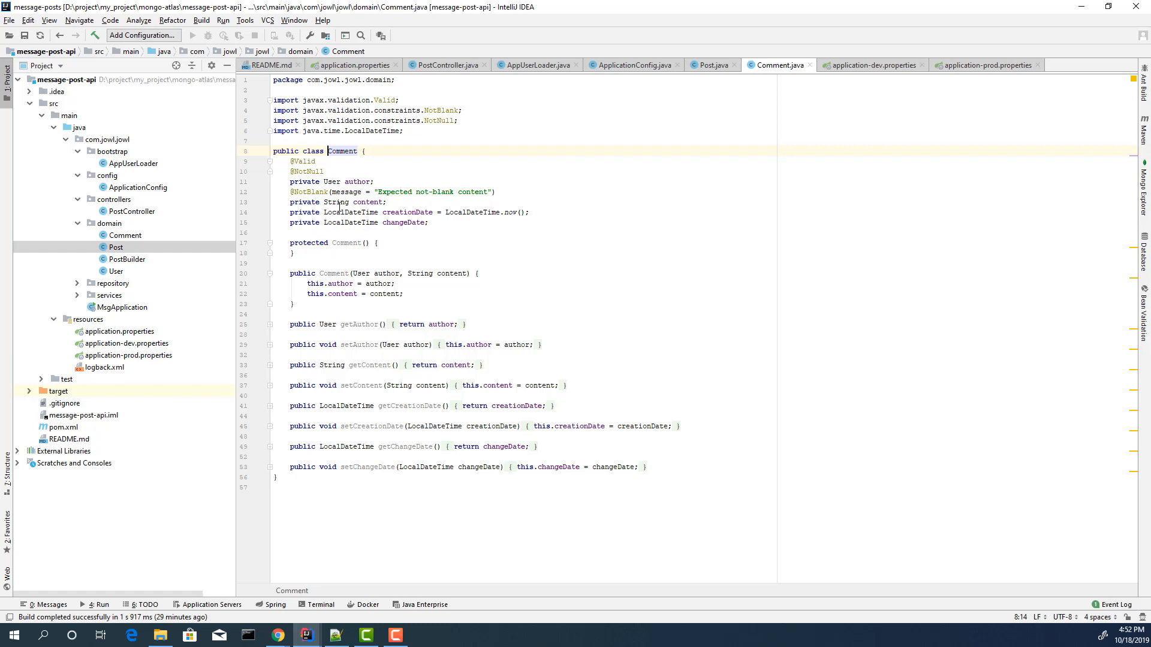
double_click(336, 201)
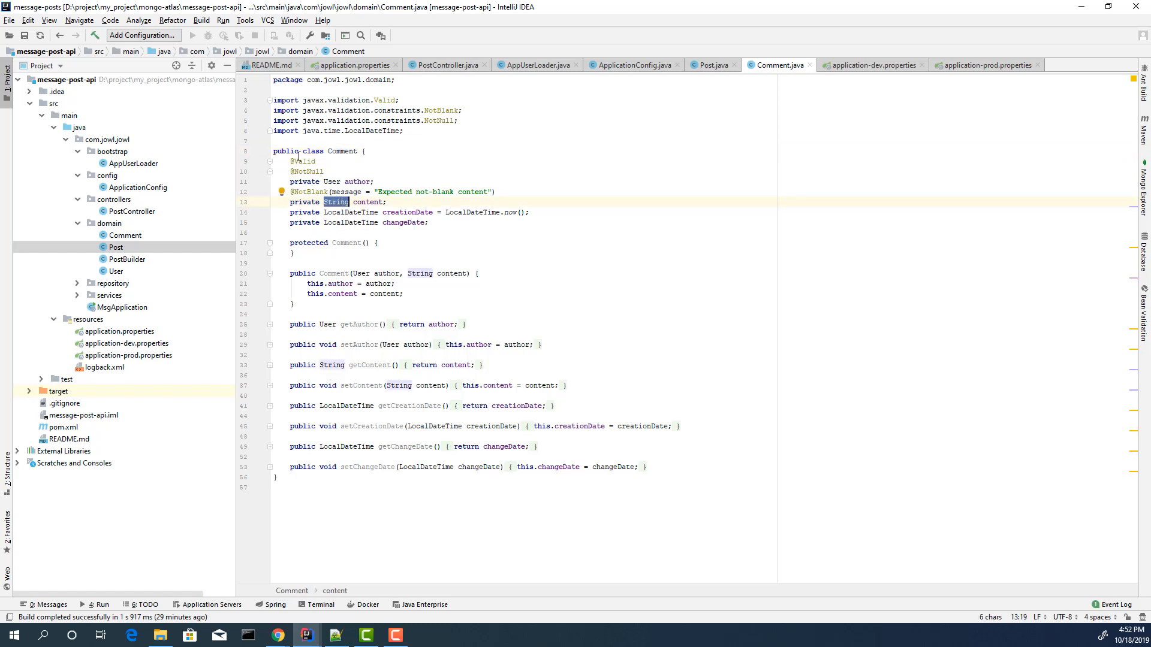
mouse_move(117, 289)
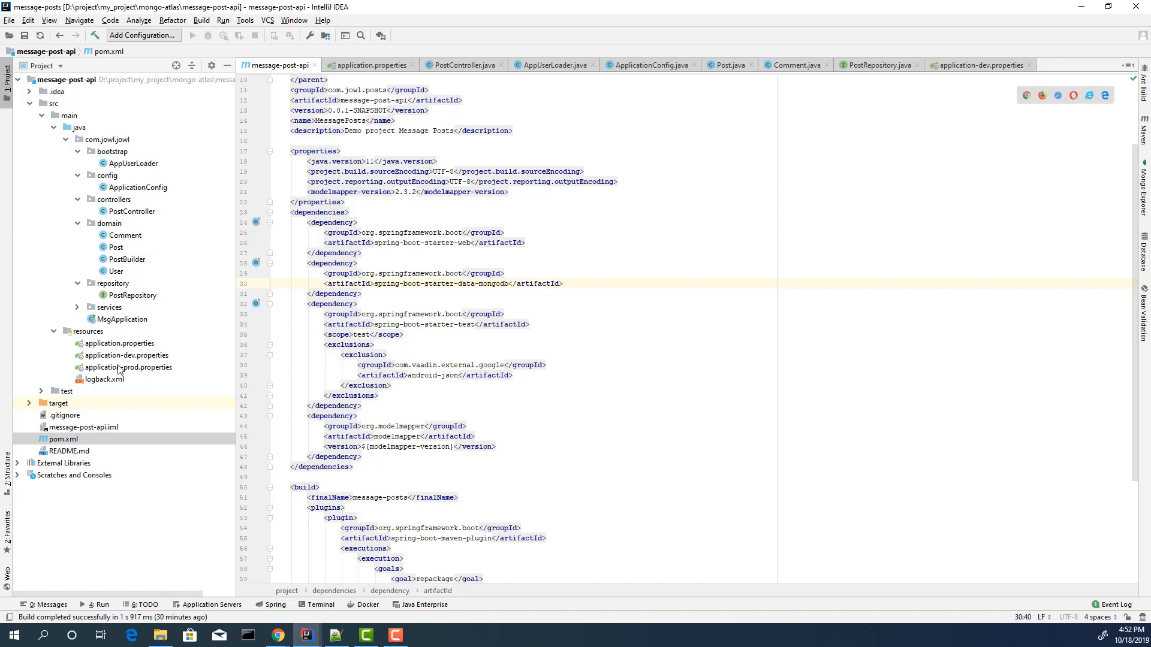
Expand services and open the MsgApplication main class to run it.
click(77, 307)
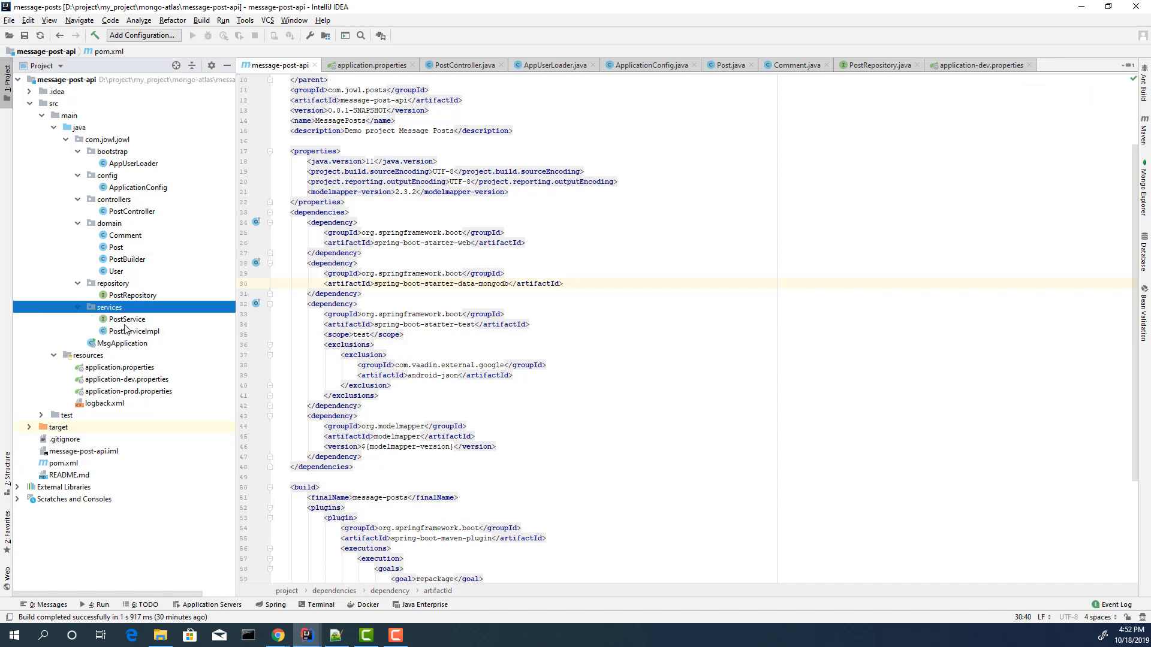
double_click(122, 342)
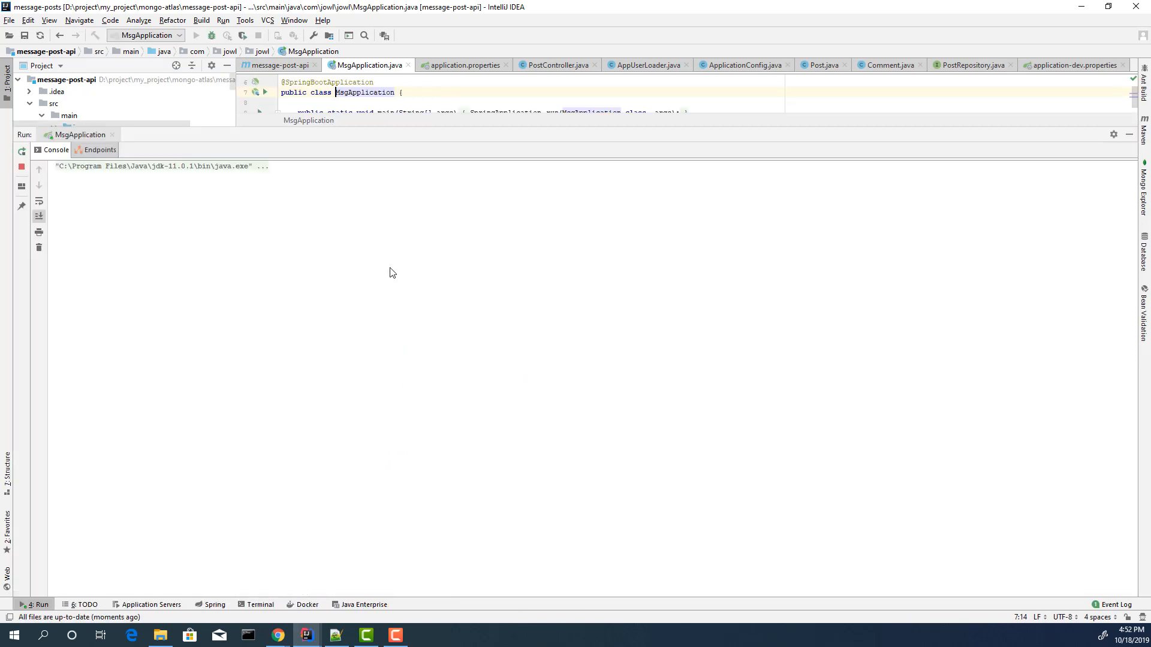
Inspect the run console's mongoTemplate authentication failure stack trace.
click(195, 35)
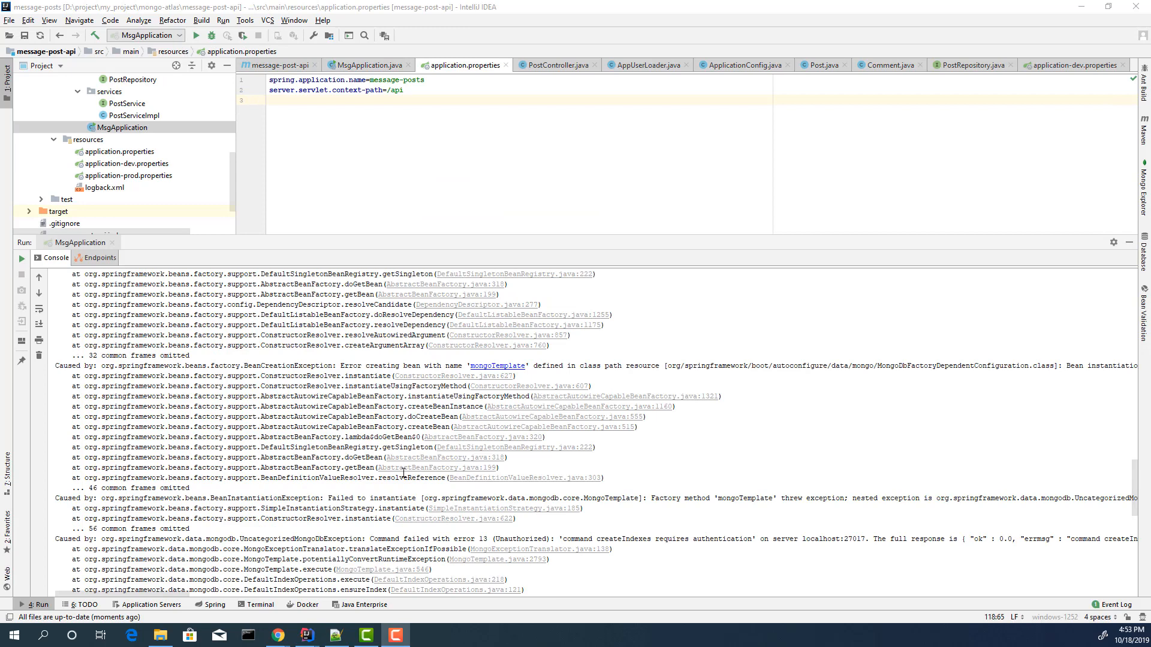
scroll(down, 3)
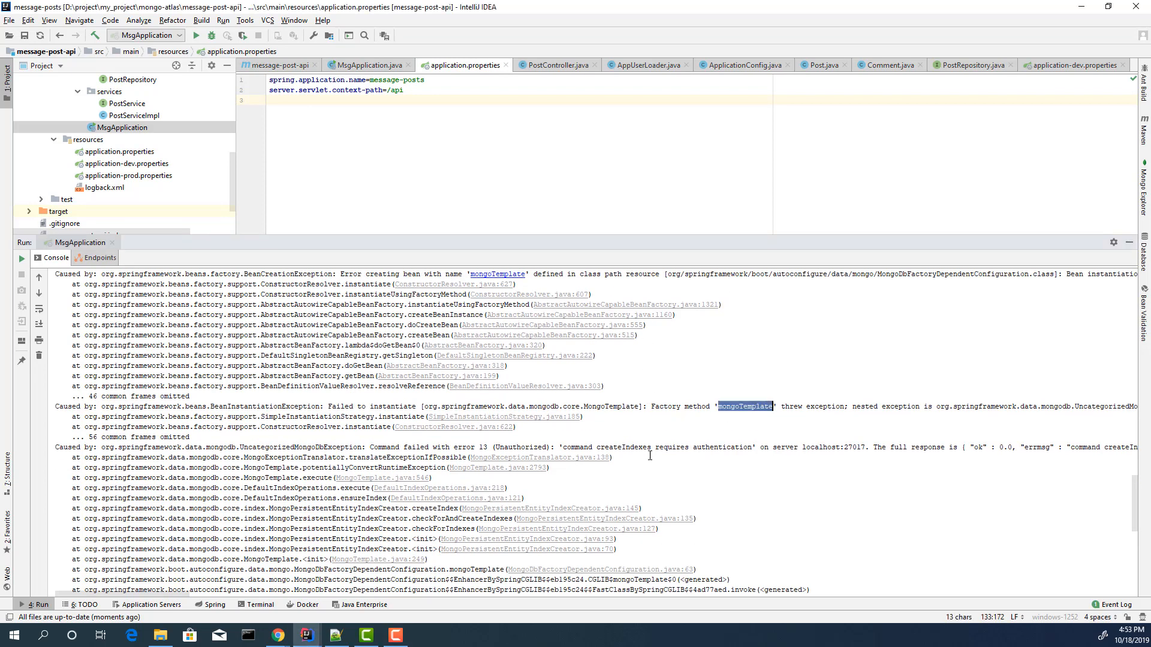
double_click(820, 446)
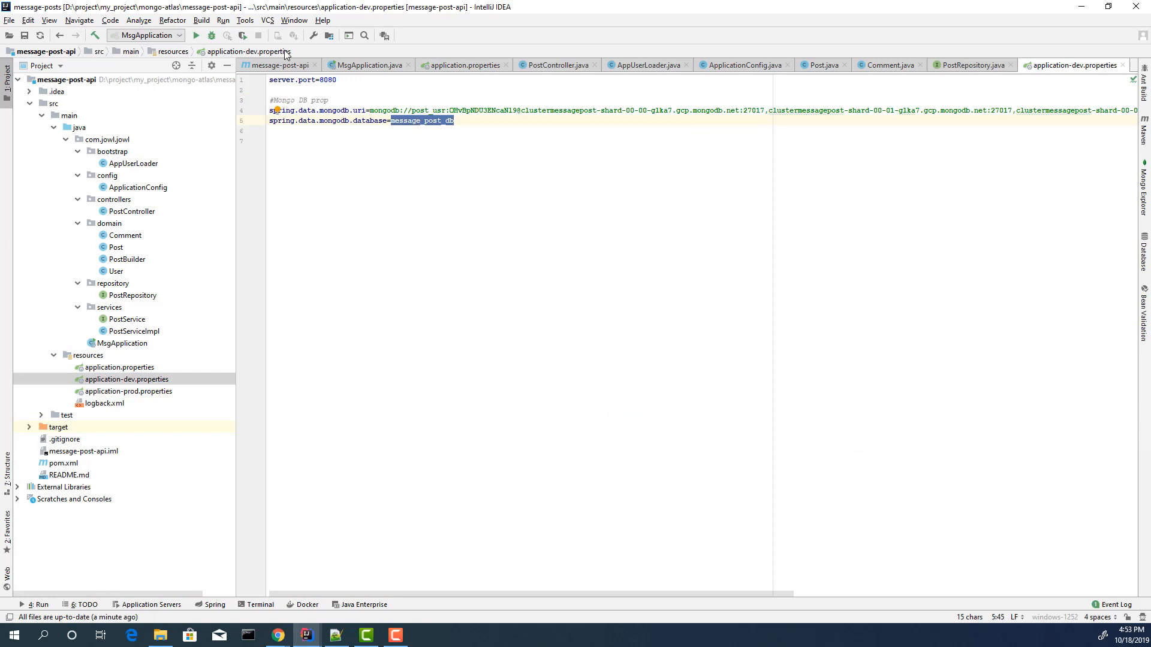
Set Active profiles to dev in the run configuration and start the app in debug mode.
click(145, 35)
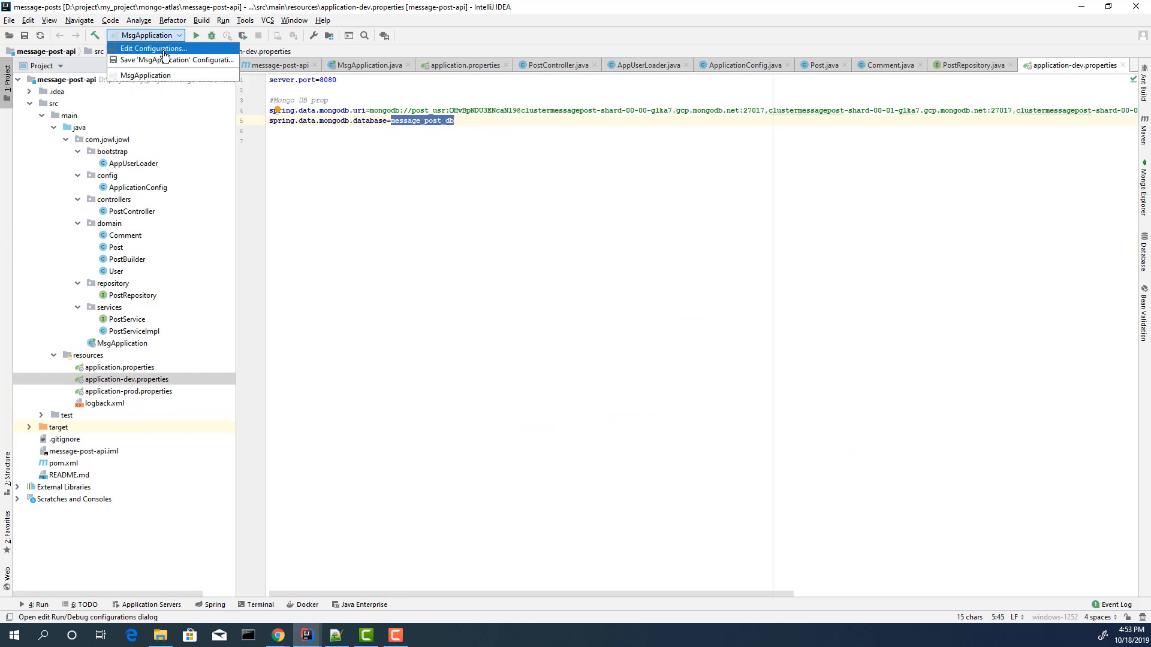
click(152, 48)
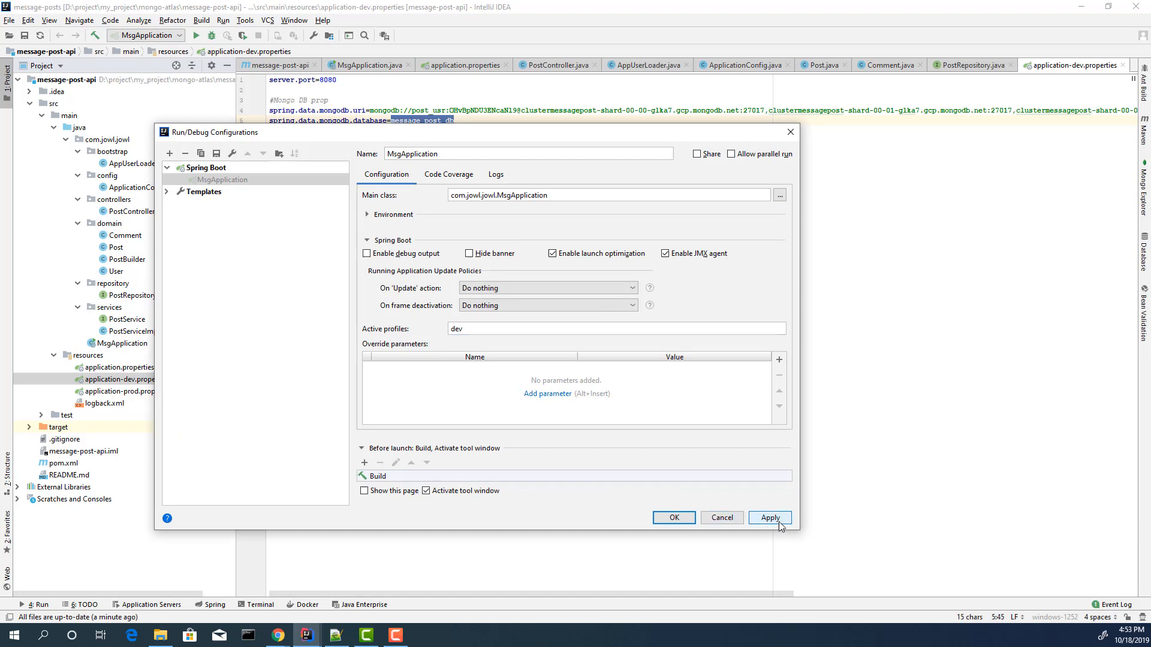
click(673, 518)
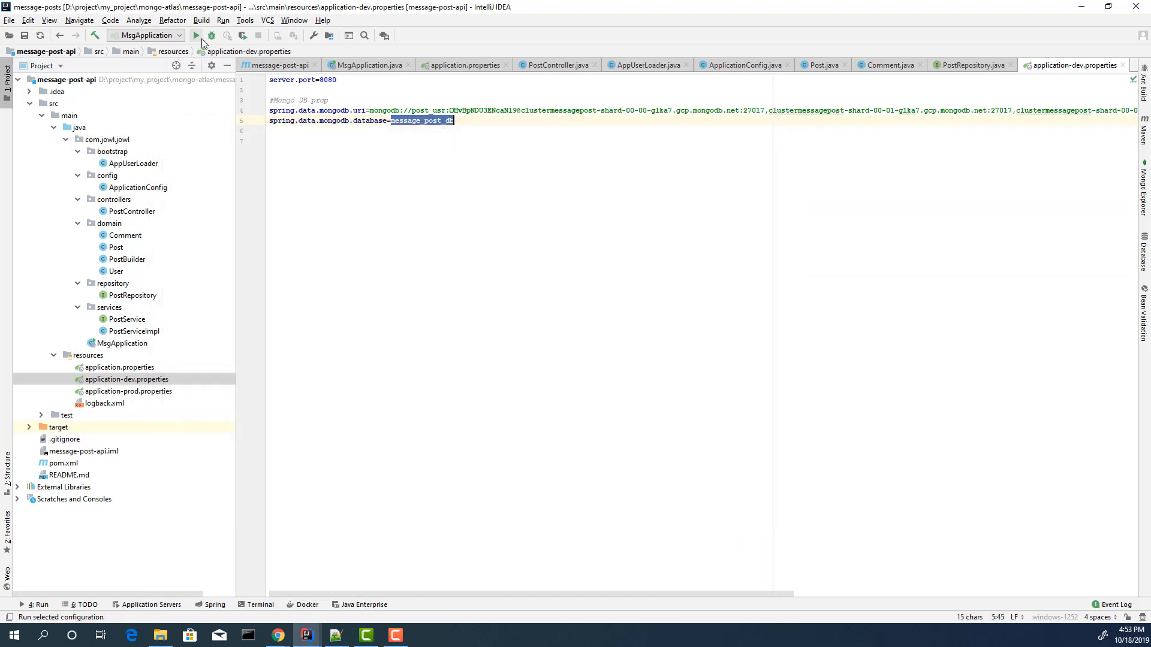
click(211, 35)
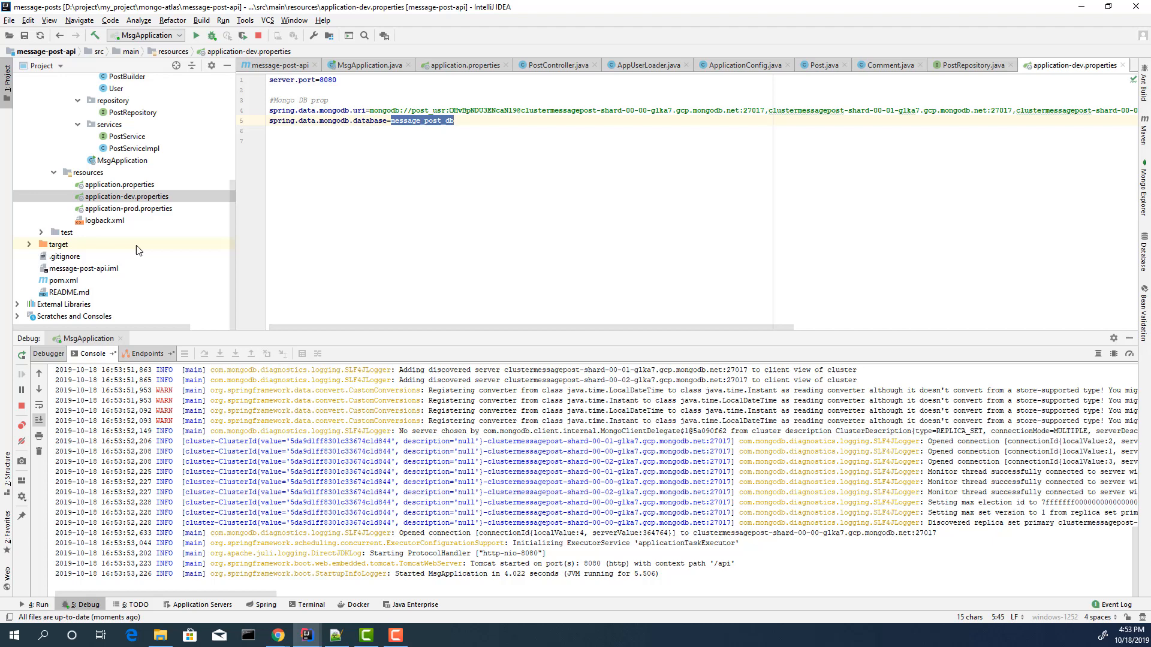
Switch to the message-post-ui IntelliJ window, leaving the API debug session running.
click(125, 196)
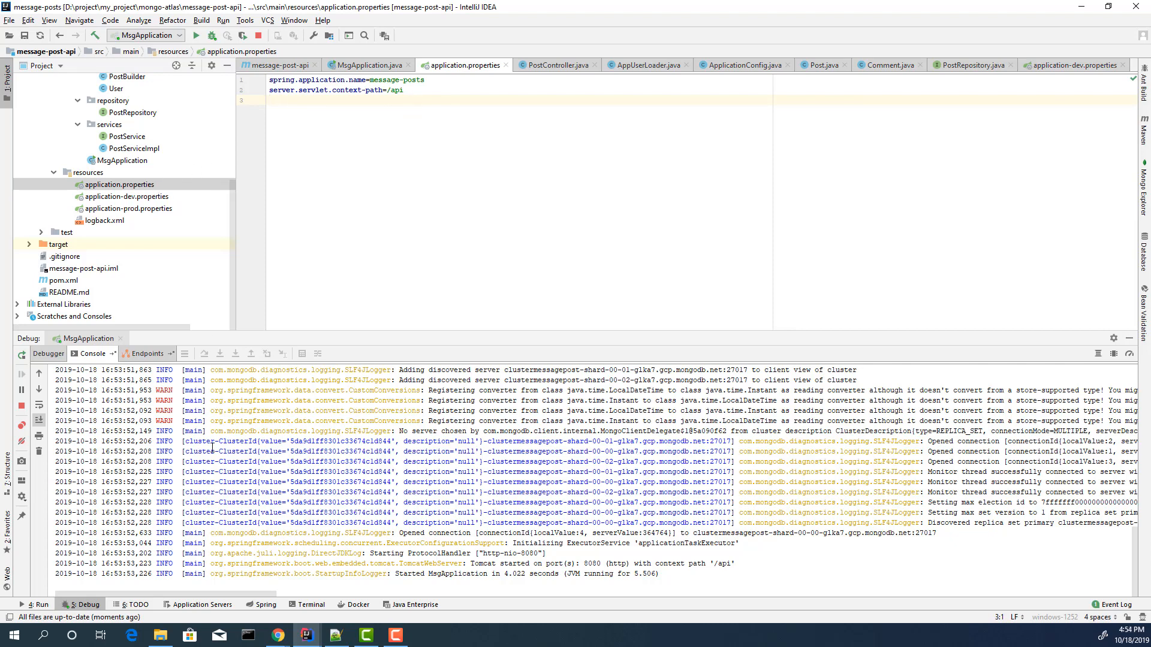
mouse_move(296, 234)
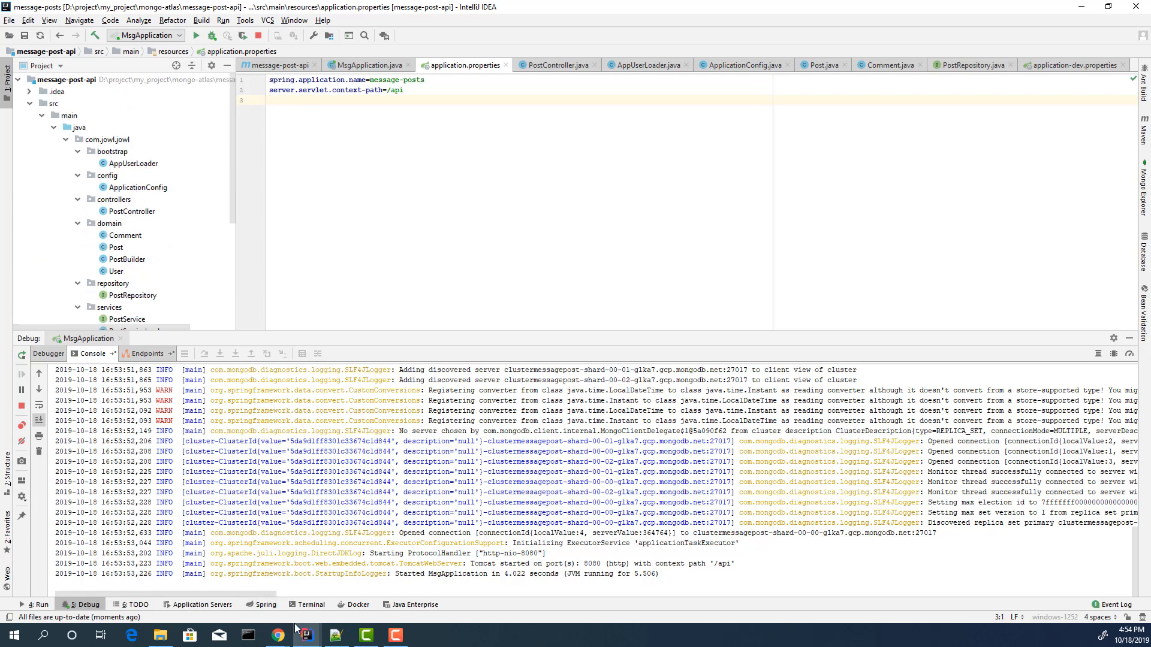
mouse_move(304, 634)
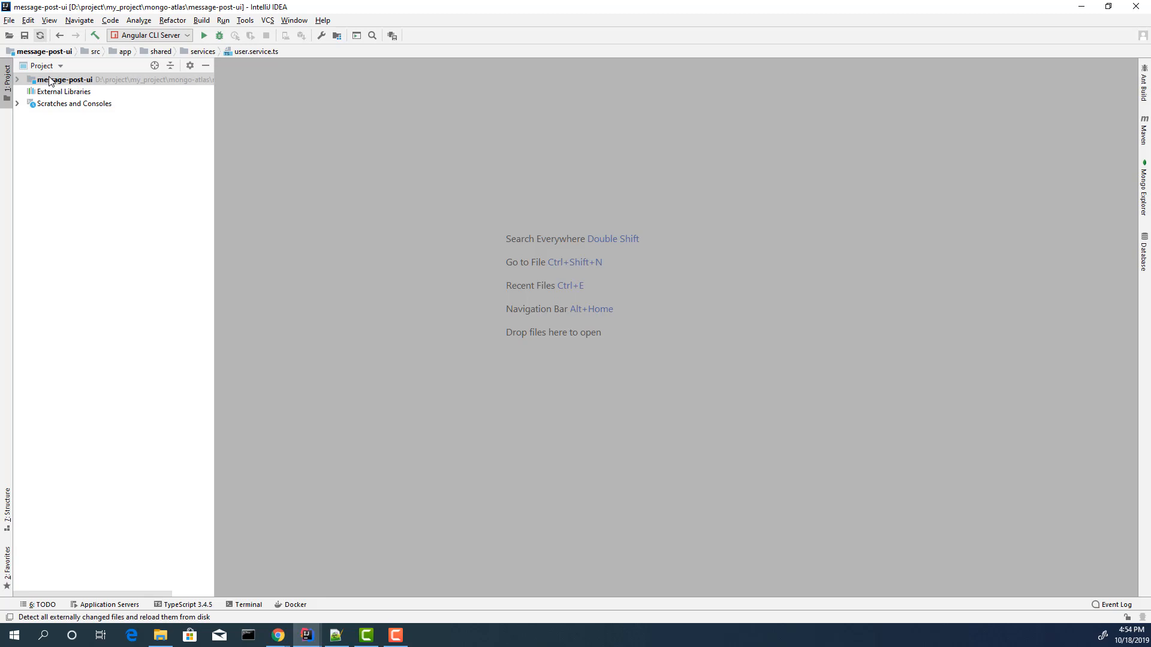
Expand message-post-ui and src in the Project tree and search for 'Po' to find post.service.ts.
click(15, 79)
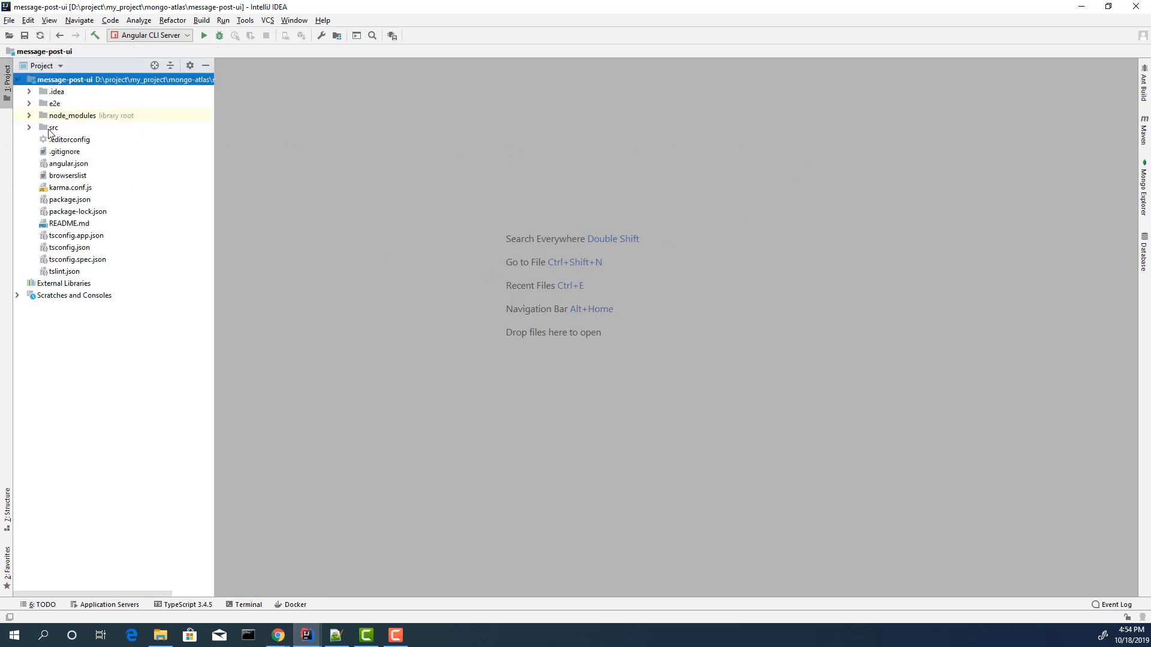
click(53, 127)
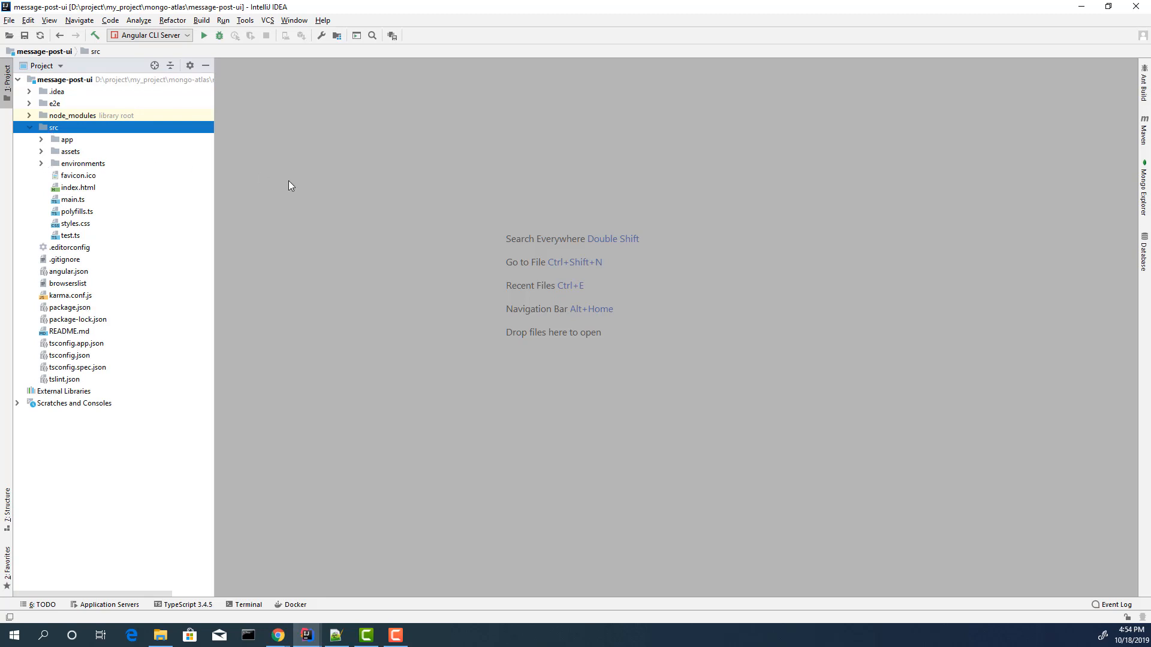
text(Po)
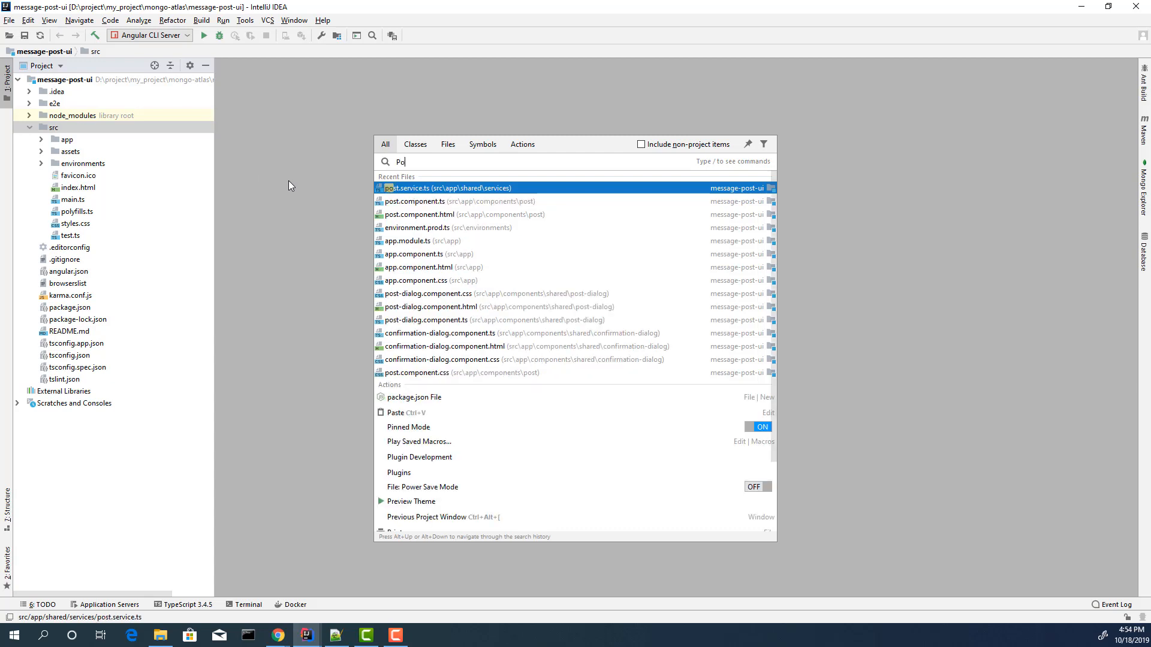
Review post.service.ts from the search results, locating it in the tree and the savePost method.
click(446, 189)
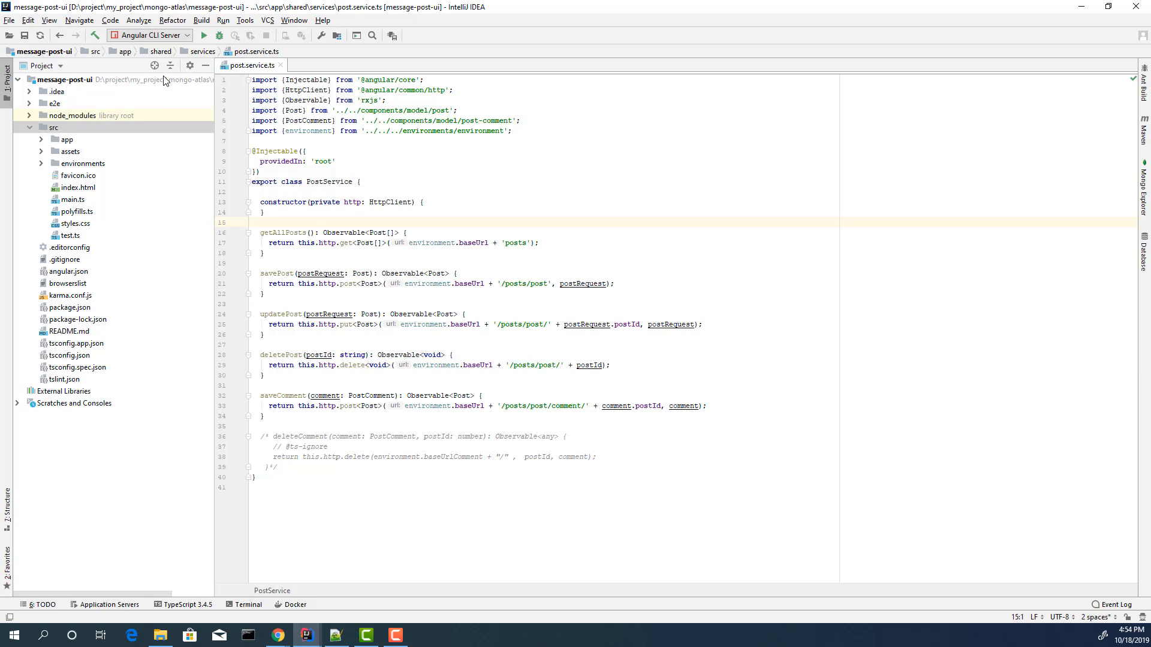
click(41, 139)
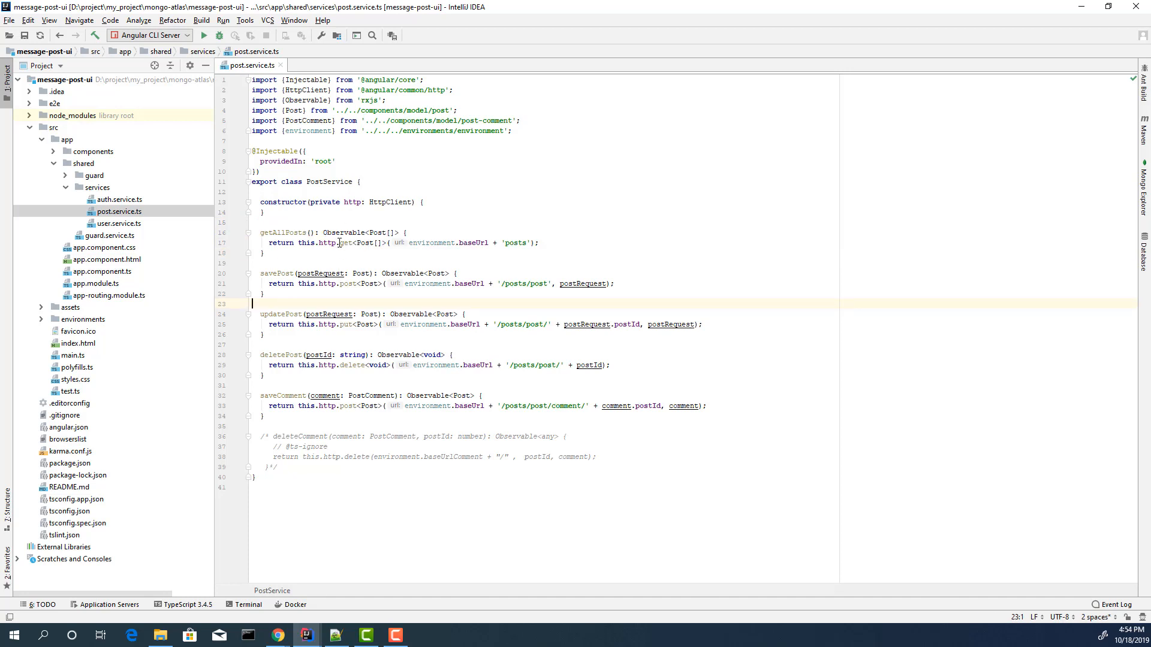
mouse_move(338, 264)
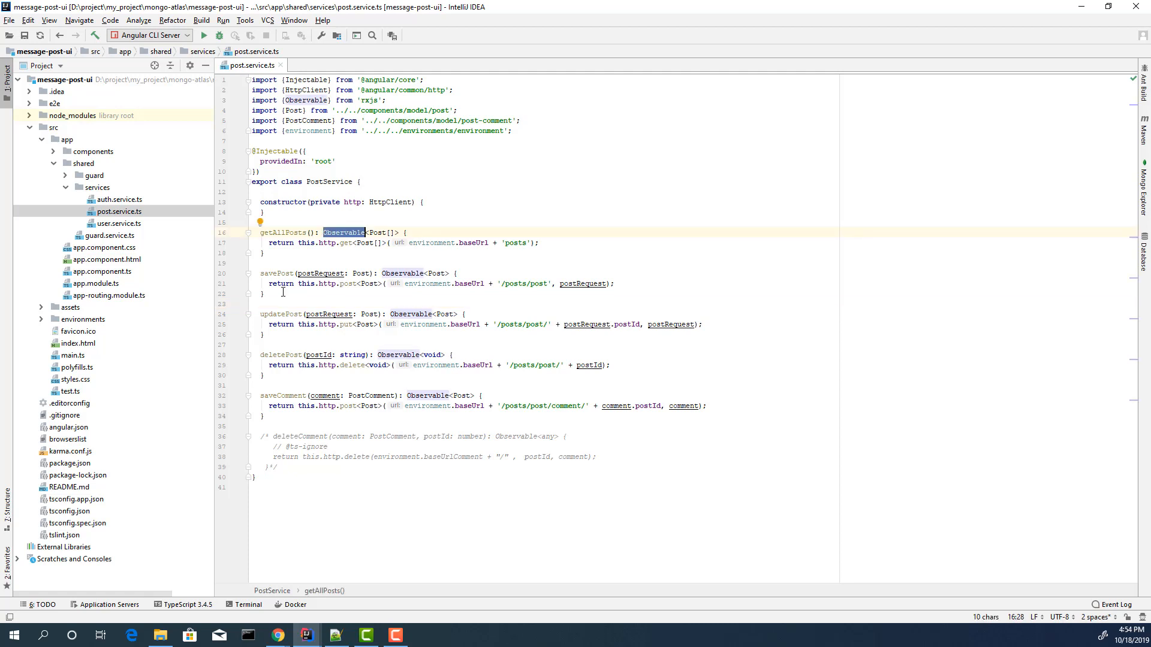
mouse_move(329, 262)
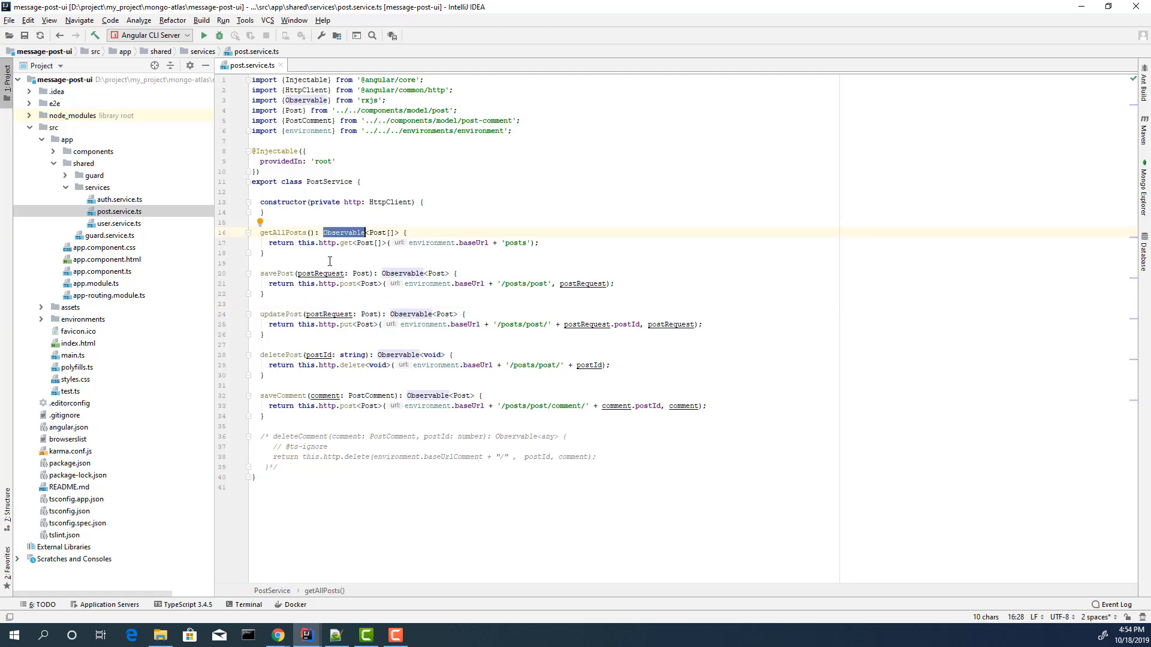
double_click(277, 272)
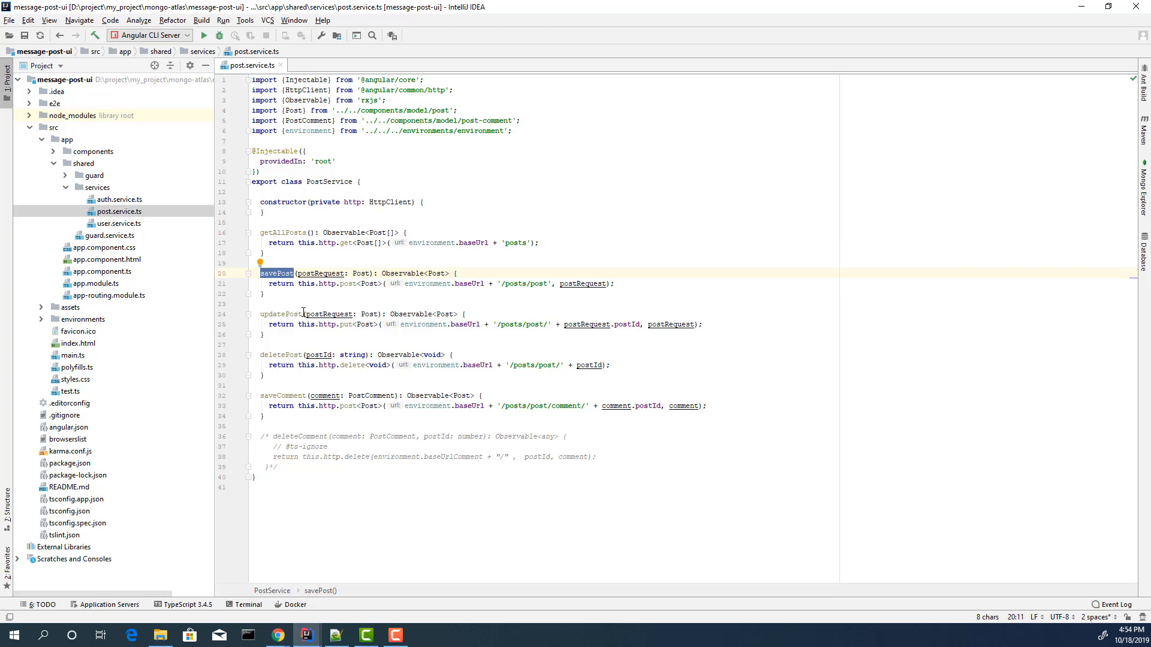
Browse the app/components and post folders, then view the project README.md.
click(95, 175)
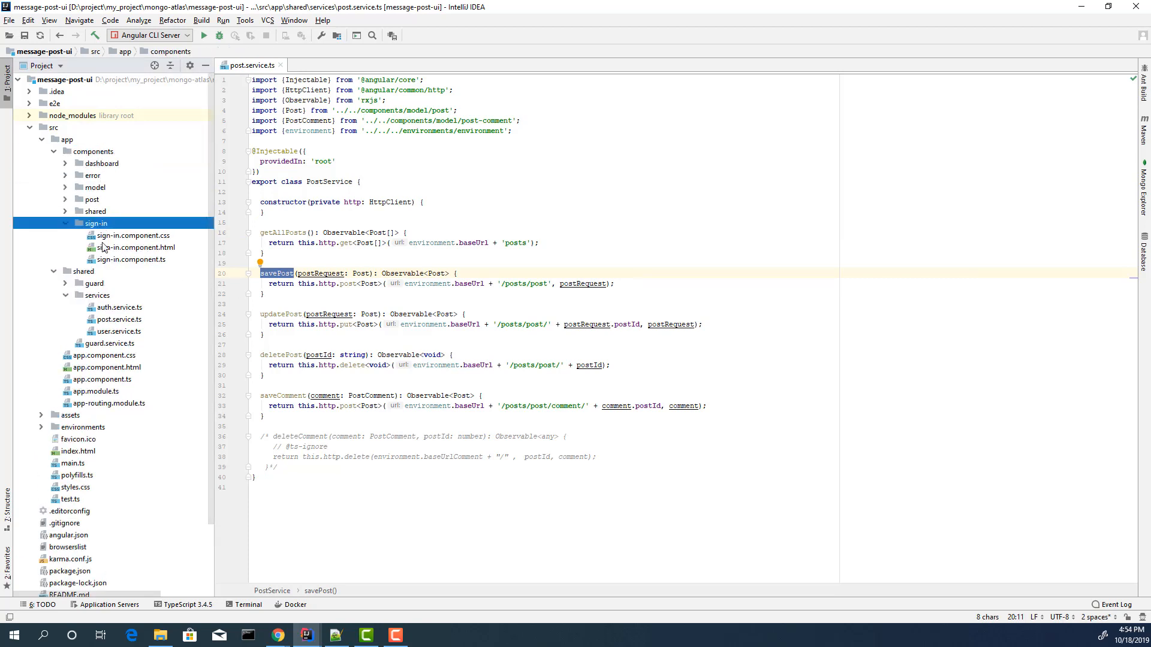
click(93, 200)
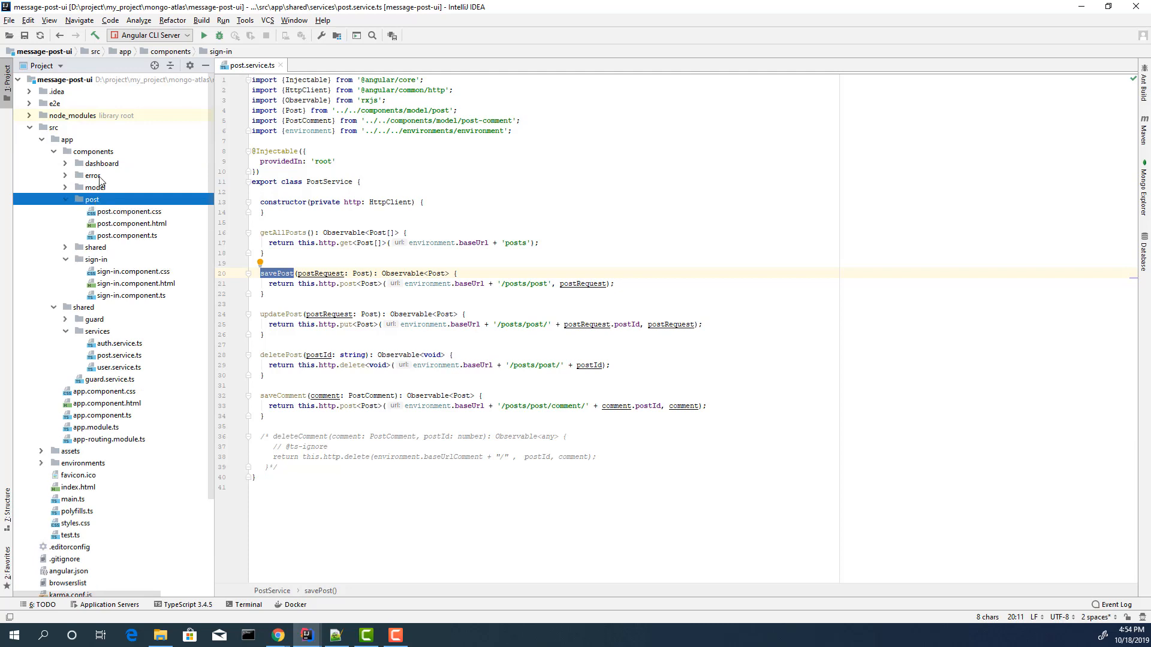
click(91, 199)
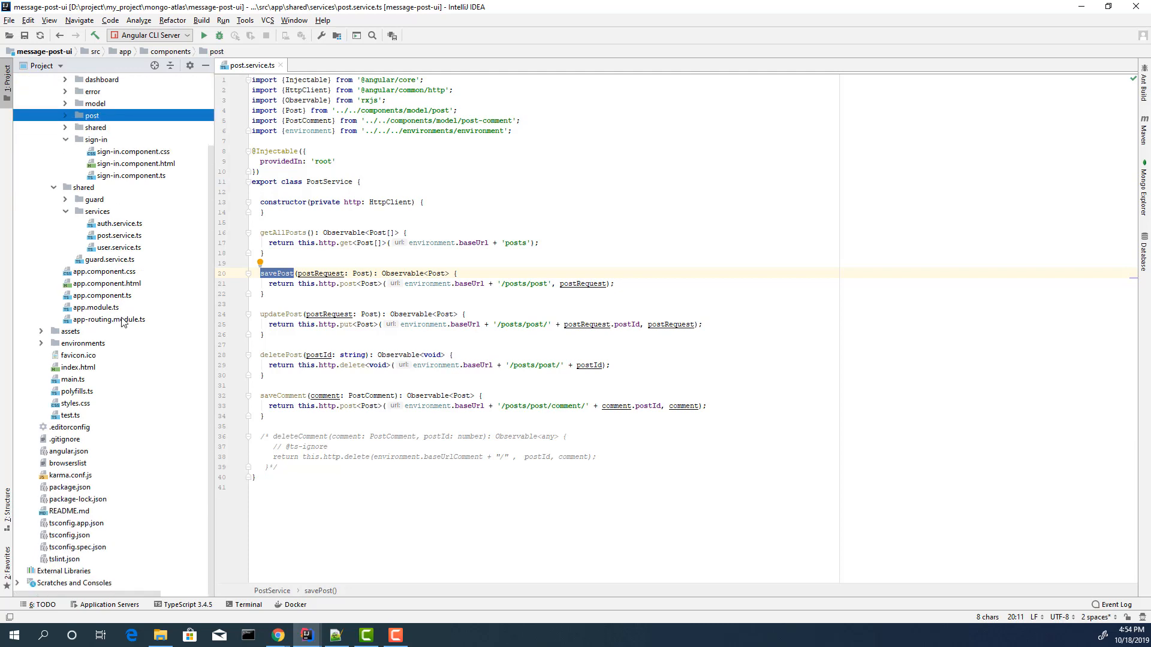
mouse_move(68, 470)
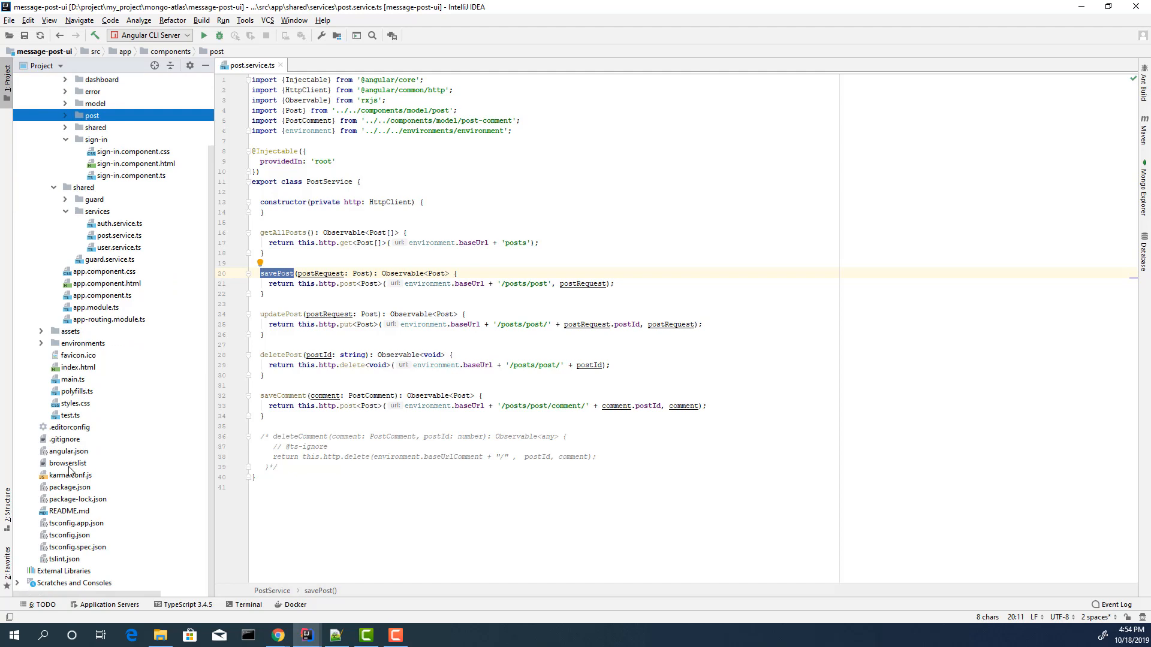
double_click(68, 510)
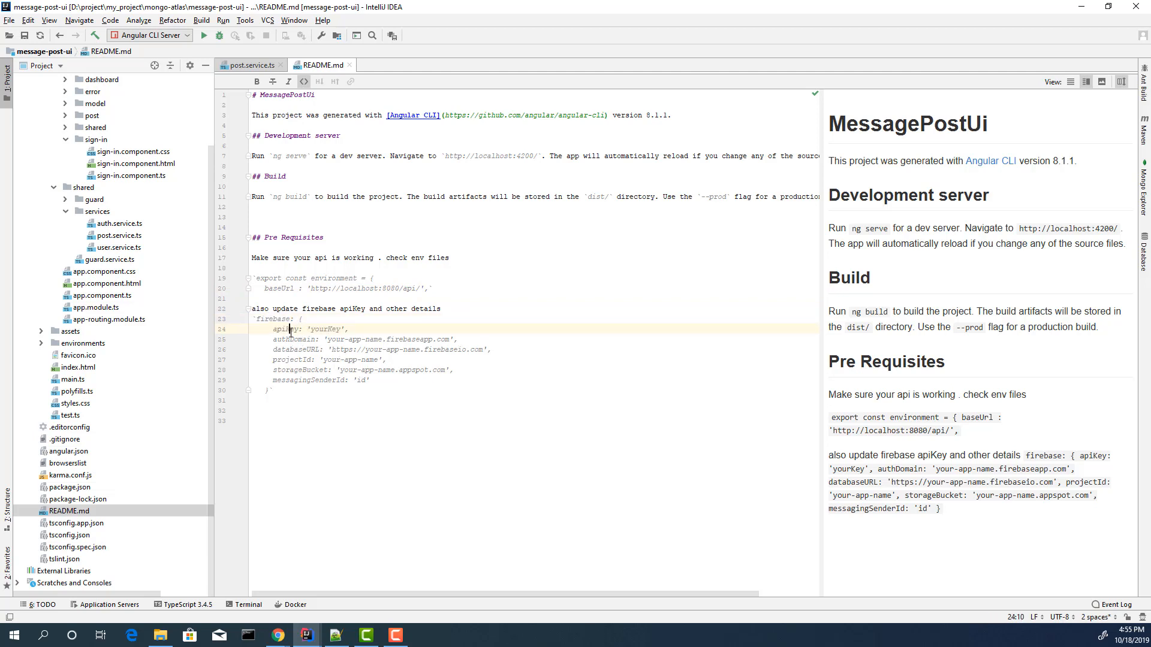
Compare the README's sample firebase configuration with environments/environment.ts.
double_click(292, 340)
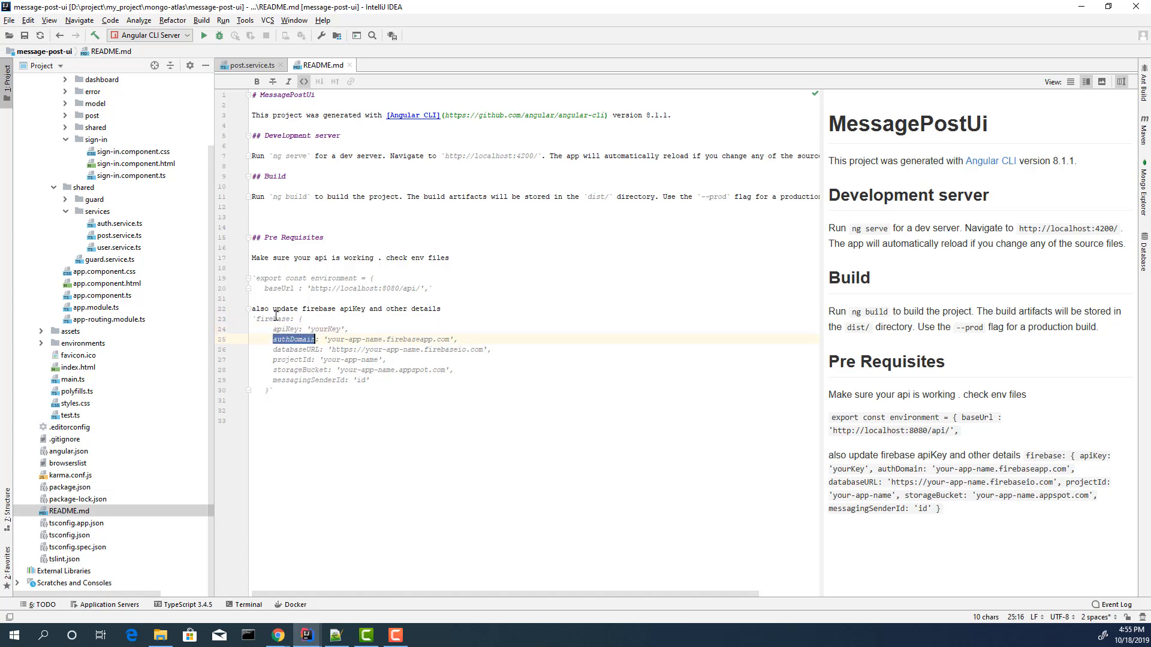
mouse_move(403, 384)
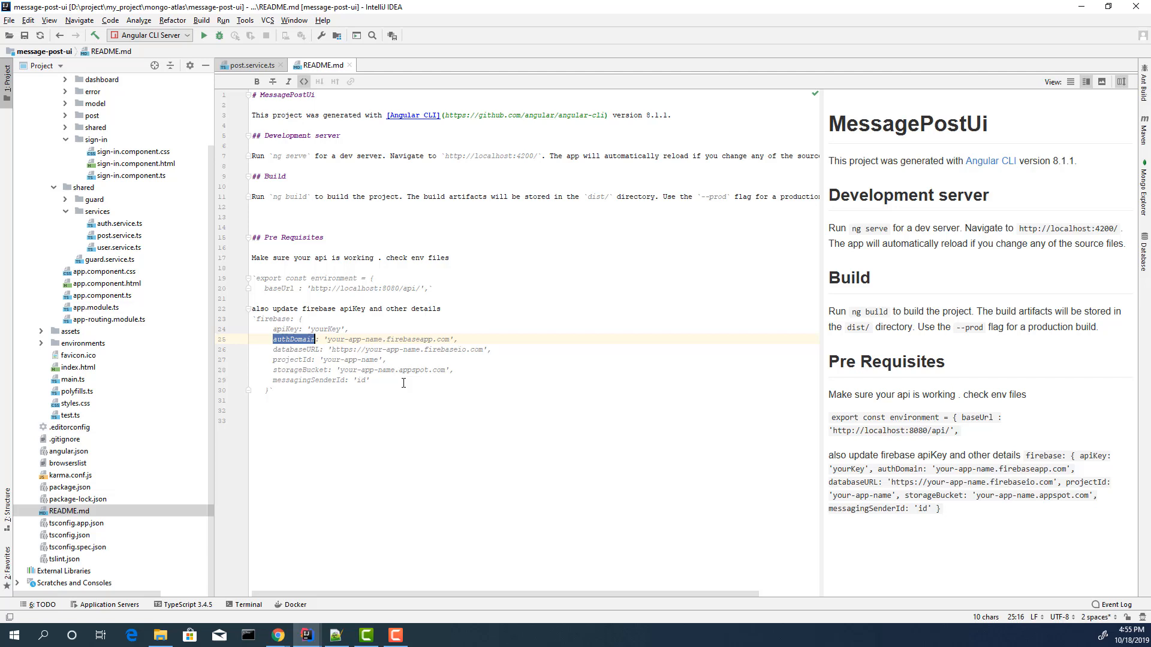
drag(272, 328, 369, 380)
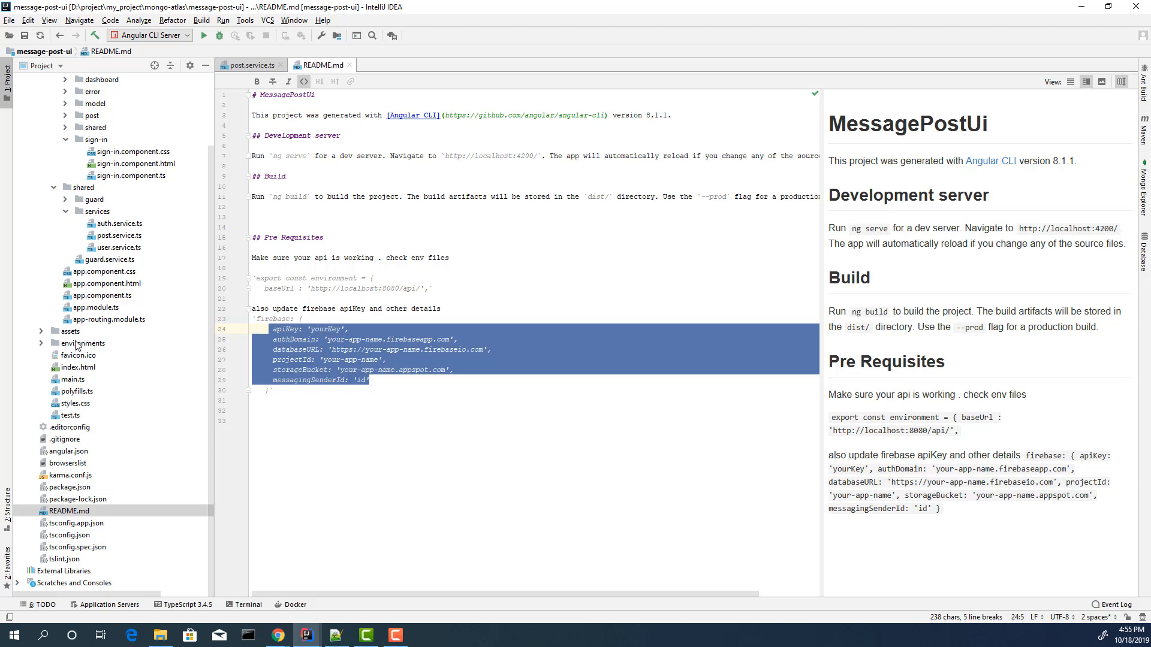
click(81, 343)
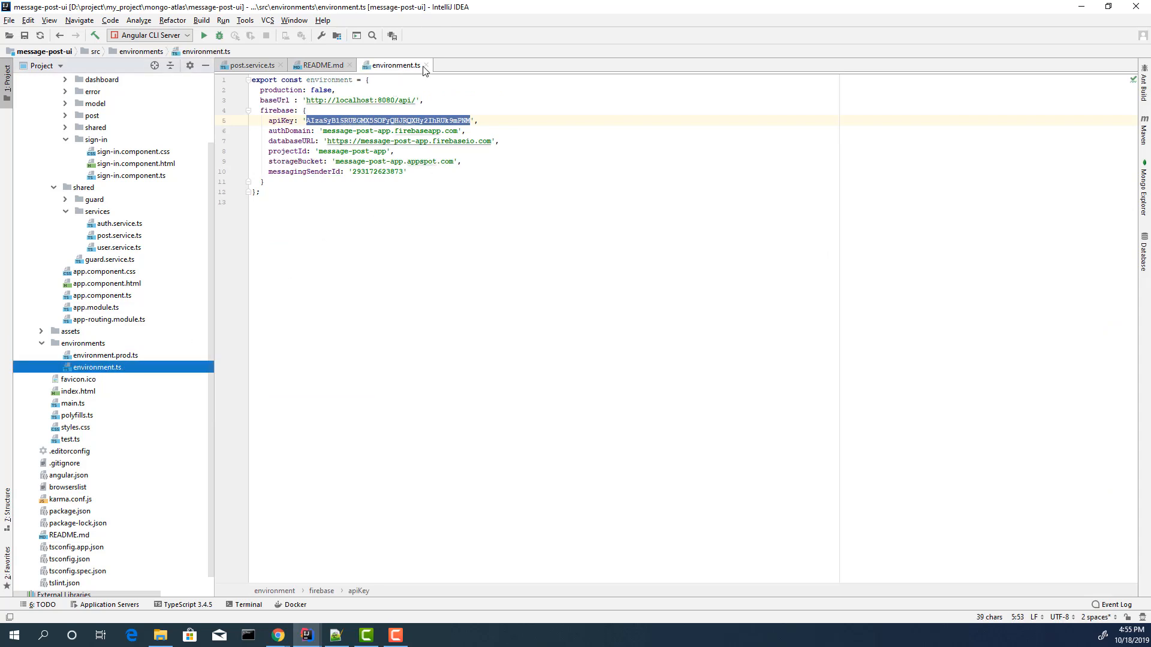
click(319, 64)
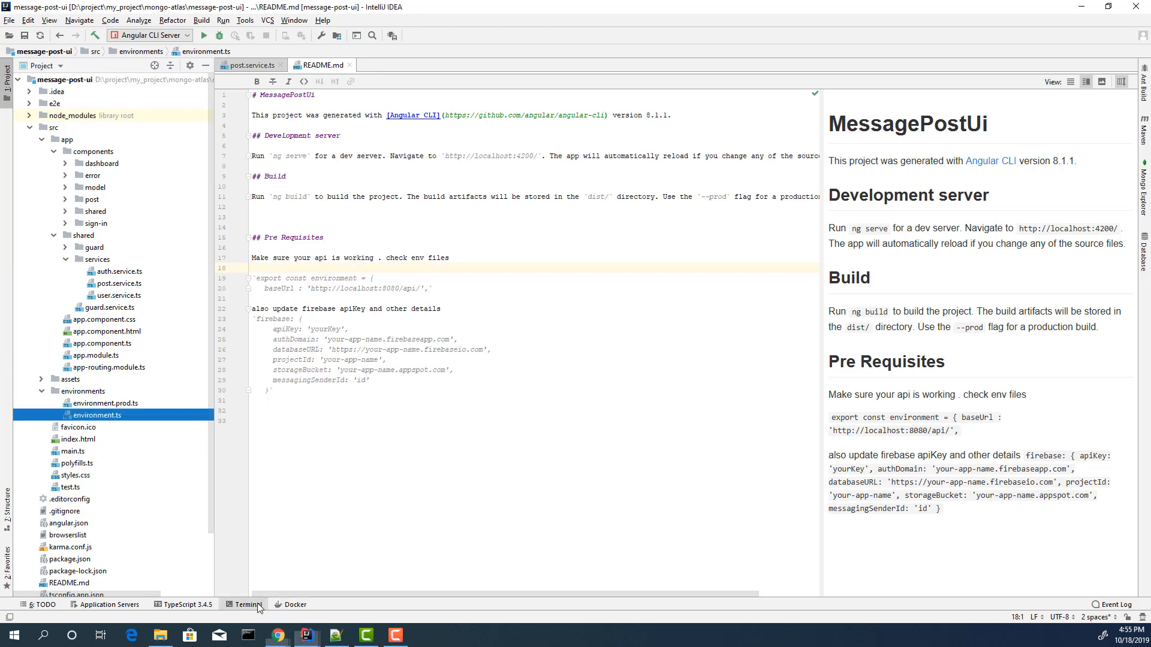
Run ng serve --o in the project terminal to launch the Angular dev server.
click(247, 604)
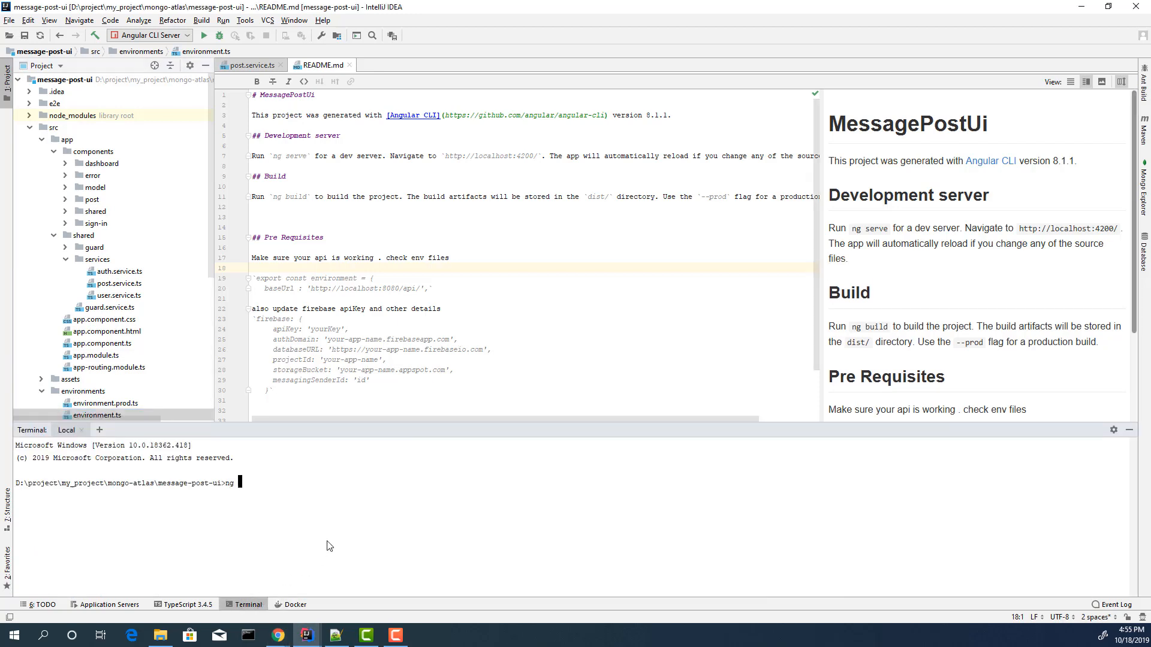
text(serve --o)
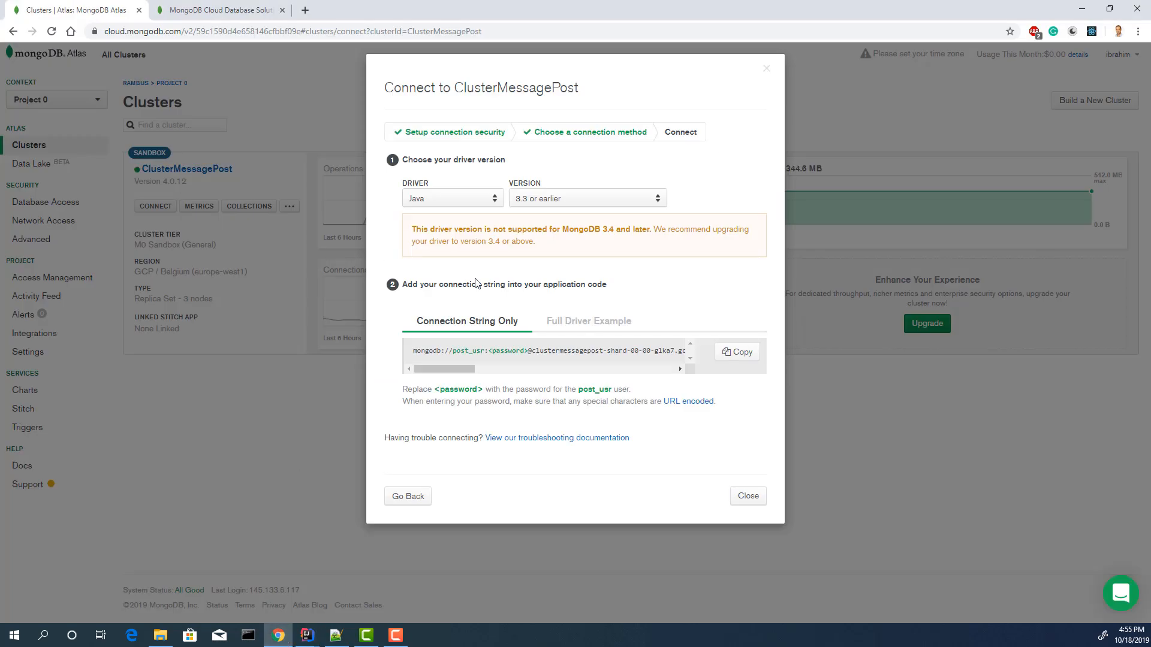
Close the ClusterMessagePost Connect dialog and view the cluster's Collections in MongoDB Atlas.
click(747, 495)
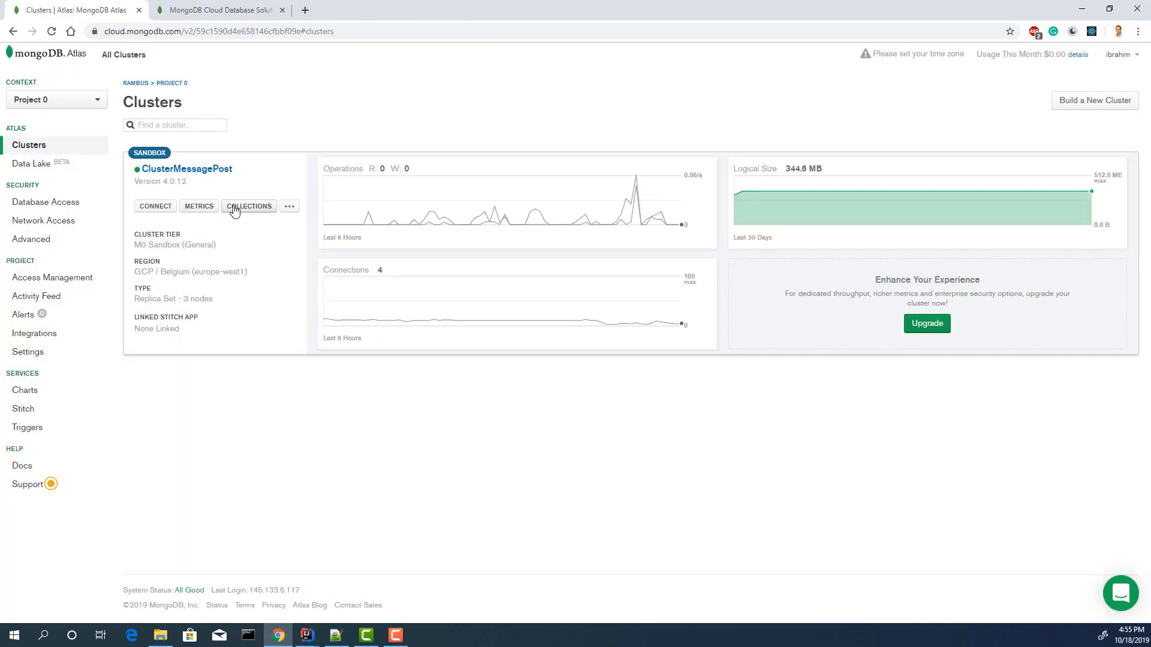
click(248, 205)
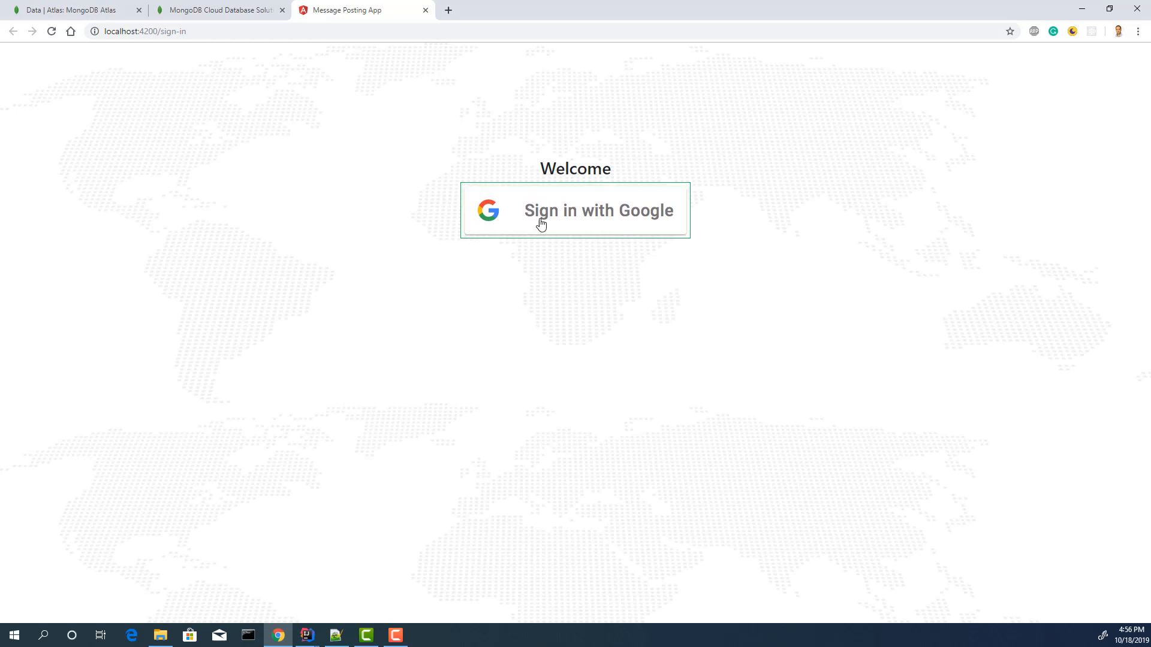
mouse_move(556, 218)
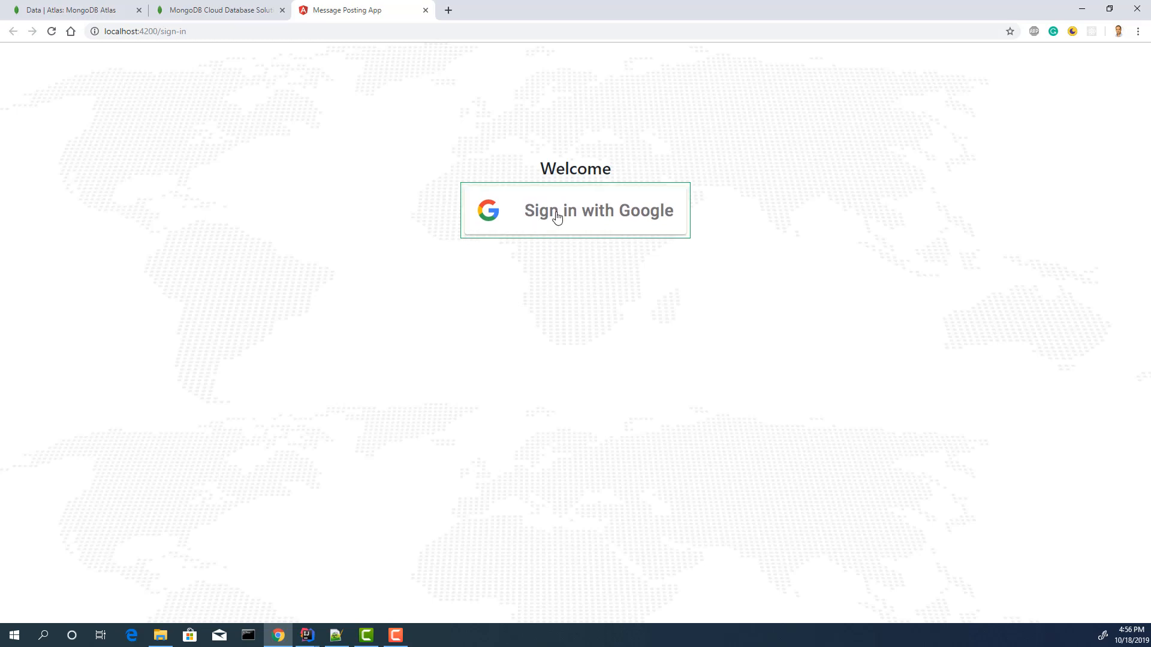
Sign in to the Message Posting App with the second Google account and view the profile chart.
click(575, 211)
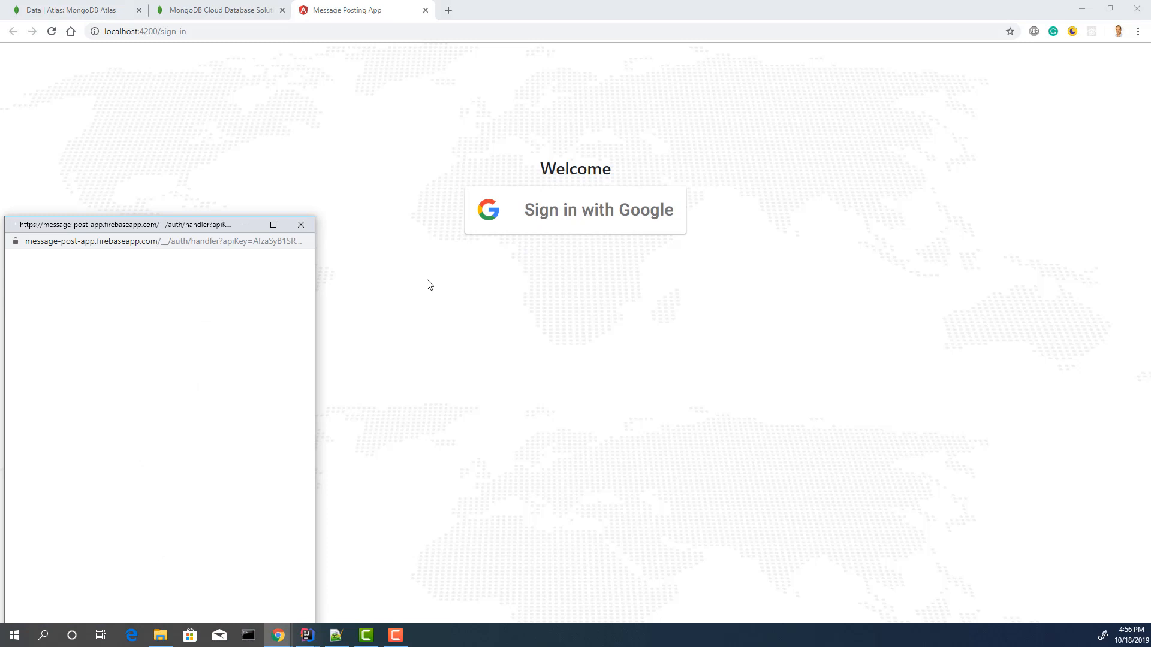
click(598, 210)
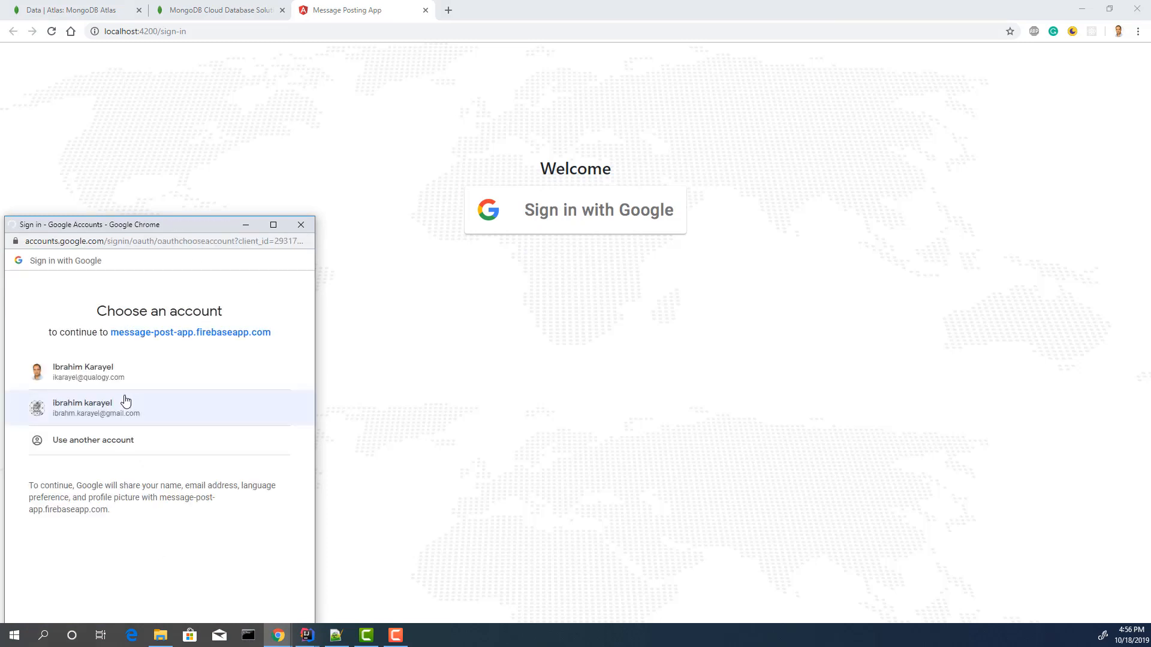
click(96, 407)
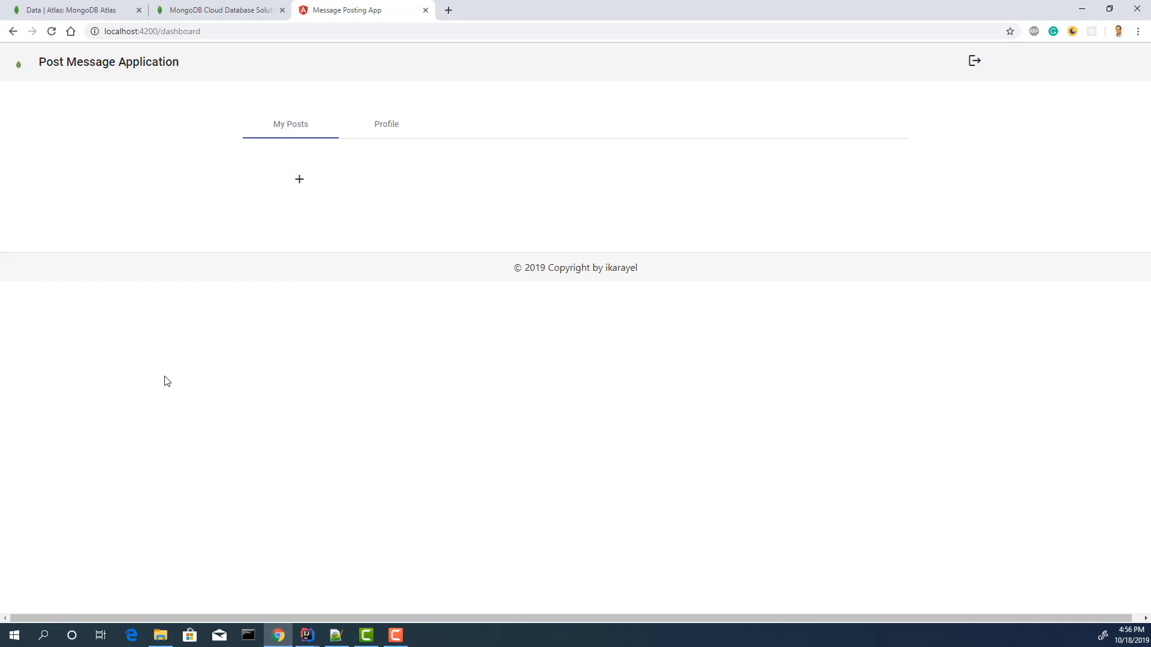
mouse_move(286, 173)
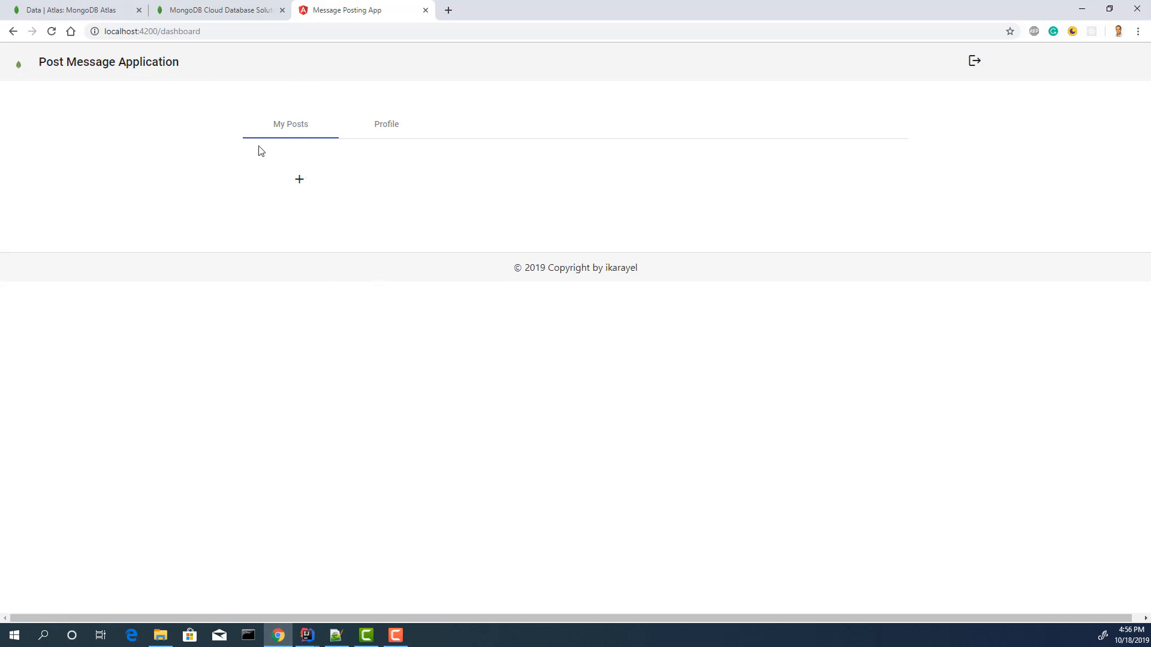
click(386, 124)
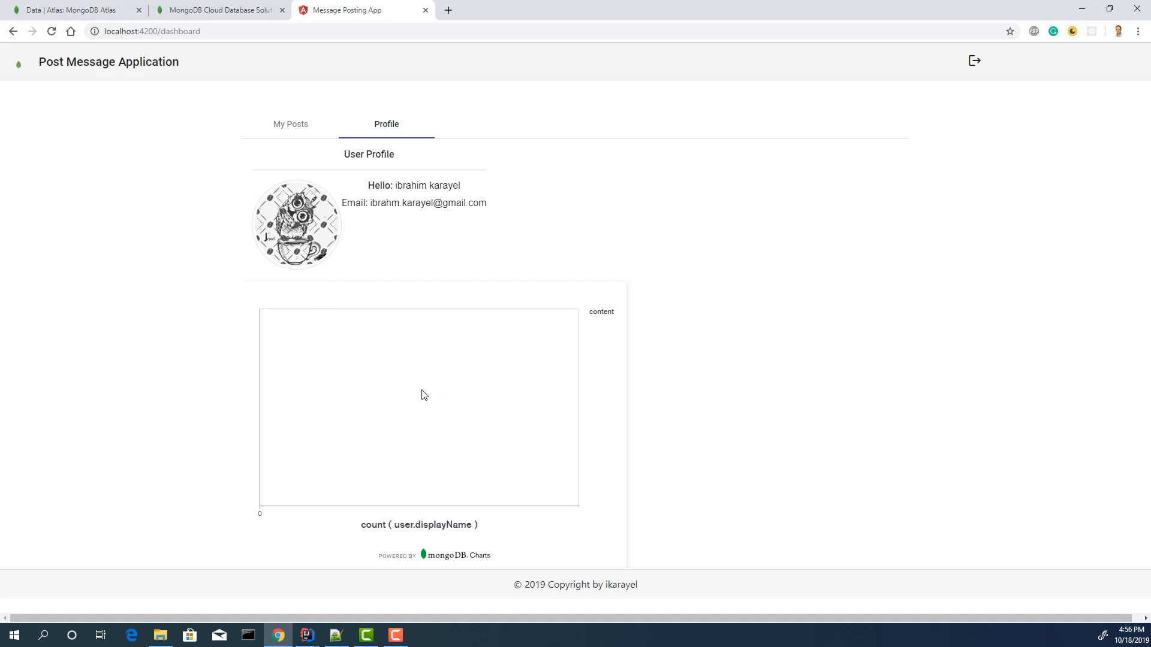
mouse_move(415, 434)
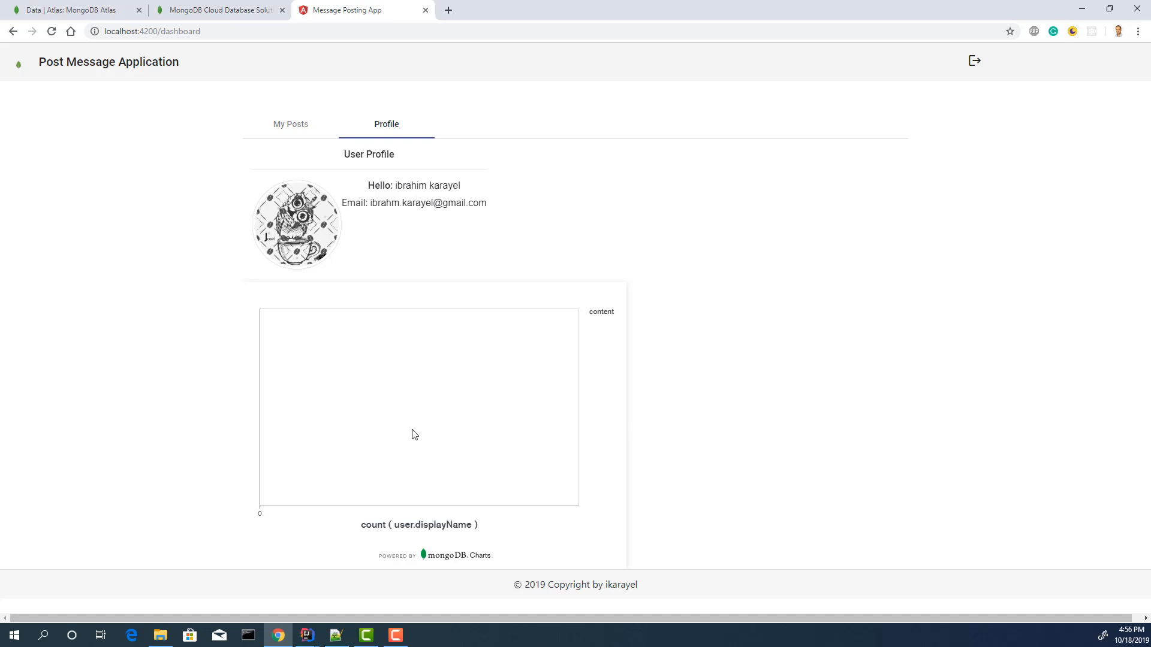
mouse_move(421, 316)
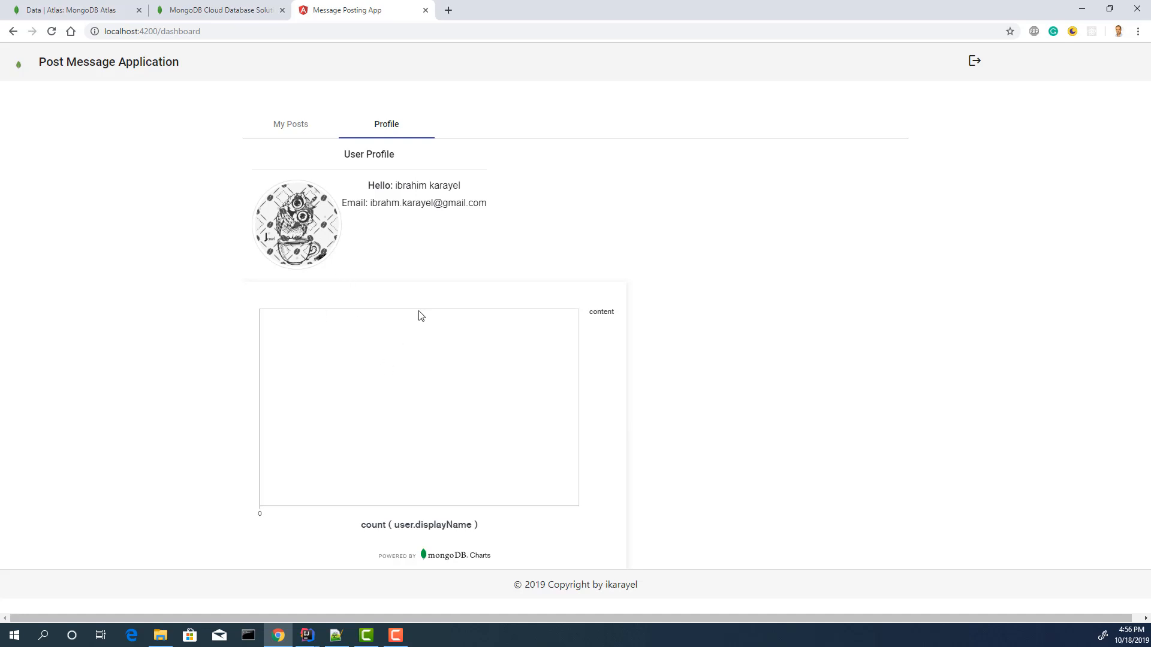
Go to My Posts and start a new post in the Edit Post dialog.
click(291, 124)
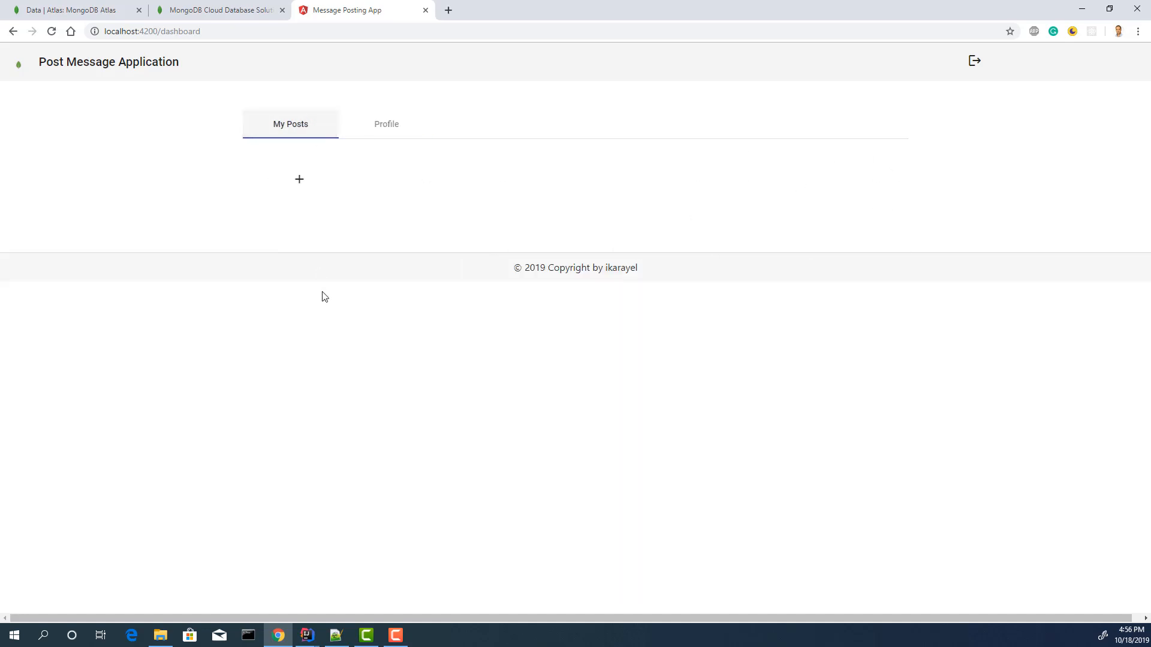
click(299, 179)
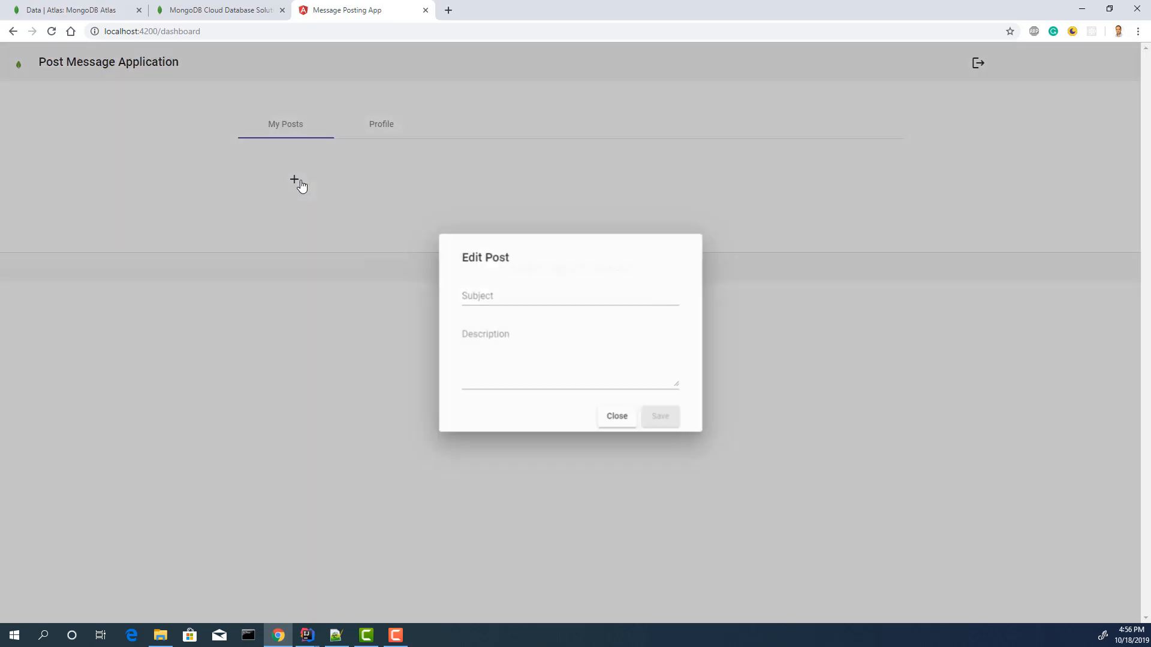
Publish a new post with subject 'how is mongo' and description 'lest discuss'.
text(h)
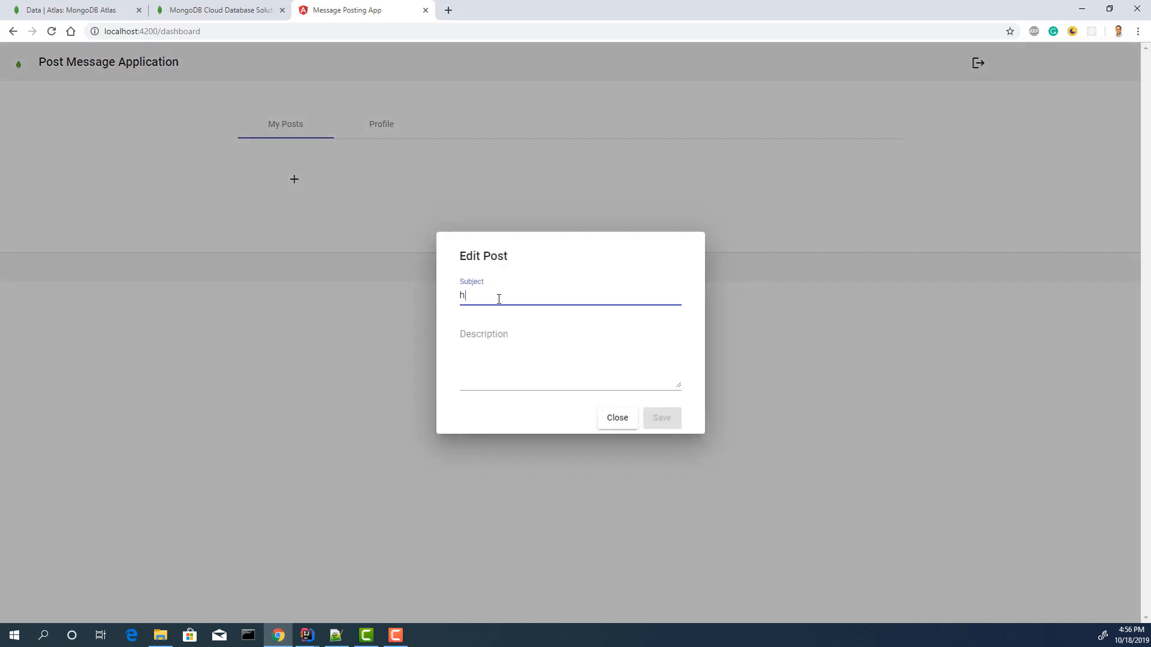
text(ow is mongo)
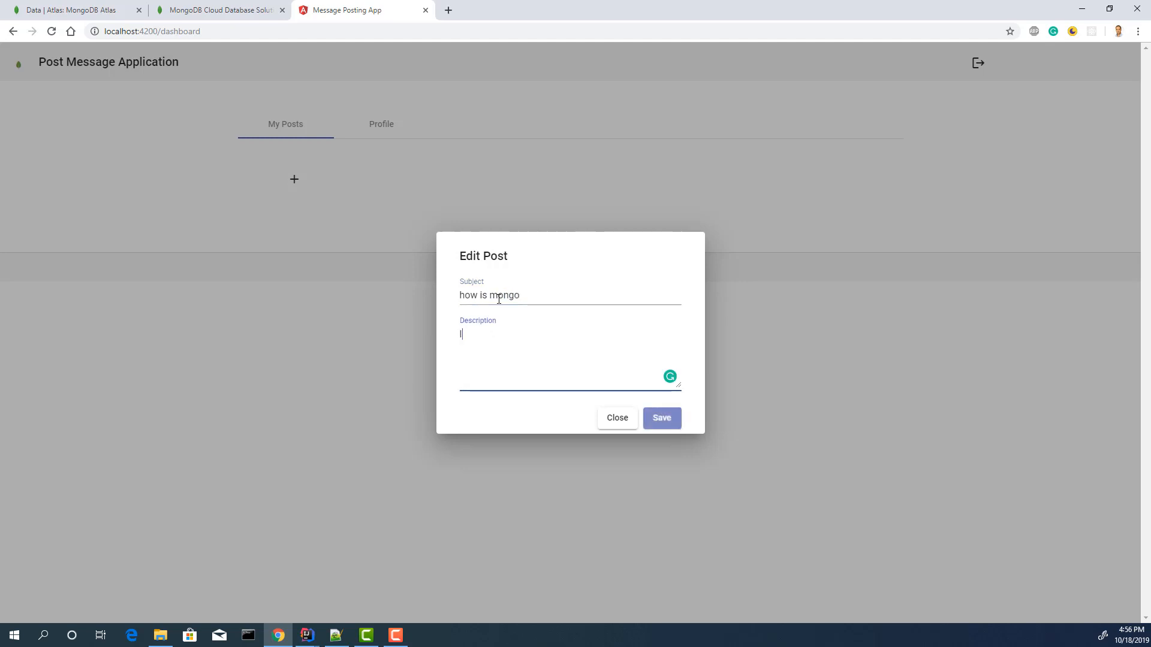
text(lest d)
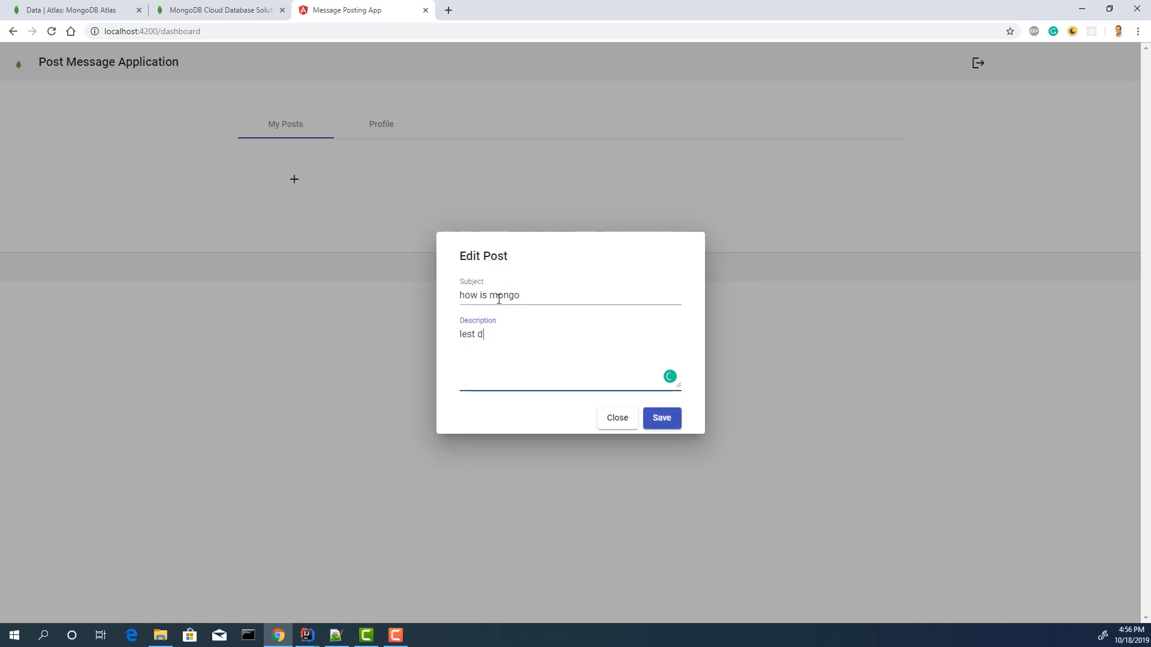
text(iscuss)
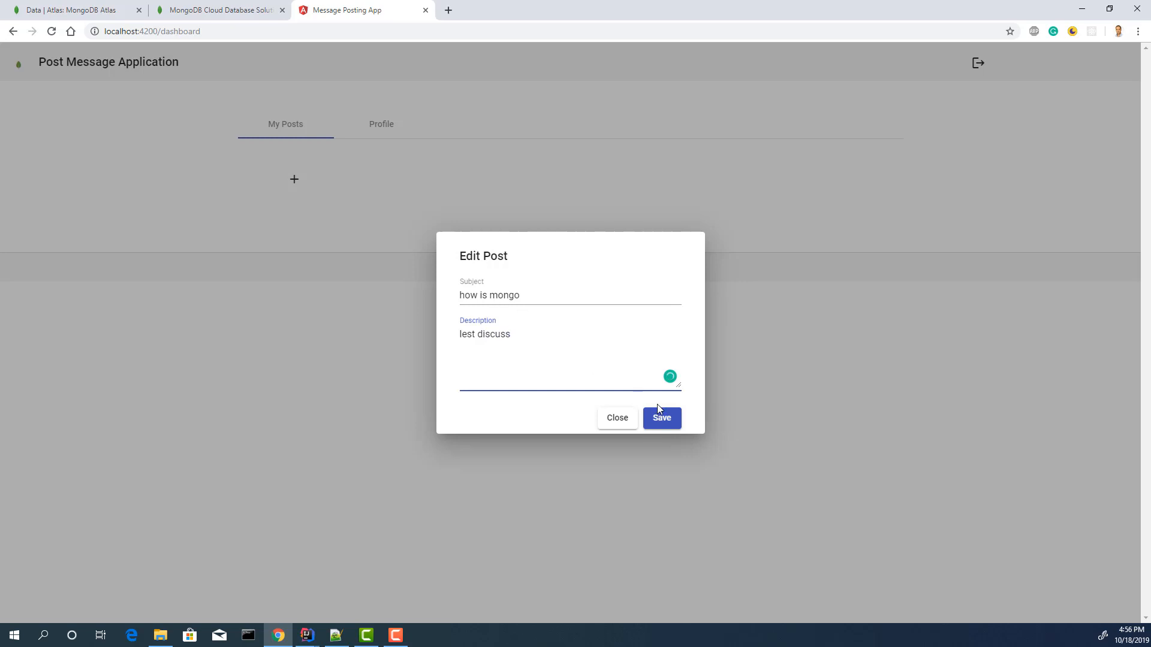
click(661, 418)
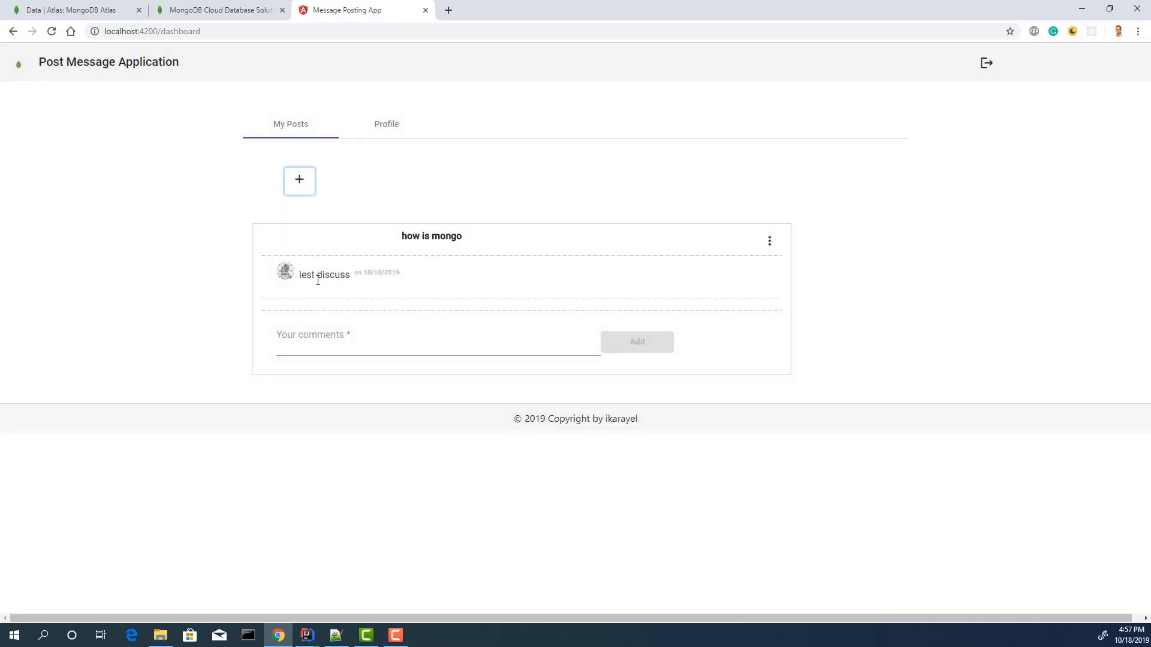
Edit the post via its ⋮ menu to retitle it 'How is Mongo Atlas'.
click(770, 241)
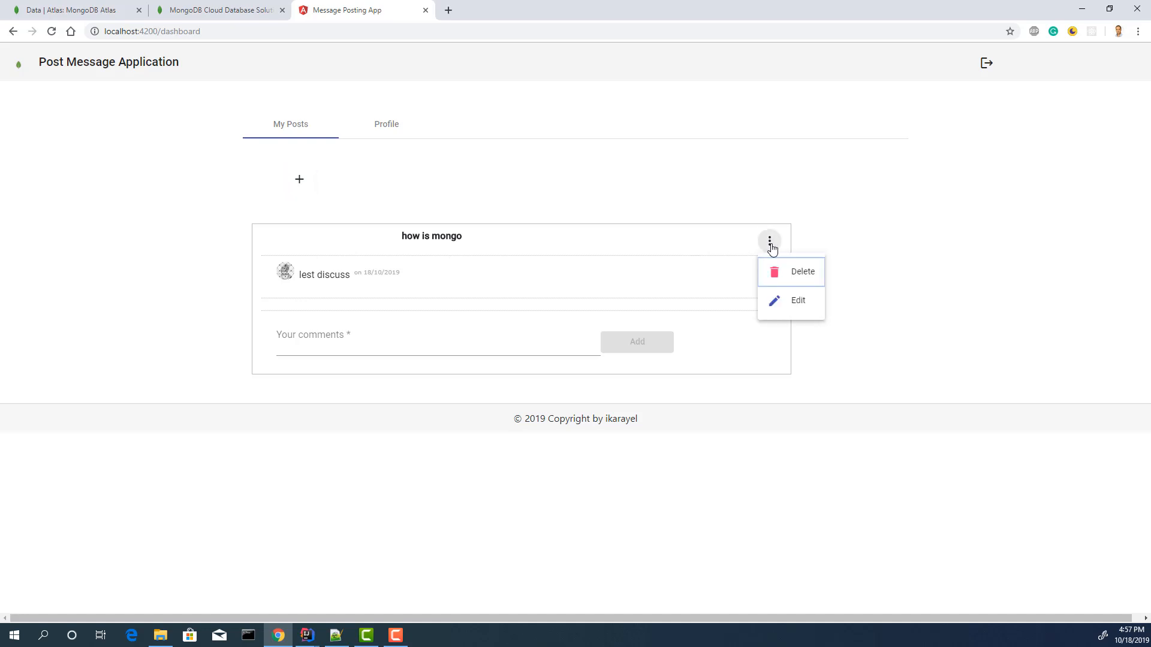
click(798, 300)
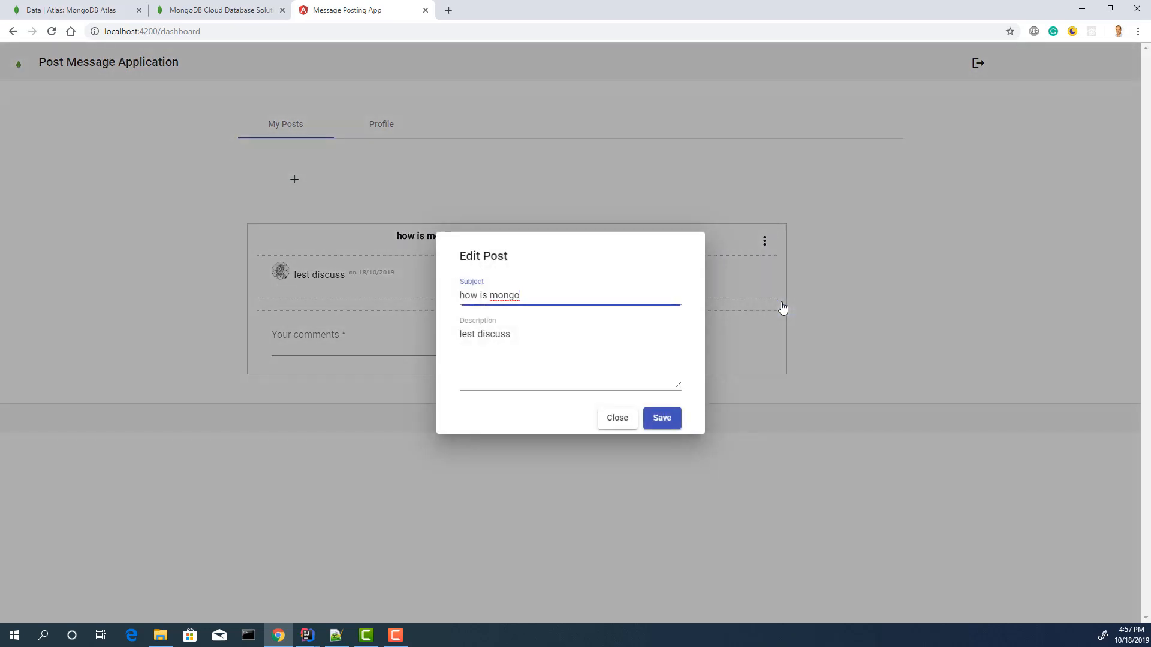
double_click(469, 295)
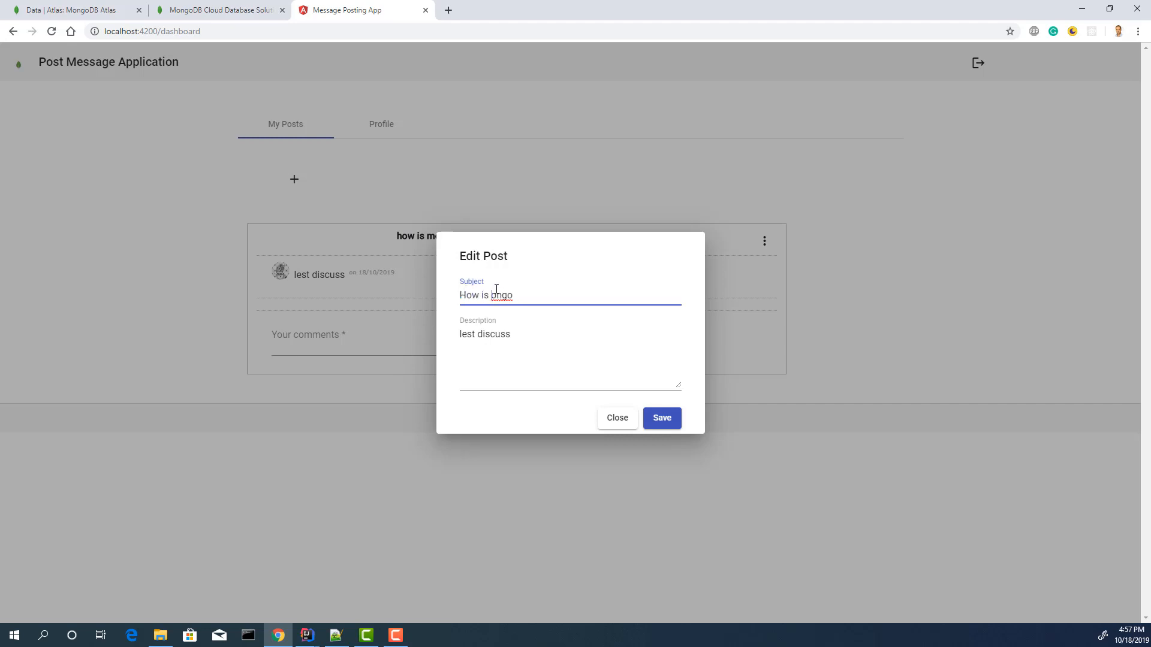
text(Mongo)
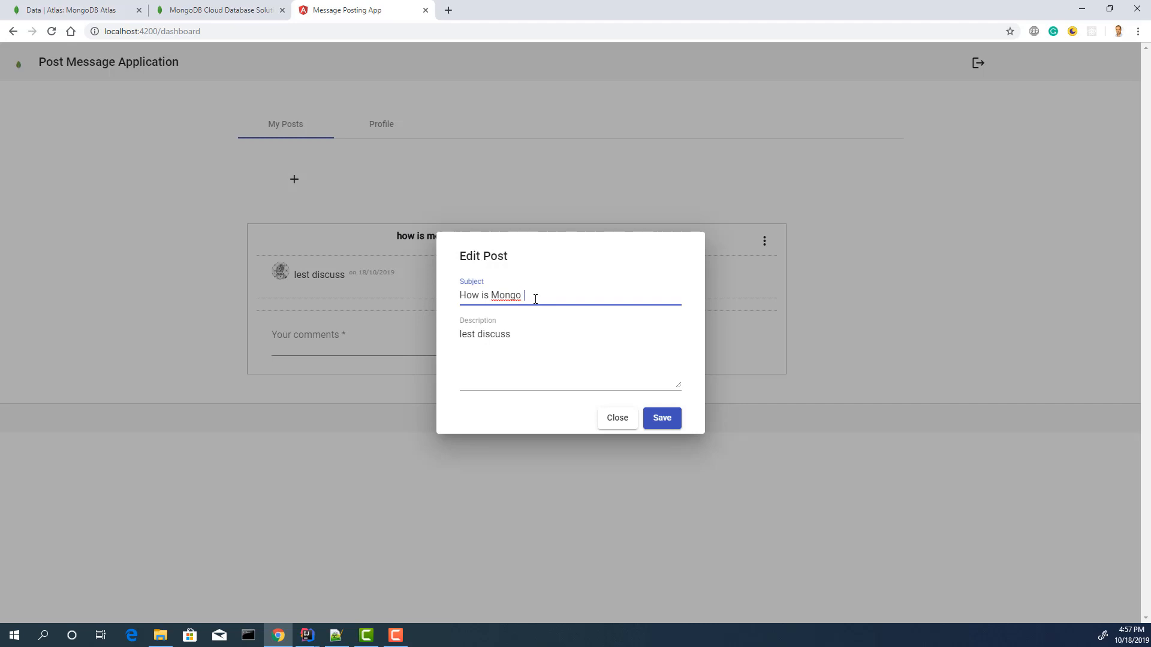
text(Atlas)
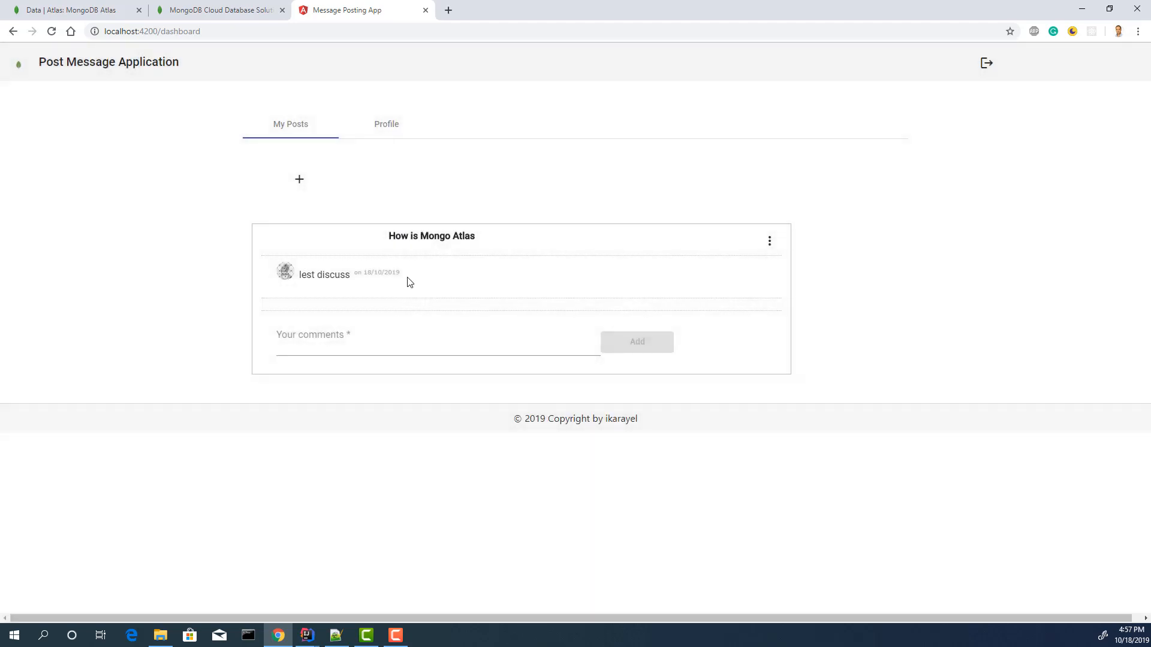
mouse_move(358, 331)
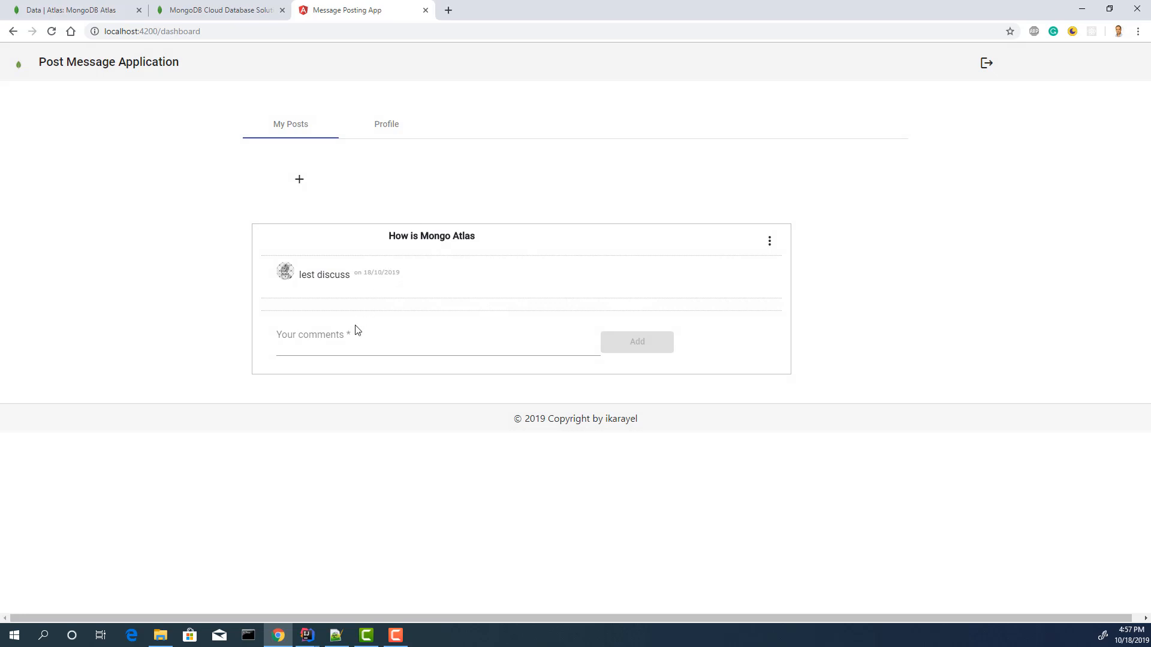
click(436, 342)
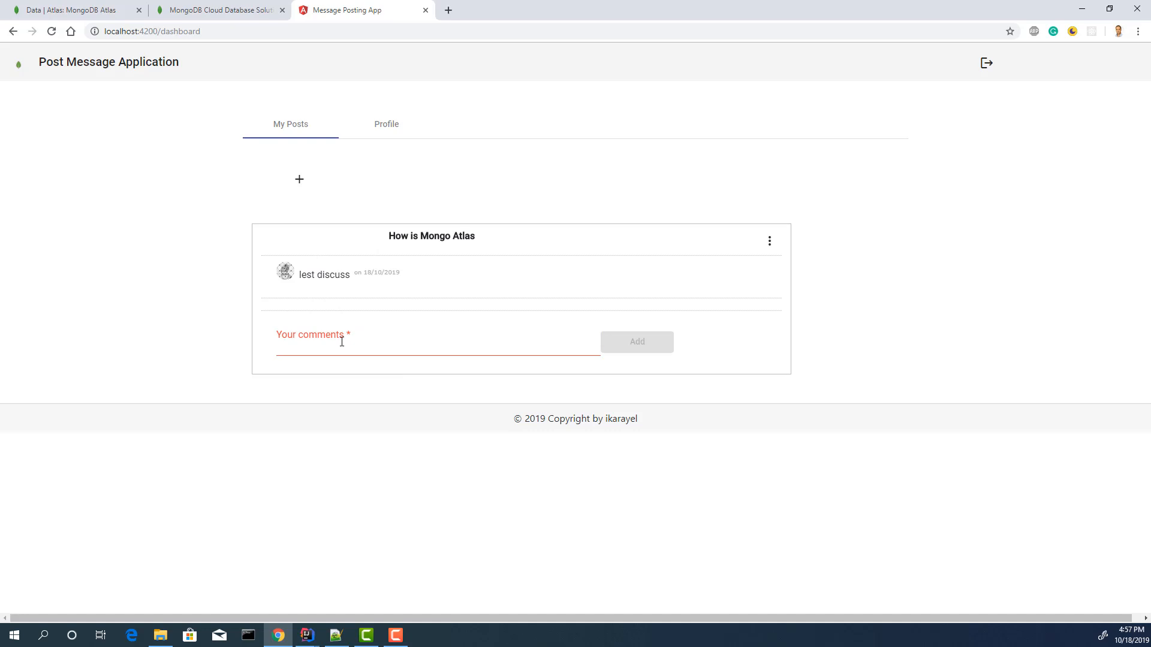
mouse_move(987, 68)
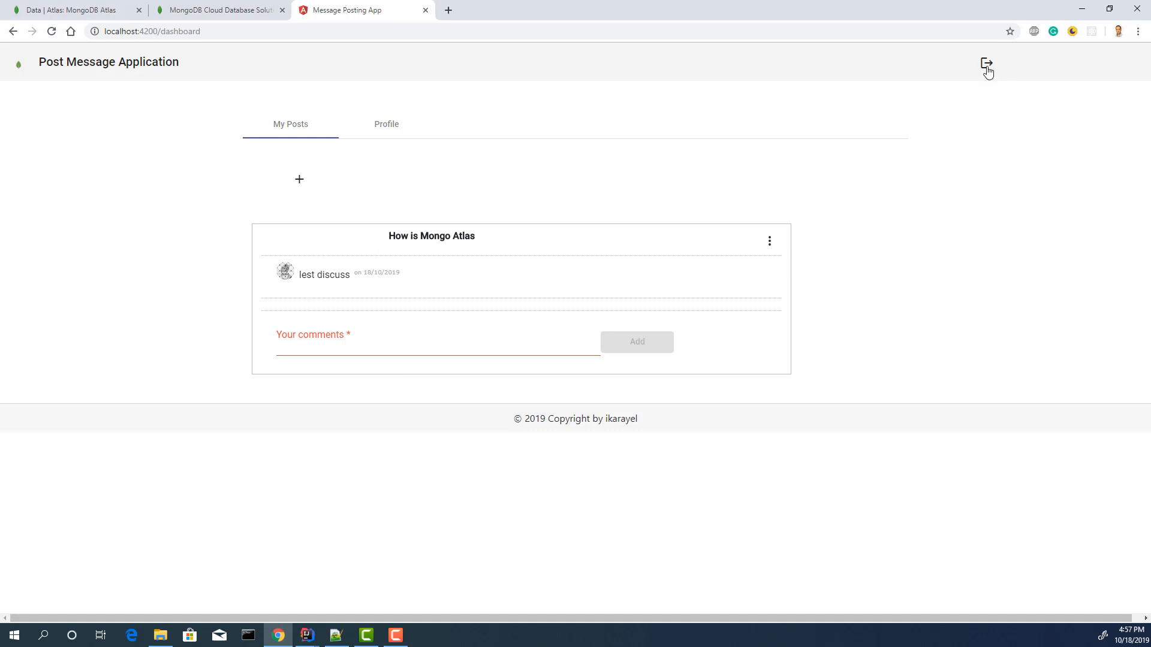
Sign out, sign in as the other Google account and add the comment 'fine' to the post.
click(987, 62)
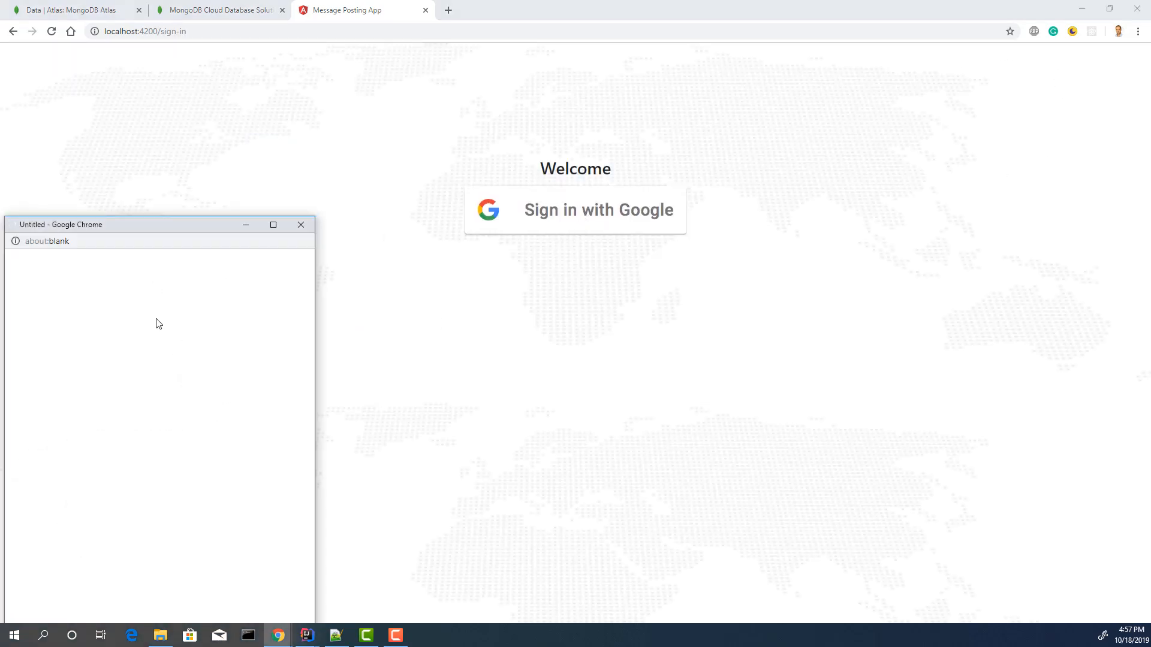
click(597, 210)
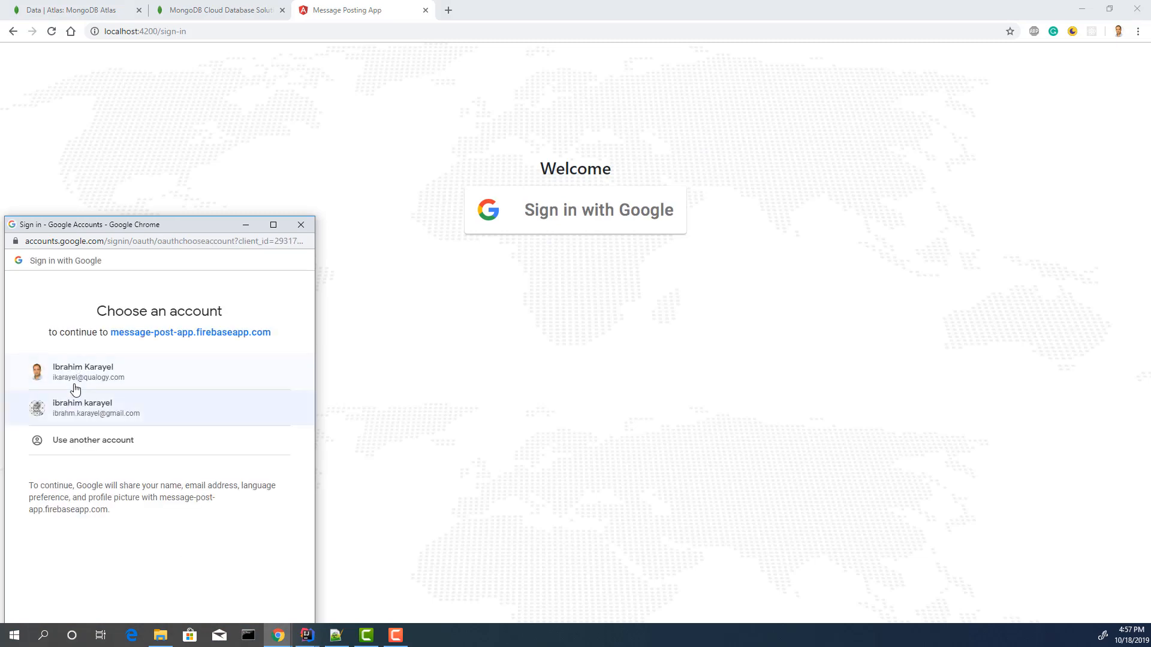
click(83, 372)
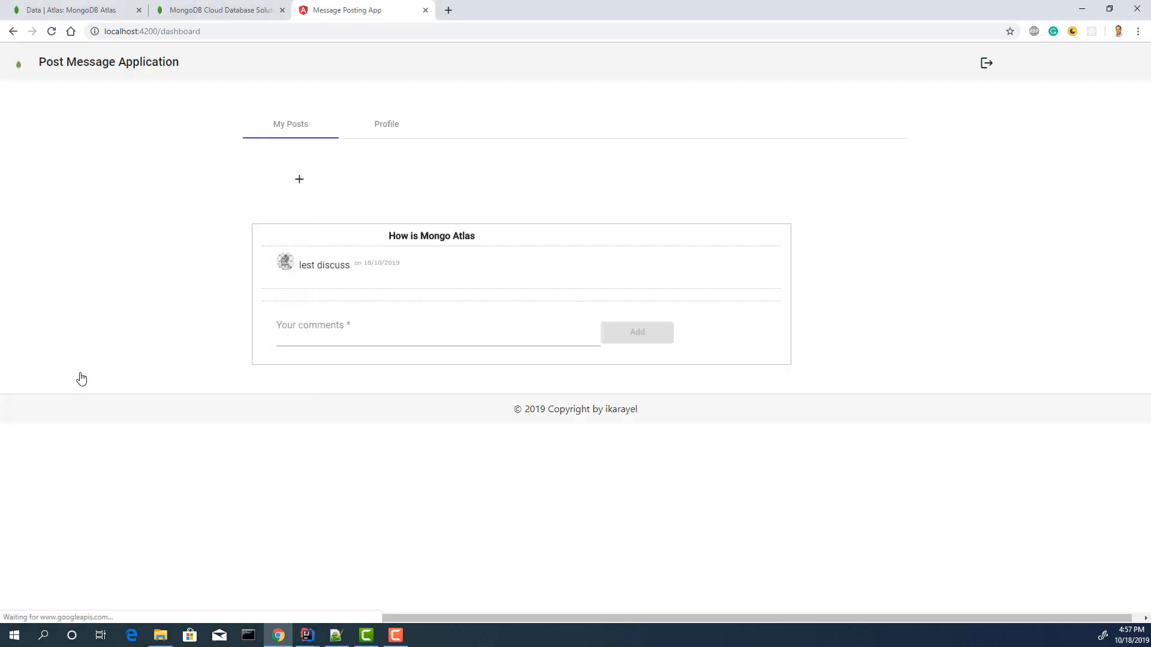
mouse_move(331, 241)
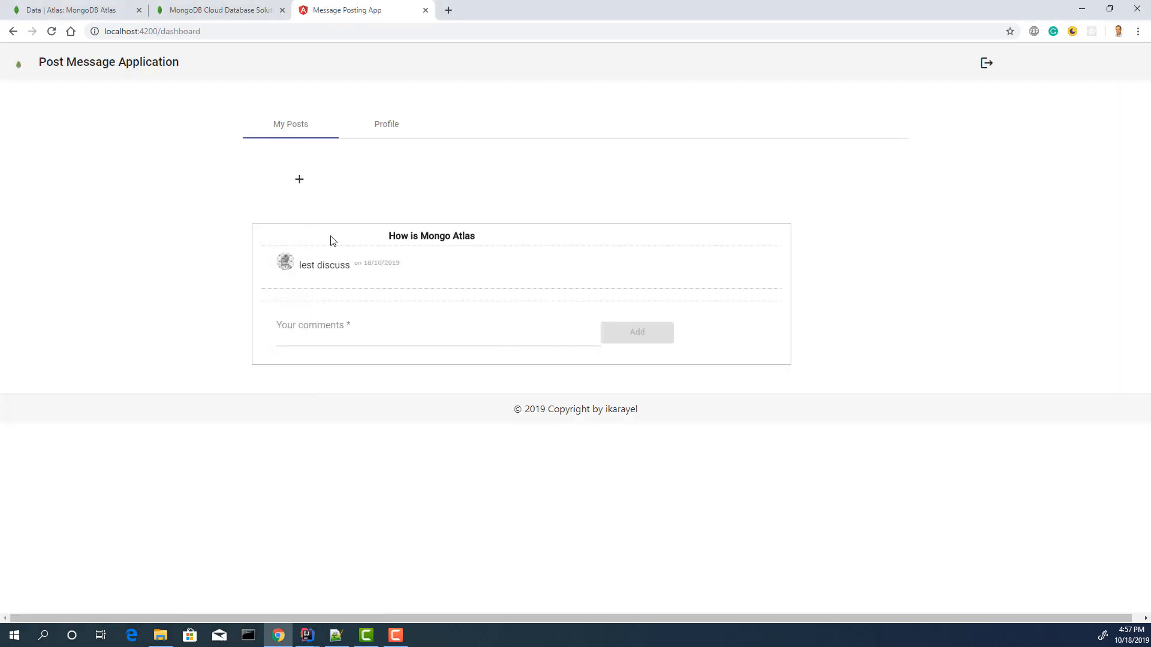
mouse_move(367, 295)
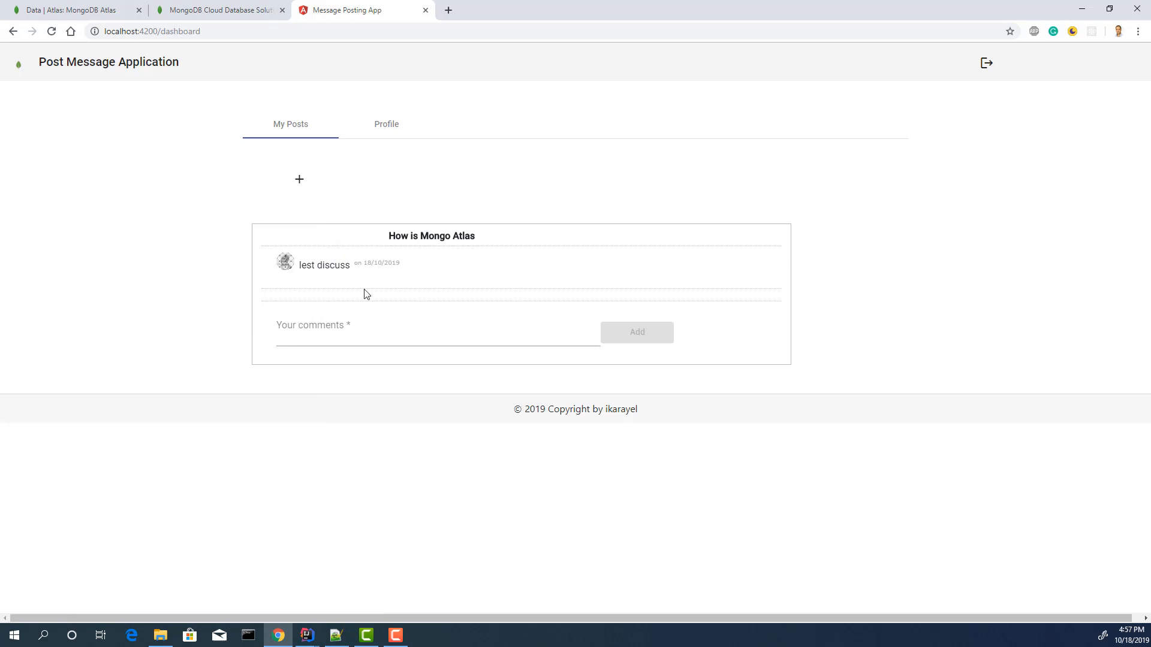
mouse_move(786, 234)
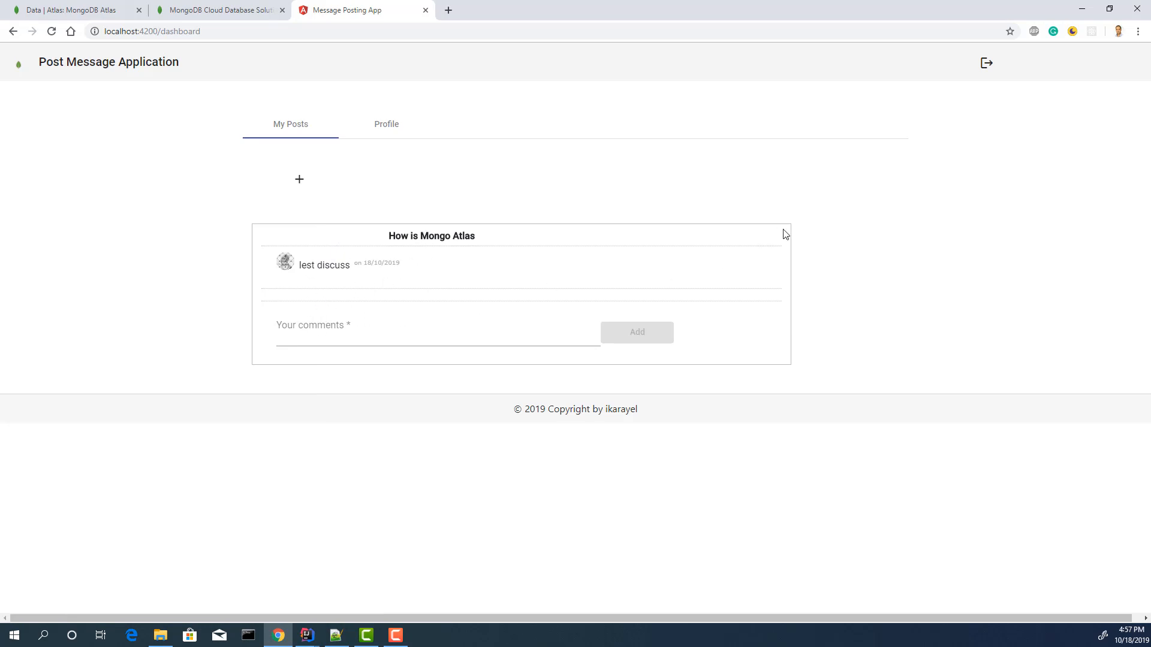
click(426, 333)
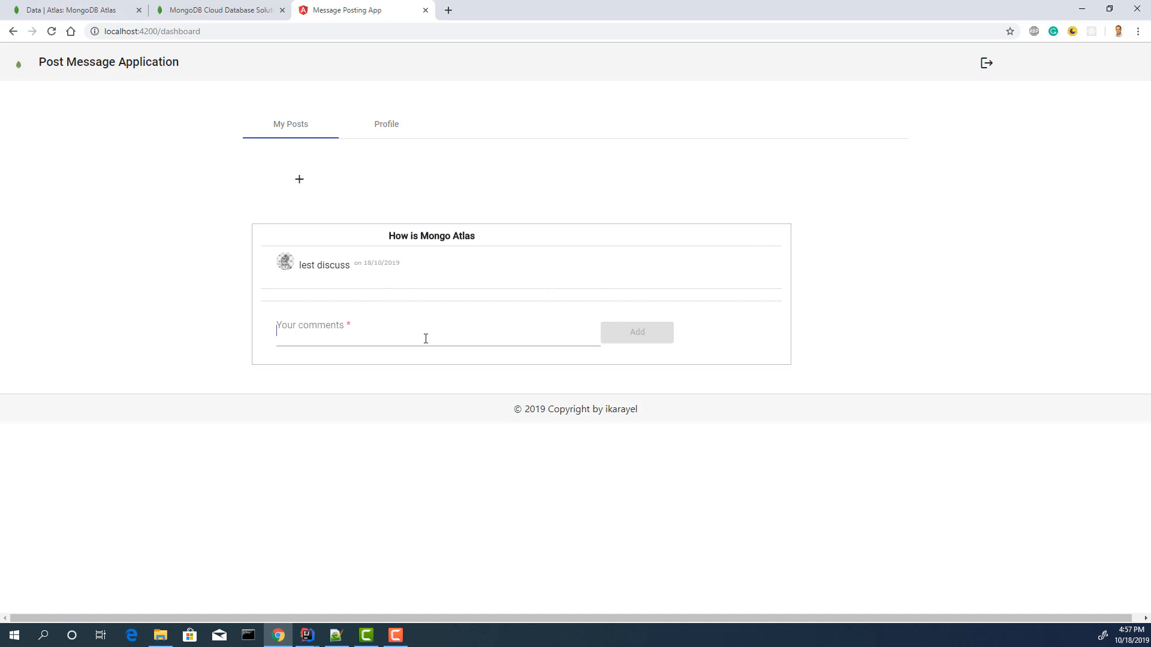
click(437, 331)
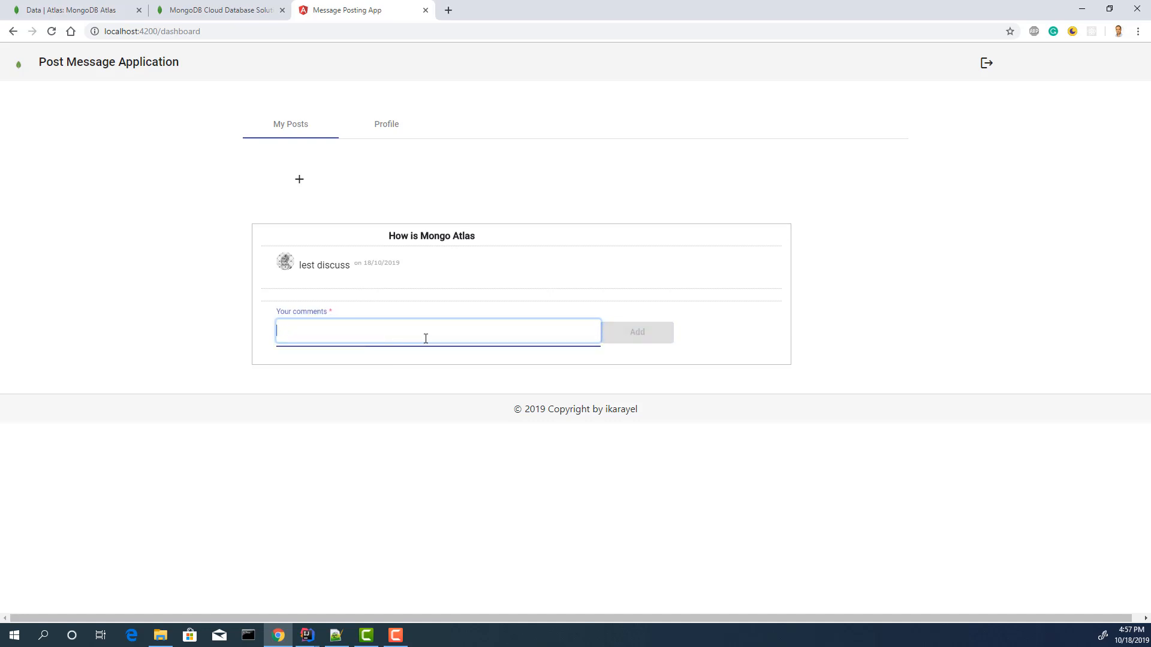
text(fin)
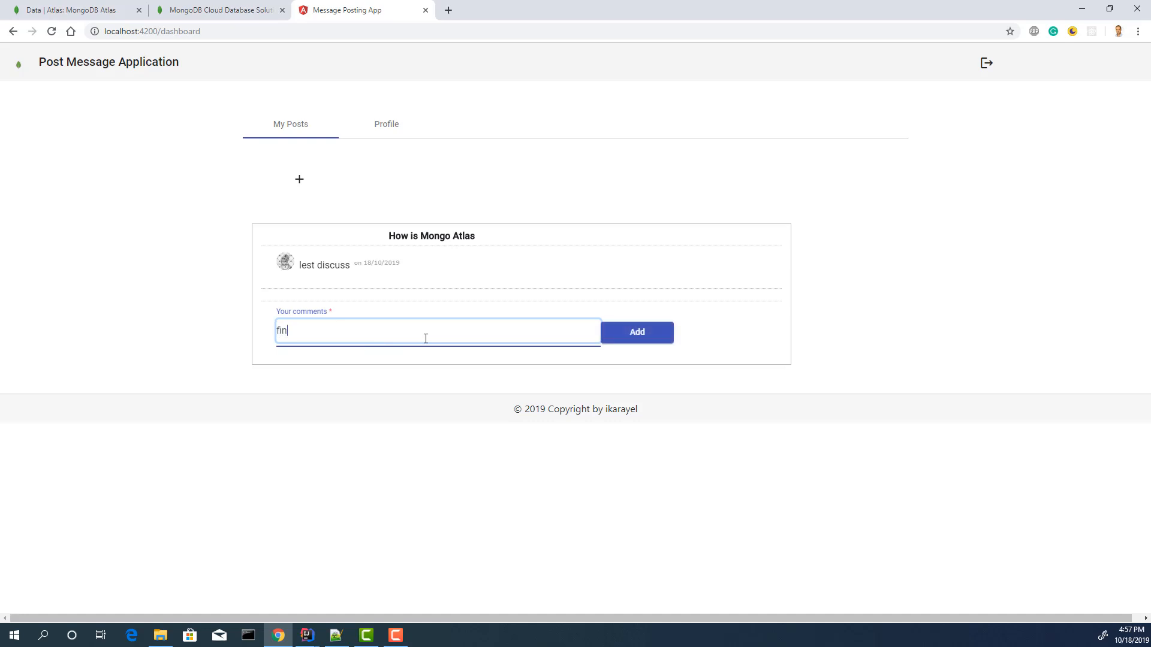
click(636, 332)
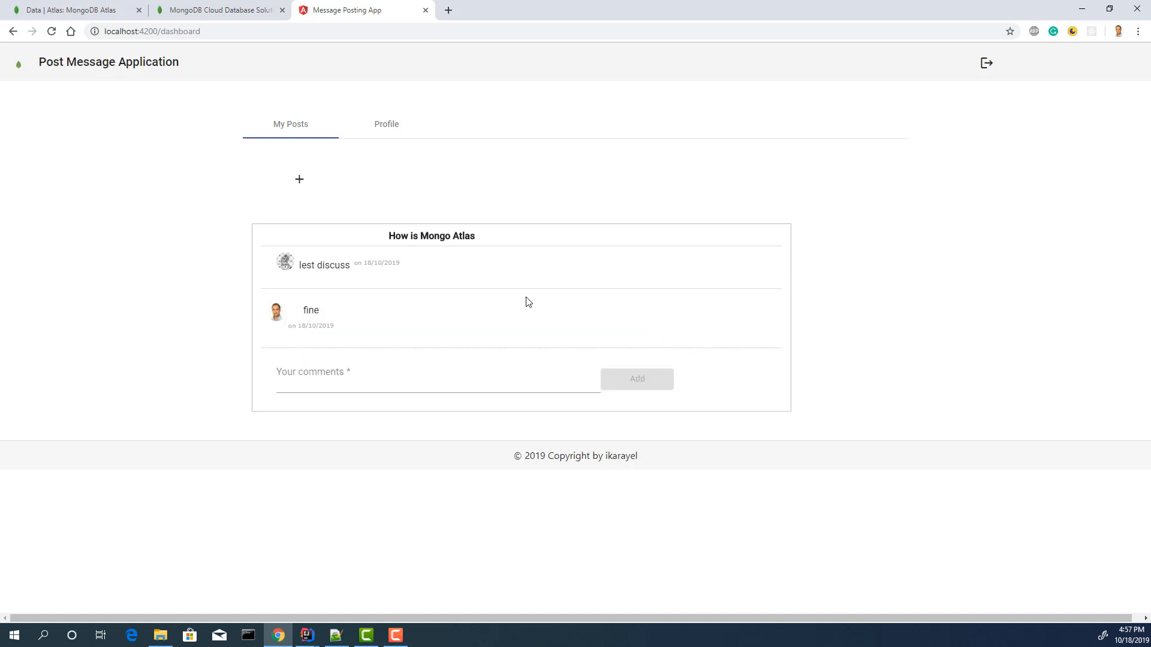
mouse_move(304, 173)
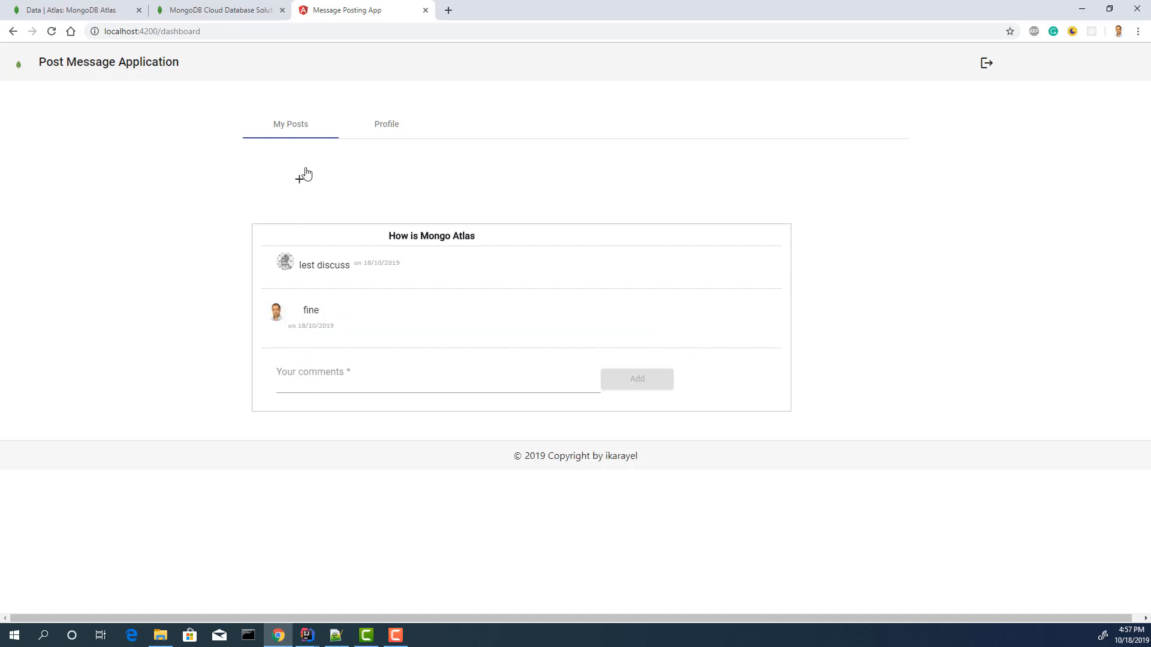
click(295, 179)
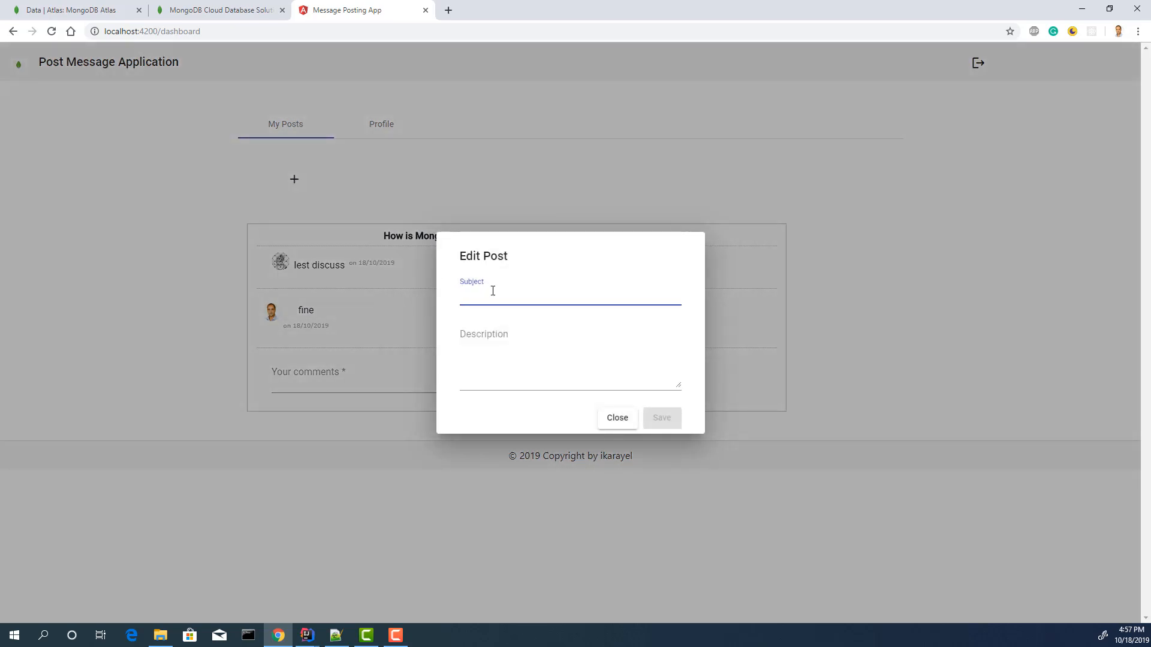
Save a second post titled 'other post' with description 'my post'.
text(other post)
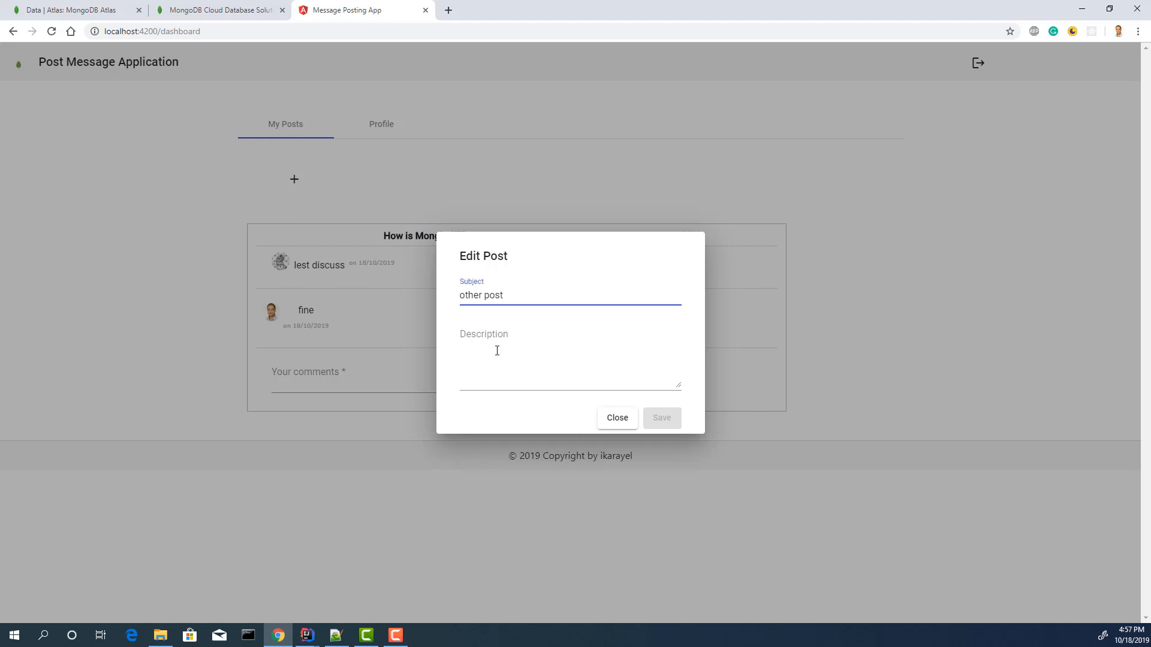
text(m)
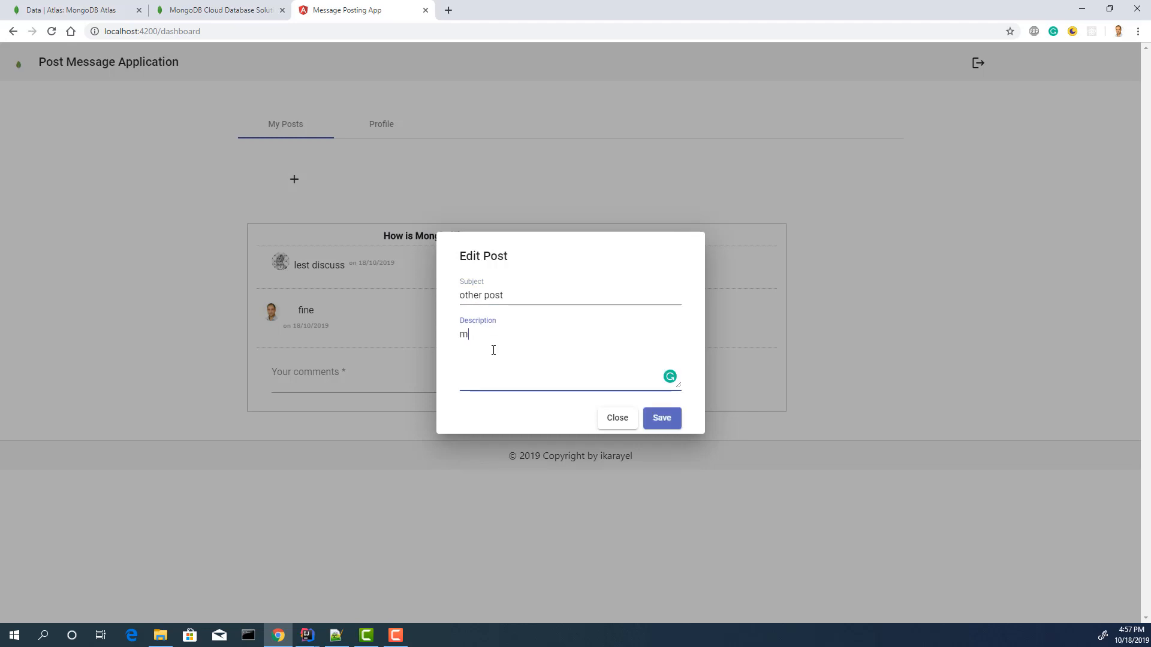
text(y post)
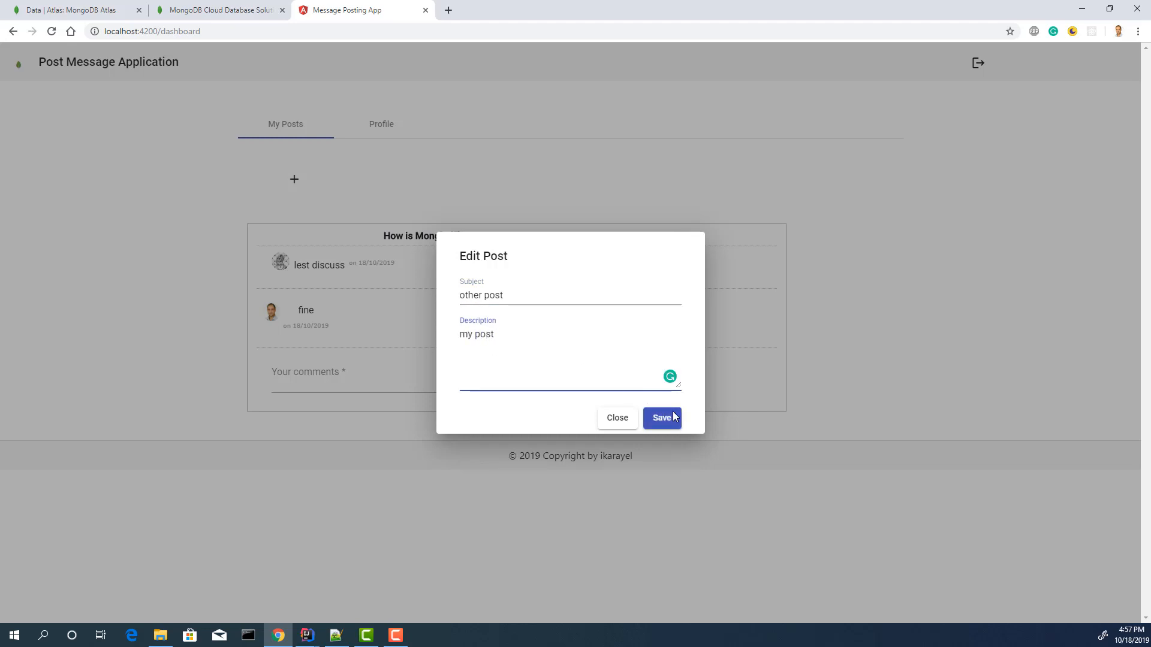
click(662, 417)
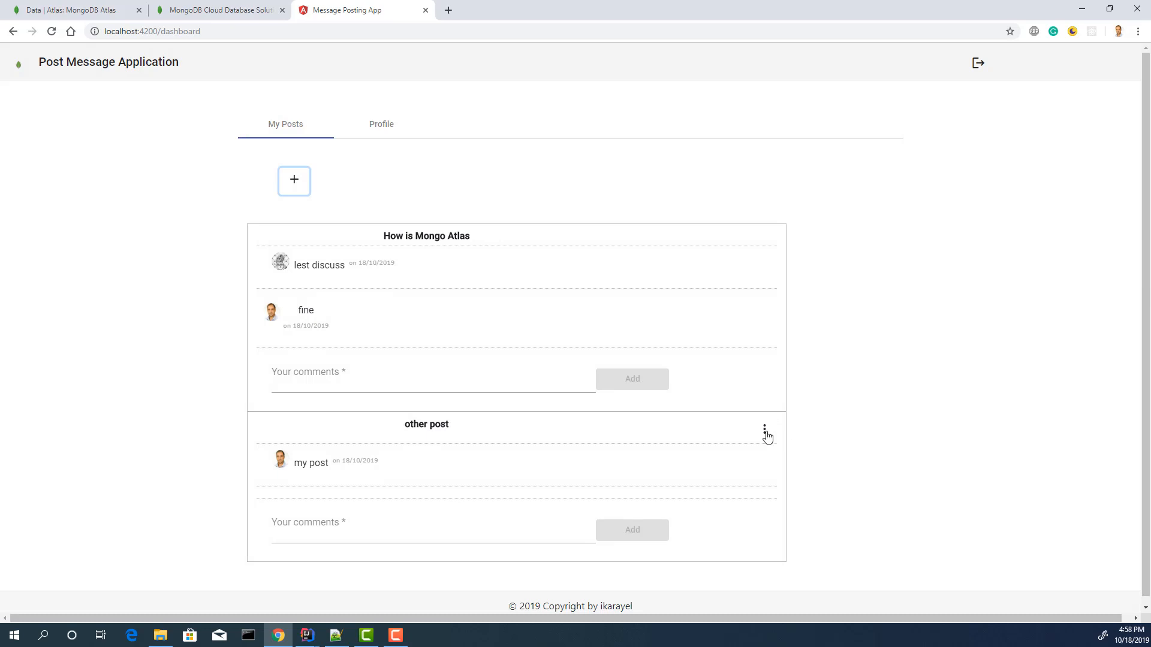
Interact with the new post's fields on the dashboard and head to the Profile tab.
click(765, 429)
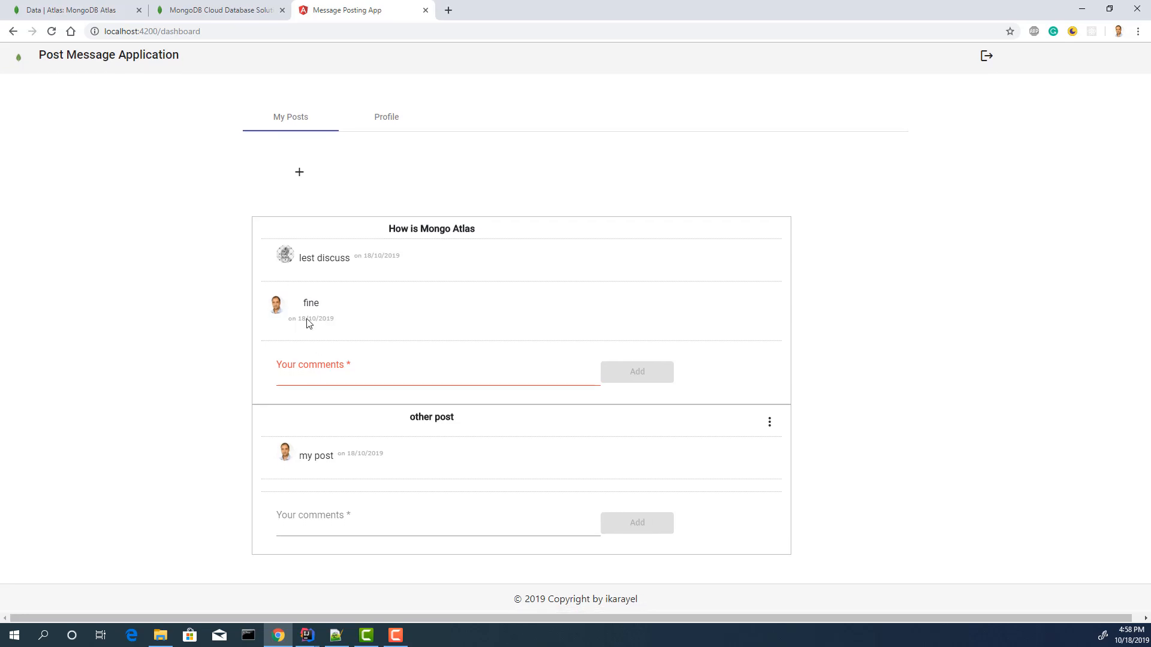
mouse_move(358, 338)
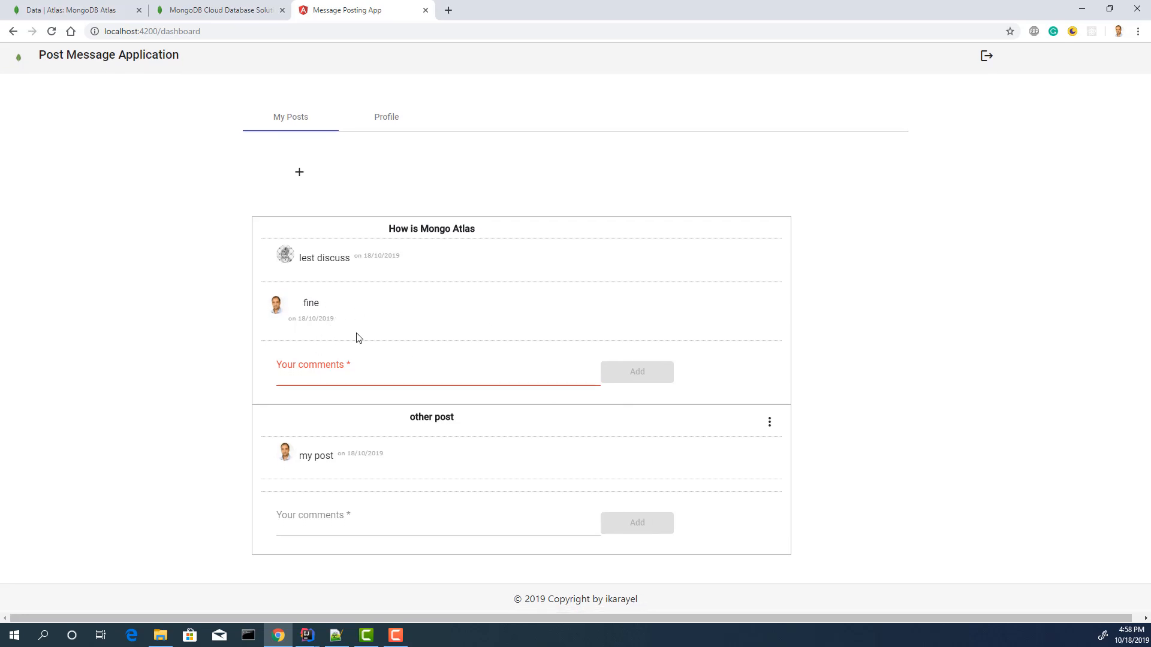
click(433, 375)
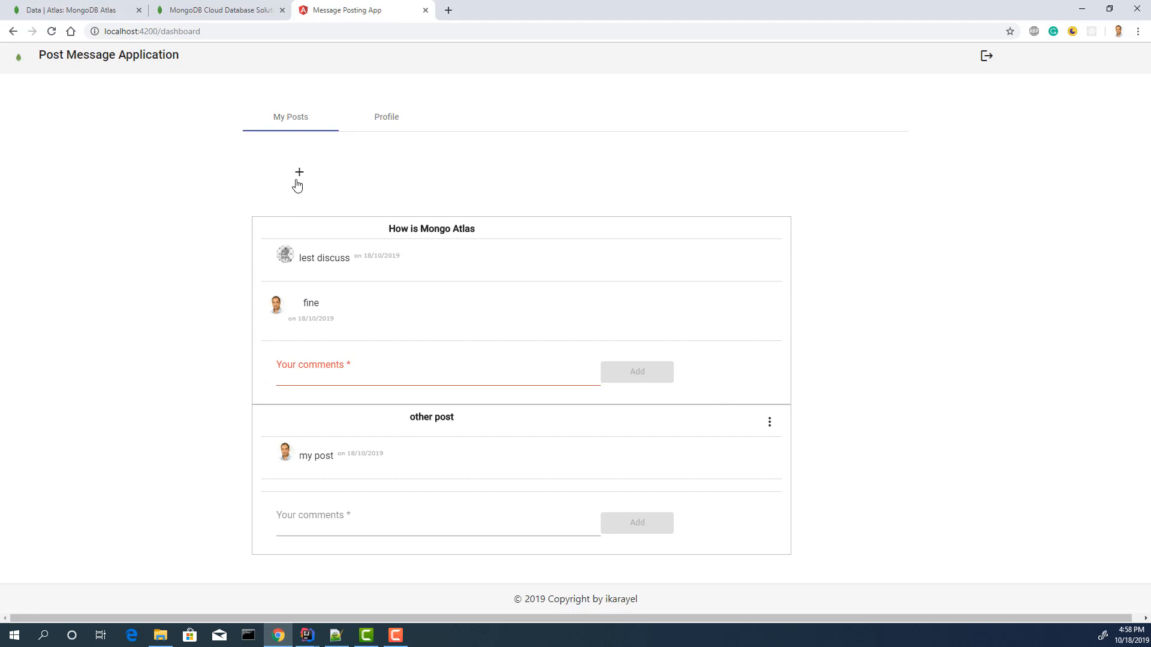
click(437, 381)
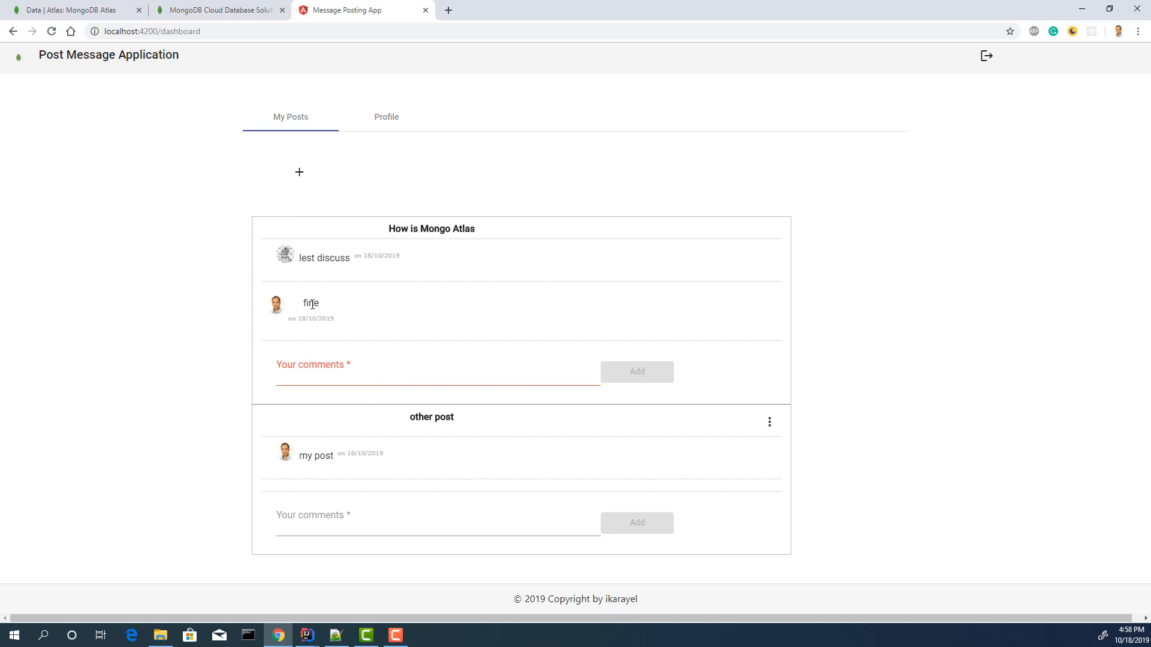
click(386, 124)
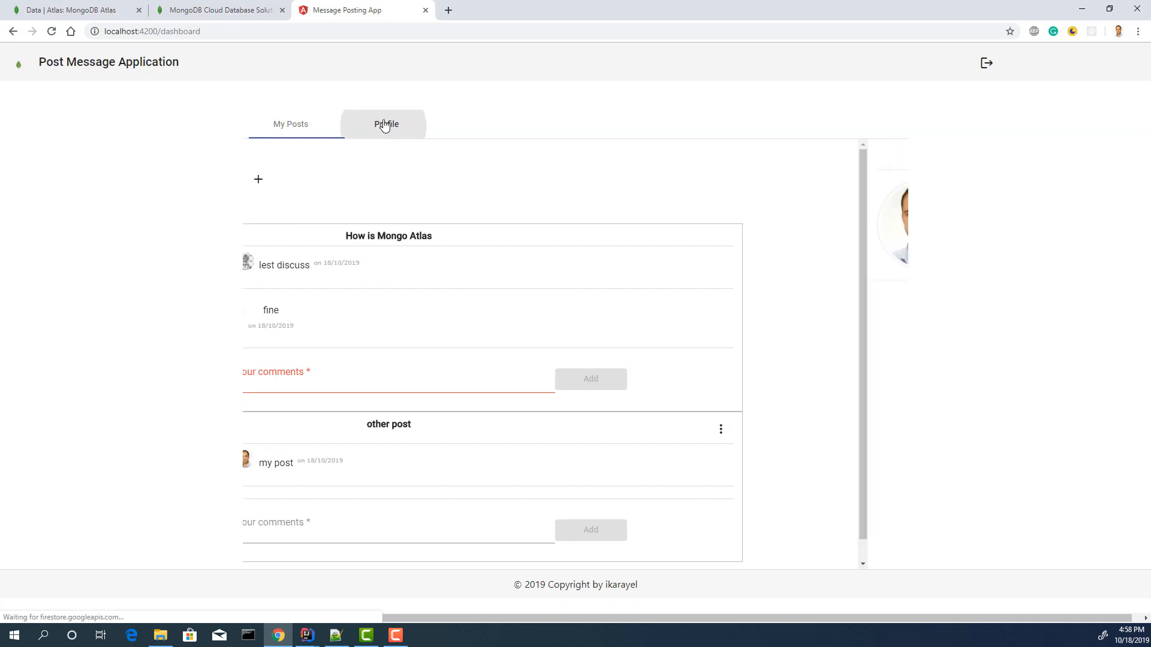
Review the profile chart, return to My Posts and sign out to the Welcome page.
click(386, 123)
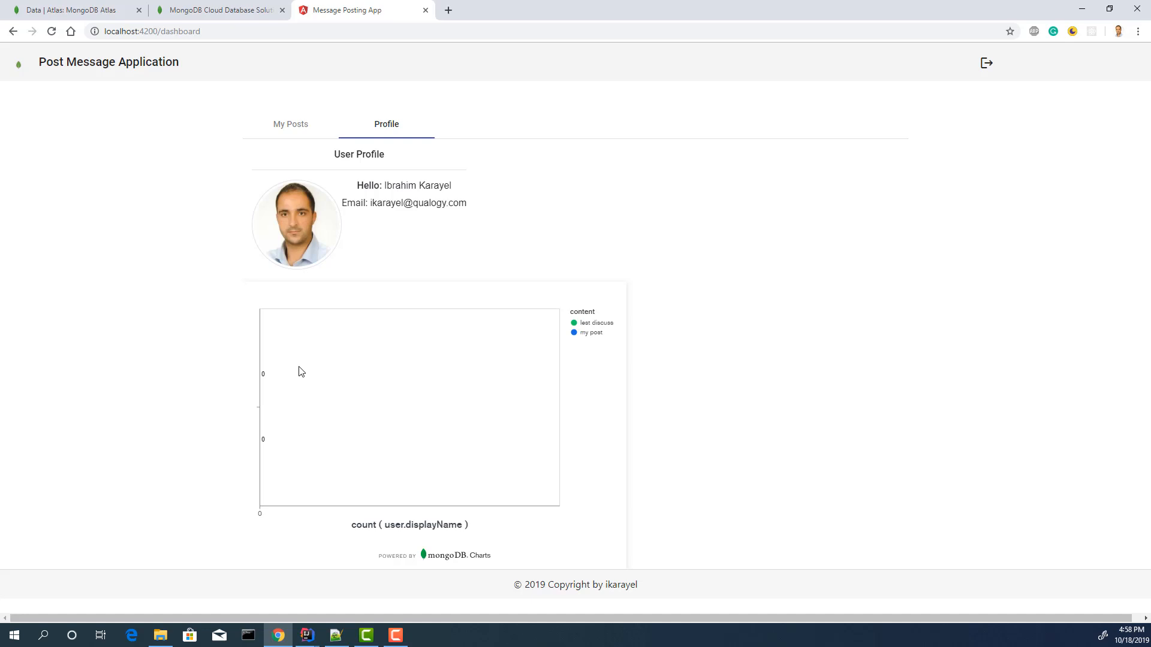
mouse_move(319, 411)
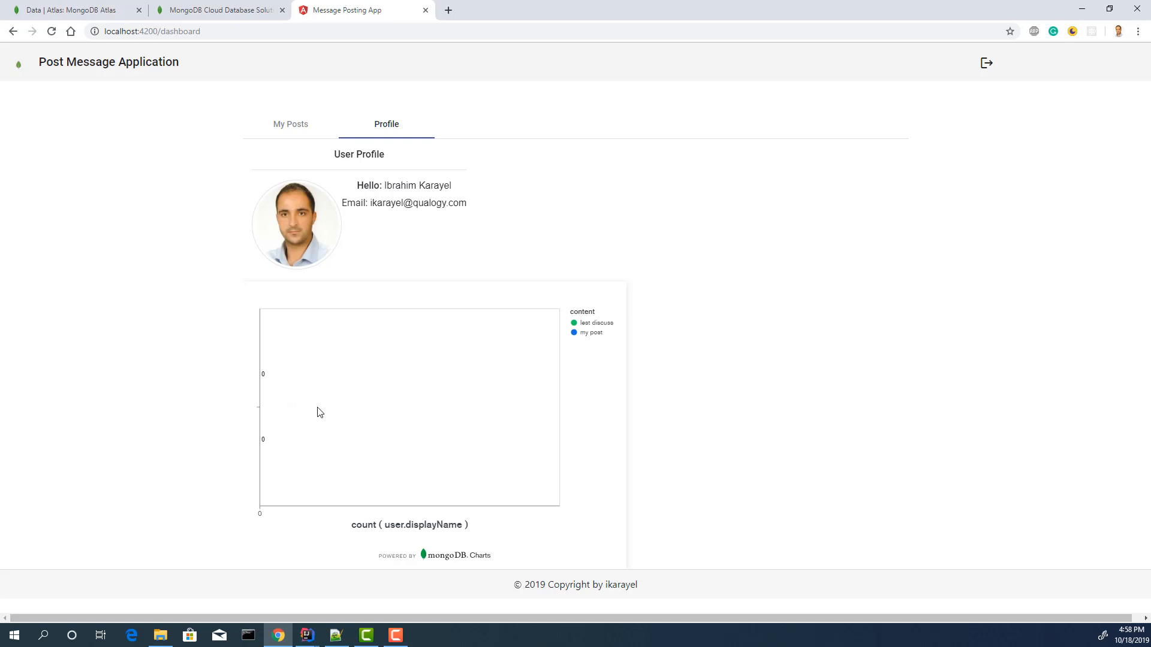
mouse_move(330, 438)
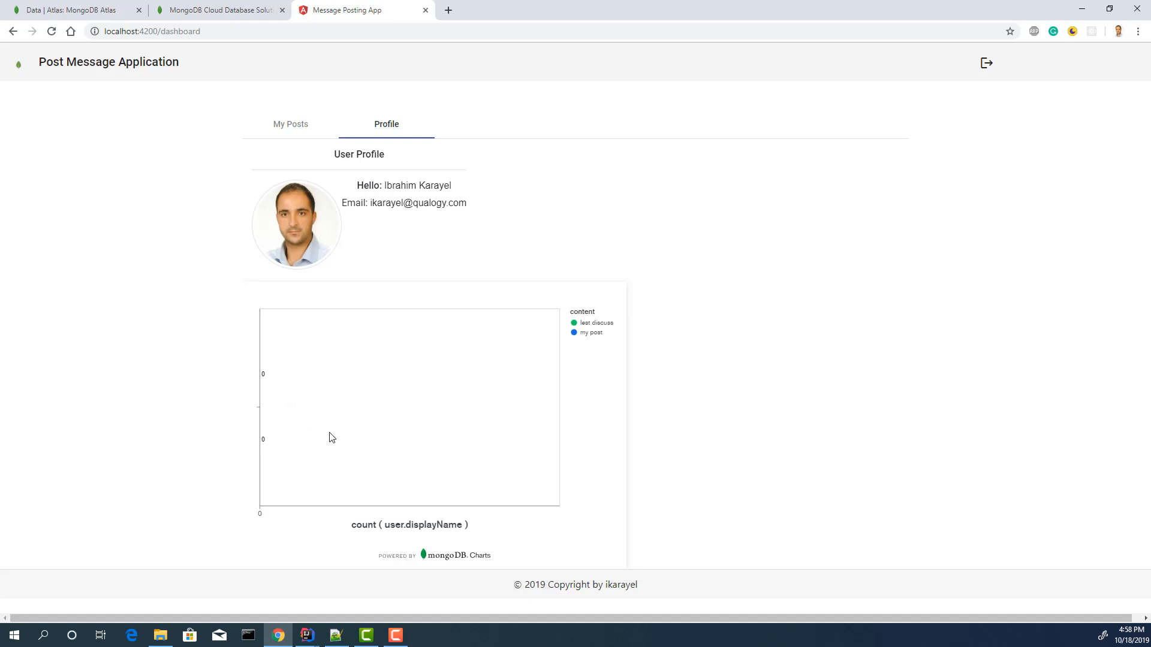
mouse_move(321, 409)
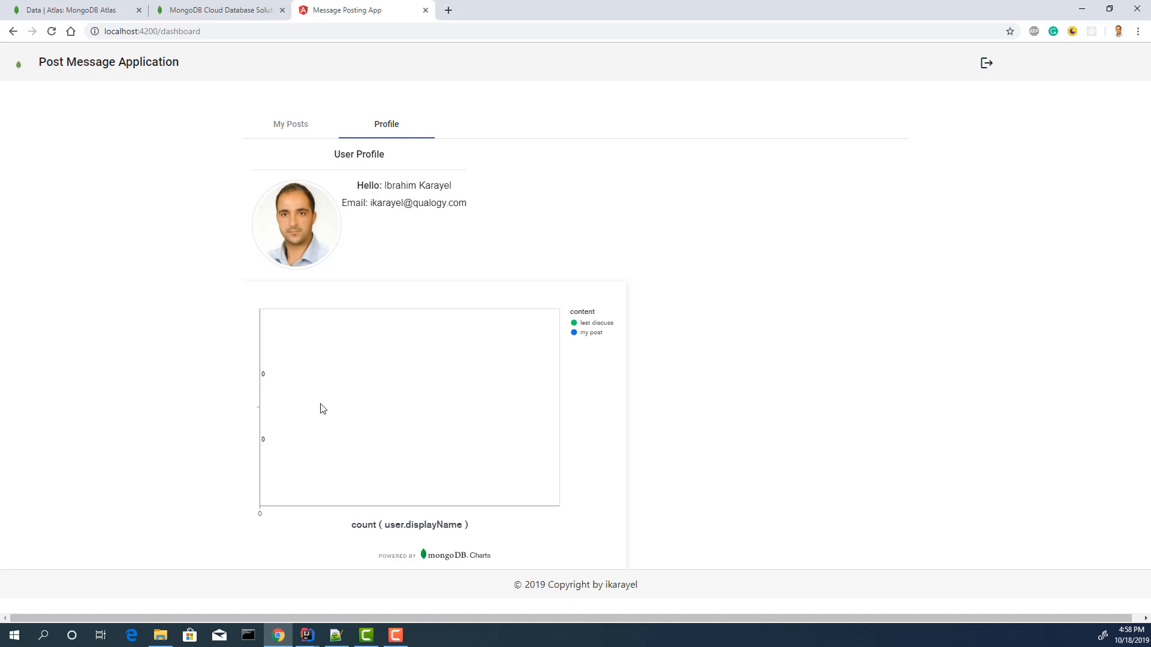
mouse_move(376, 419)
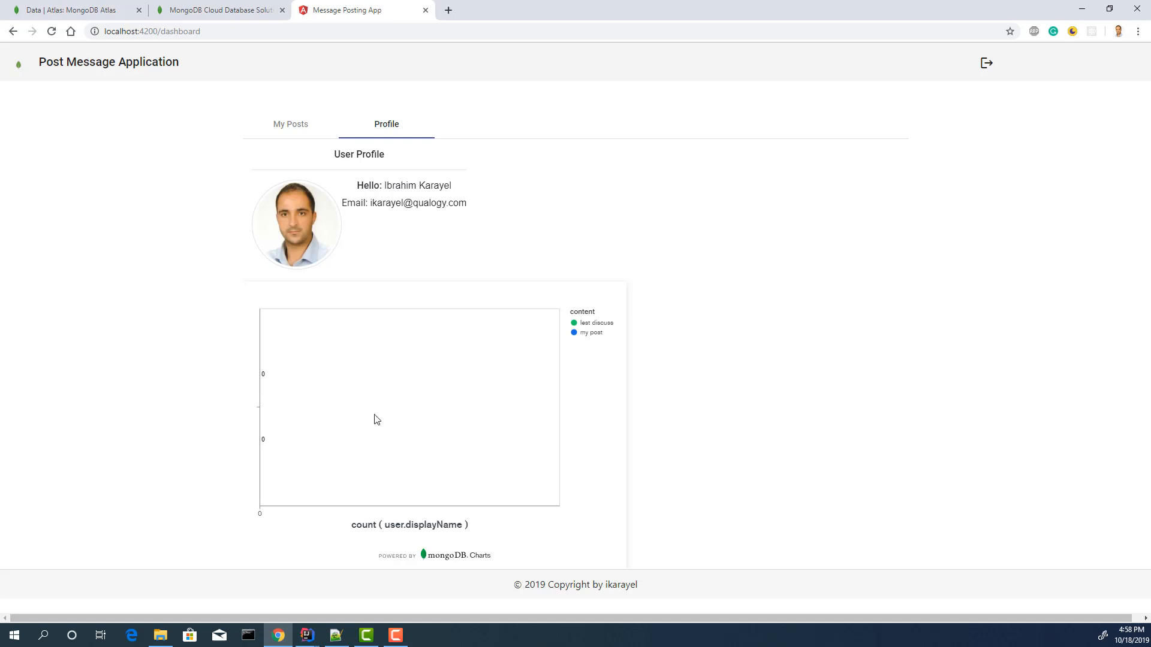
mouse_move(296, 150)
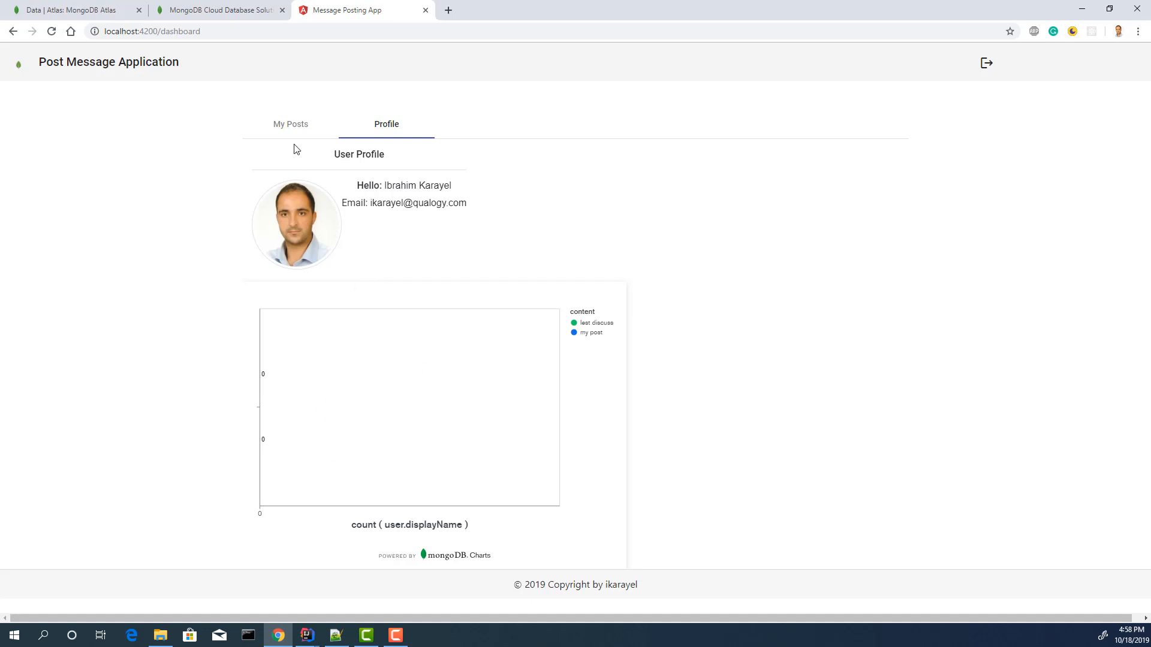
mouse_move(514, 306)
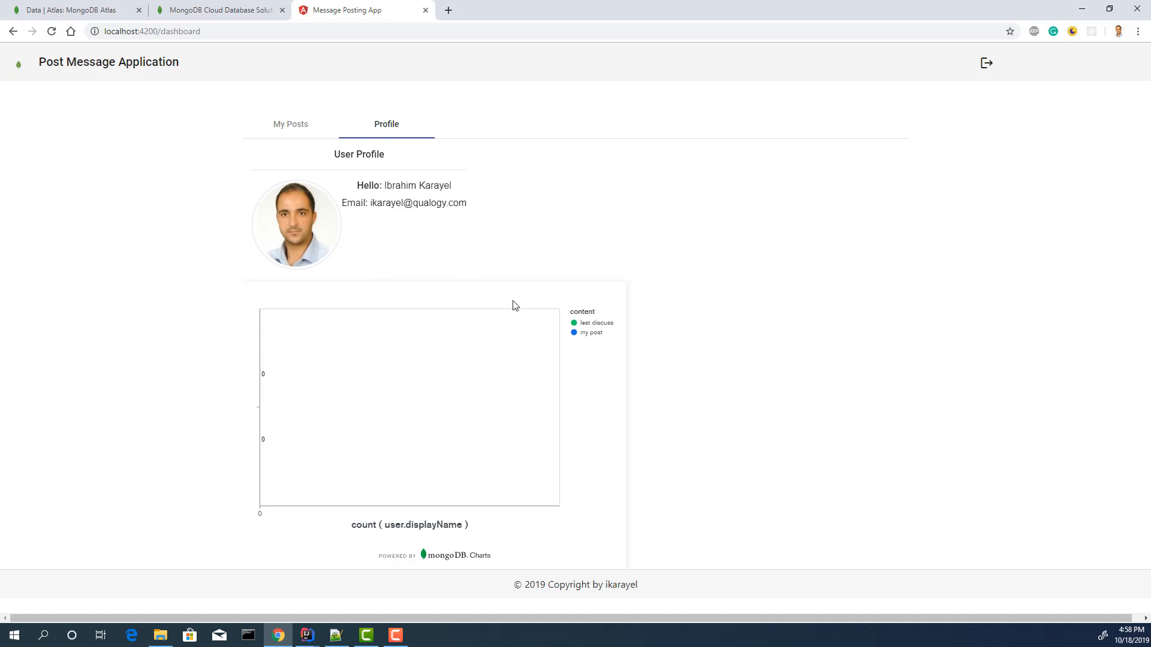
click(290, 123)
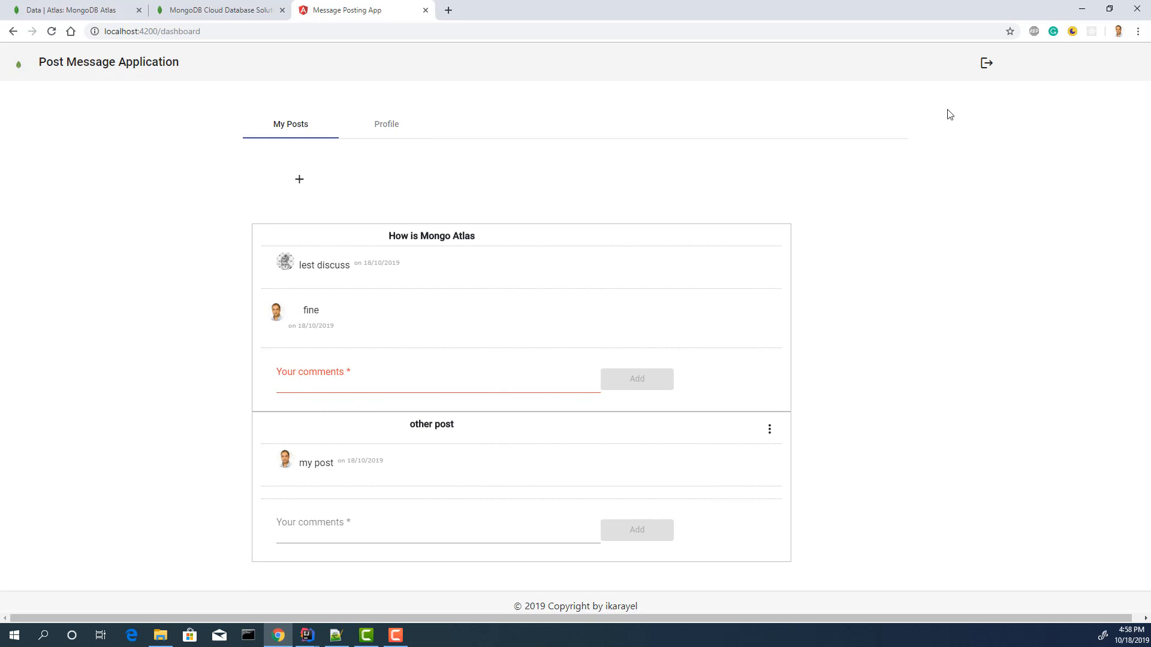
click(987, 62)
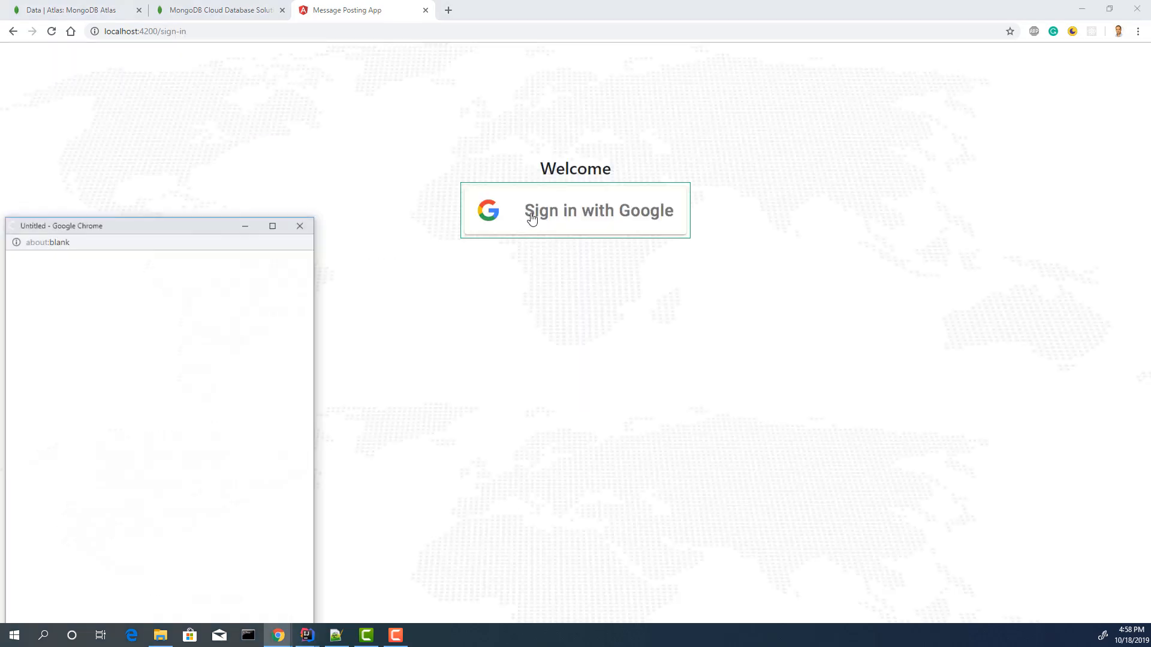
Sign in with the second Google account and type the comment 'hi' on 'other post'.
click(599, 211)
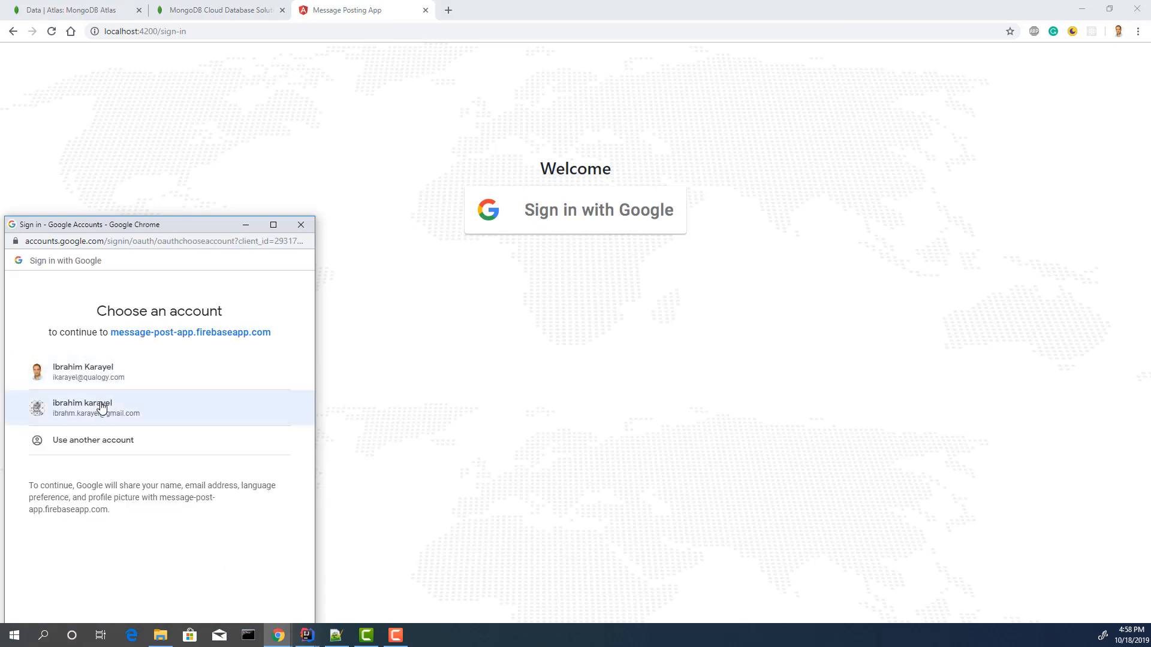
click(96, 408)
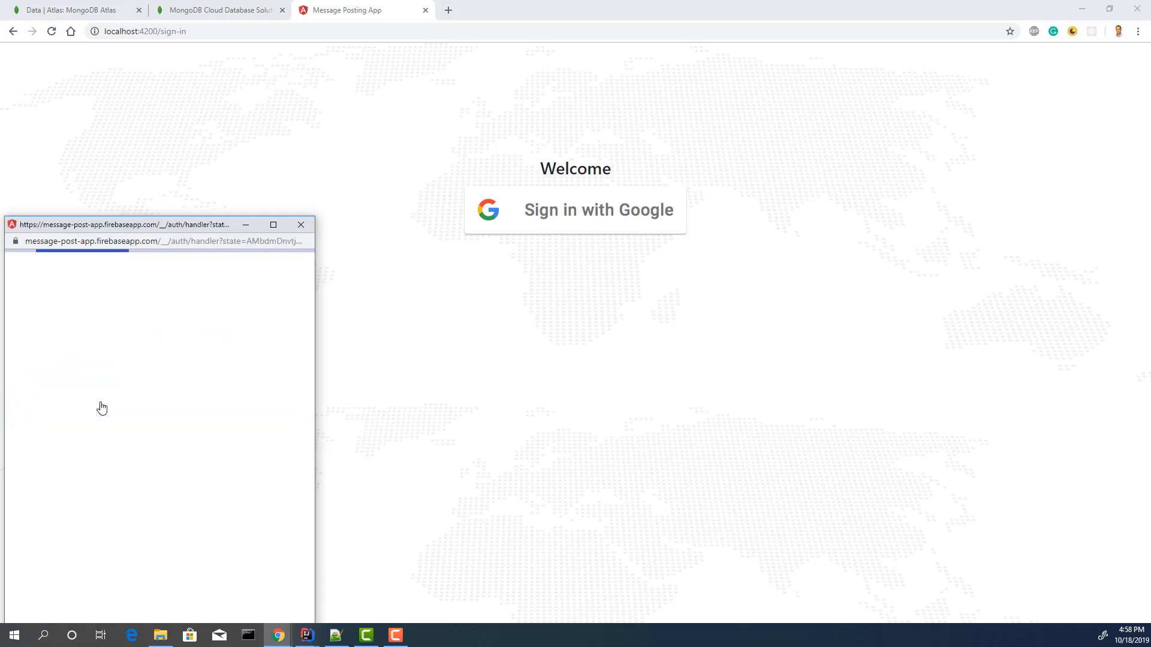
click(574, 210)
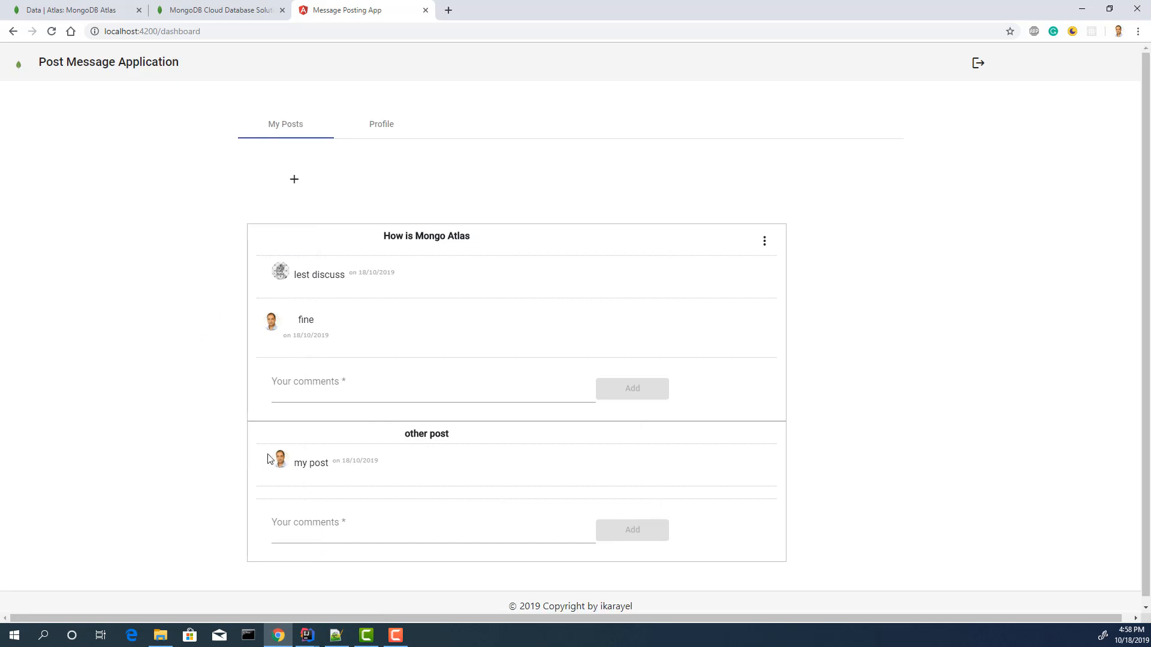
text(hi)
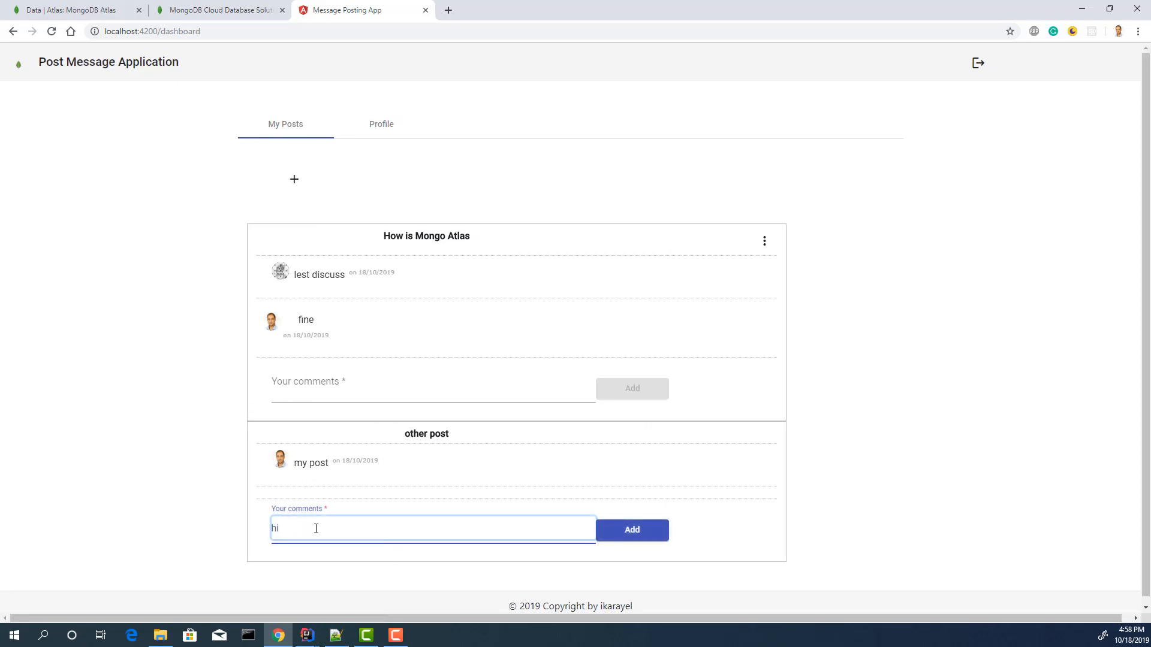
Post the comment 'hi' on the other post, then delete that post and confirm.
click(632, 530)
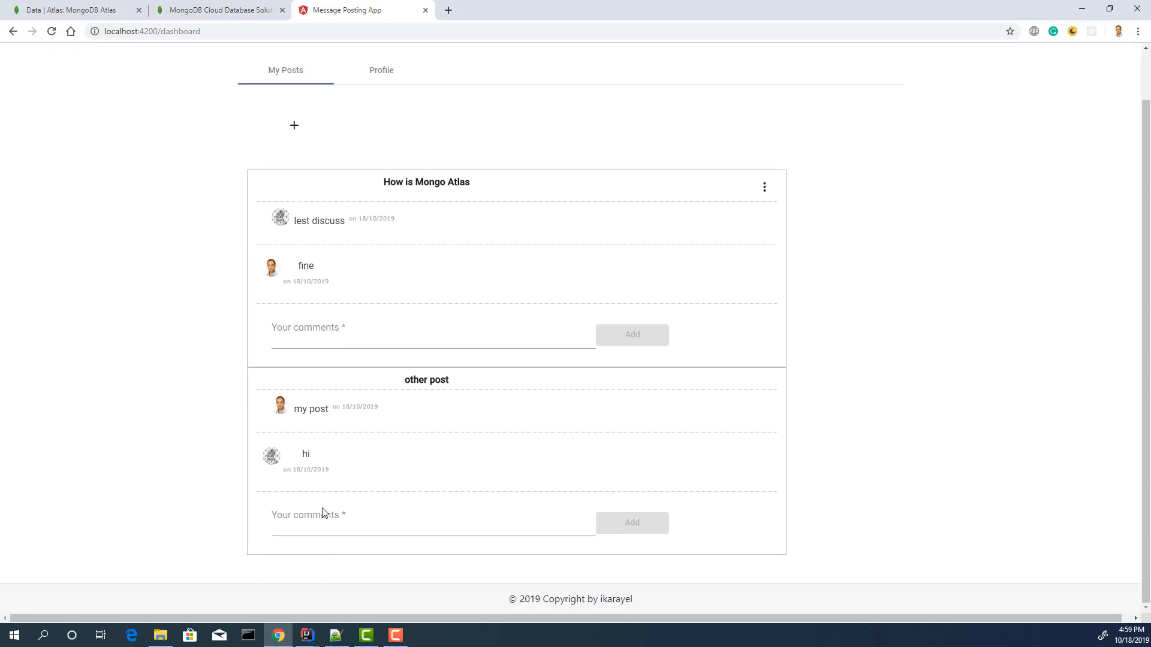
click(764, 187)
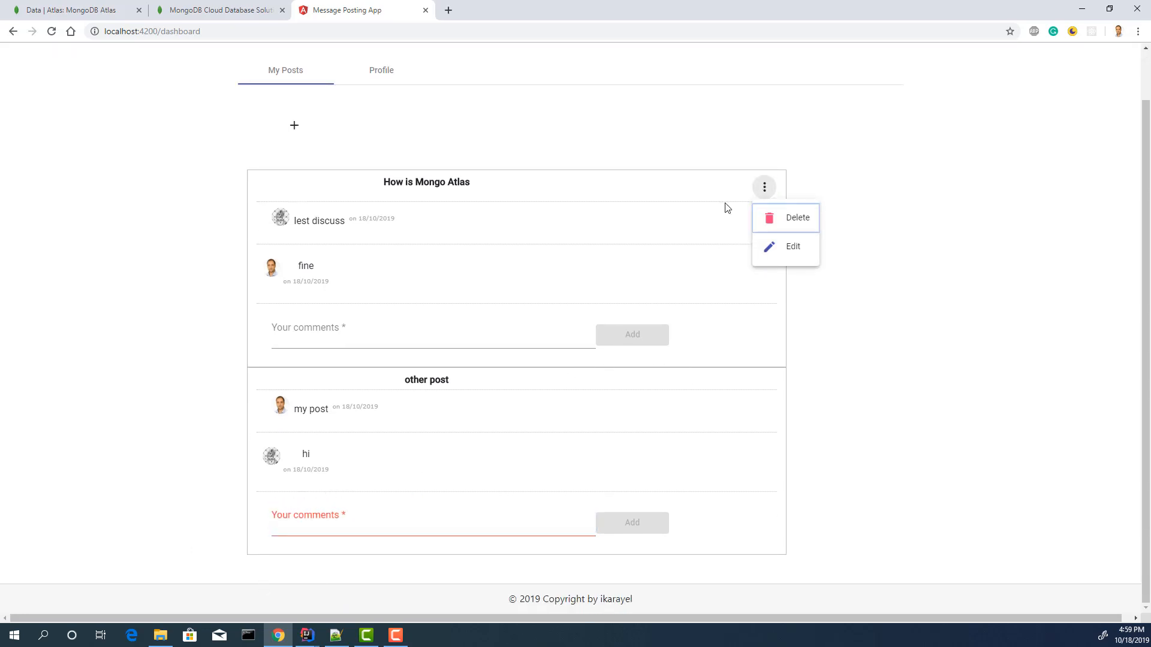
click(797, 217)
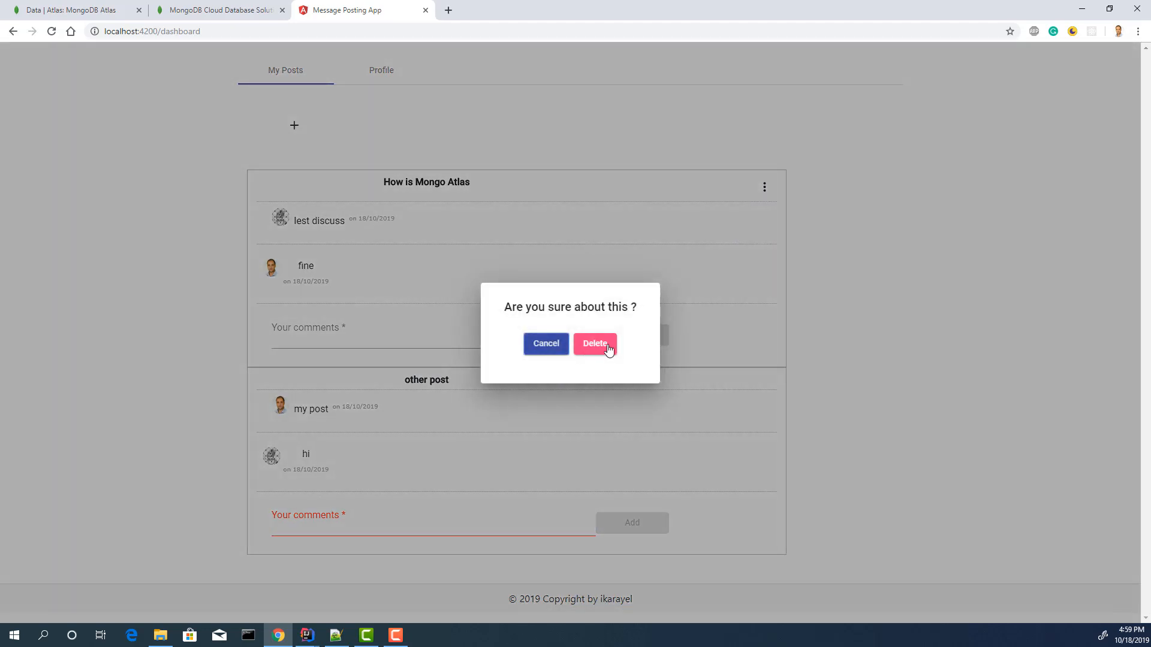
click(595, 344)
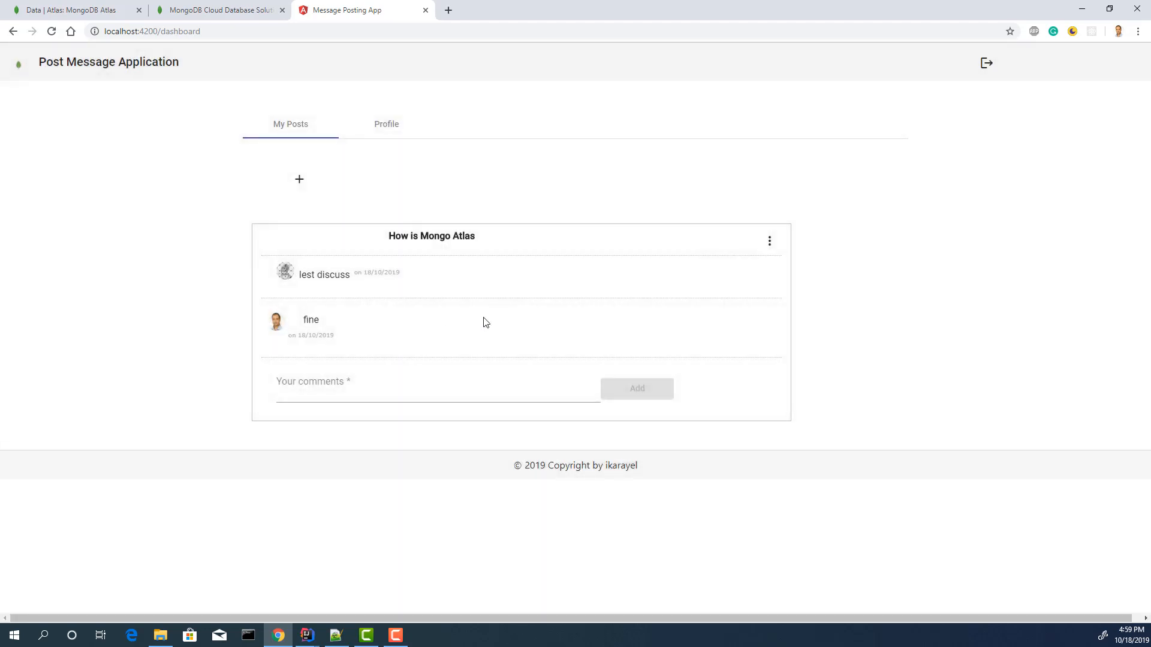
Delete the remaining 'How is Mongo Atlas' post, leaving the posts list empty.
click(770, 240)
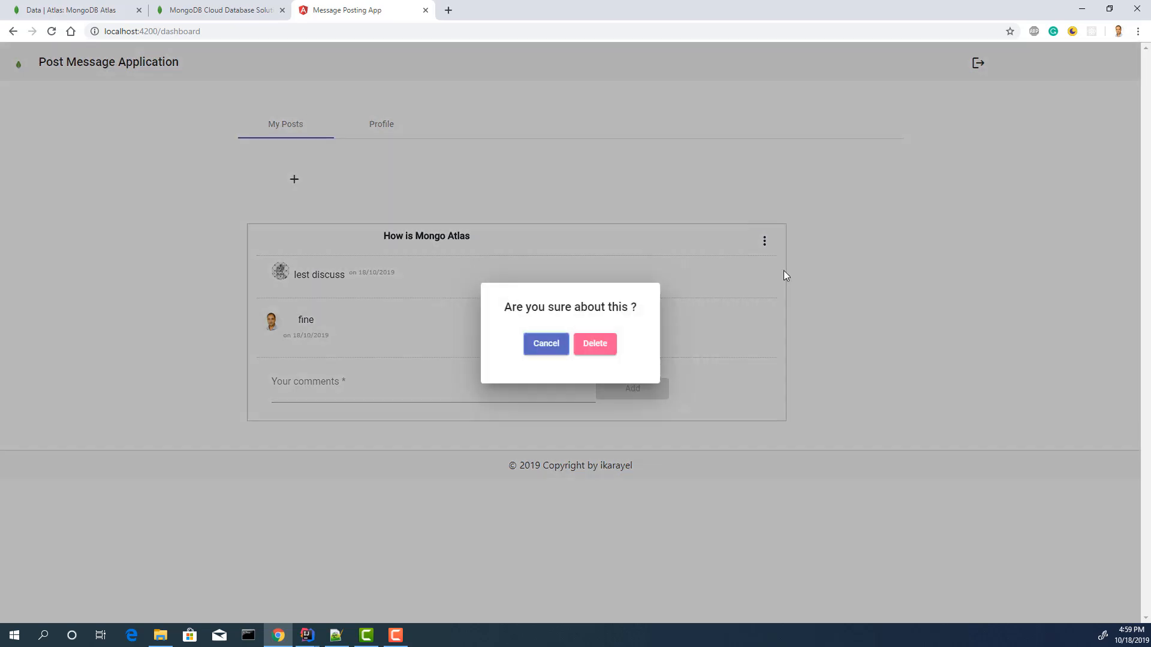
click(594, 344)
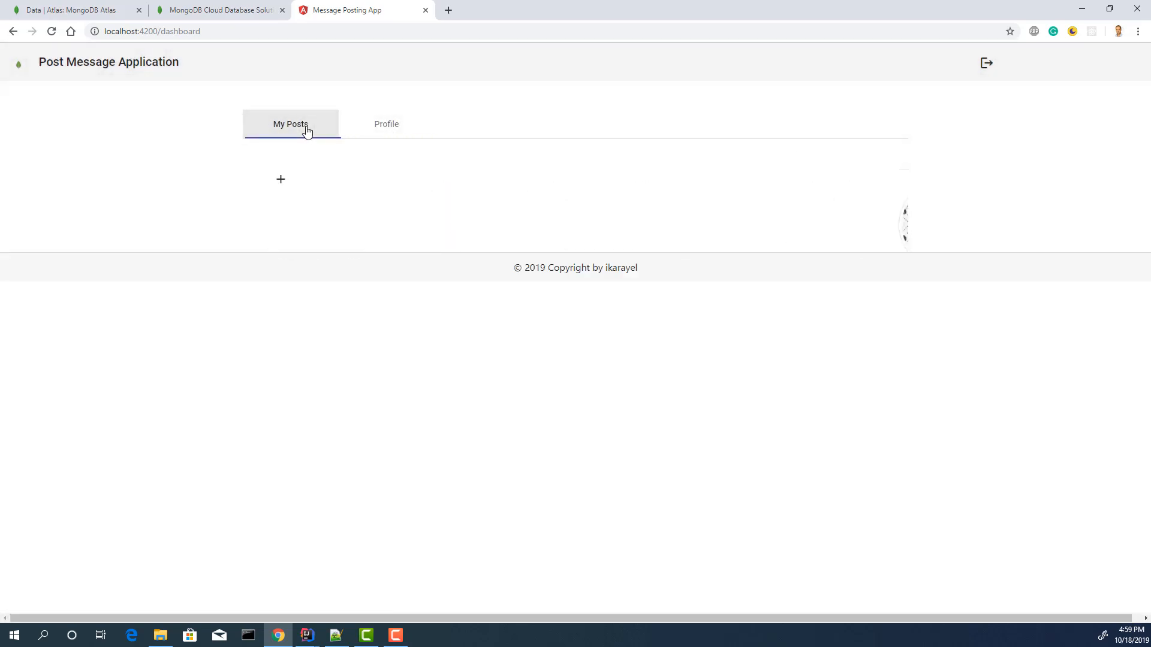
mouse_move(966, 81)
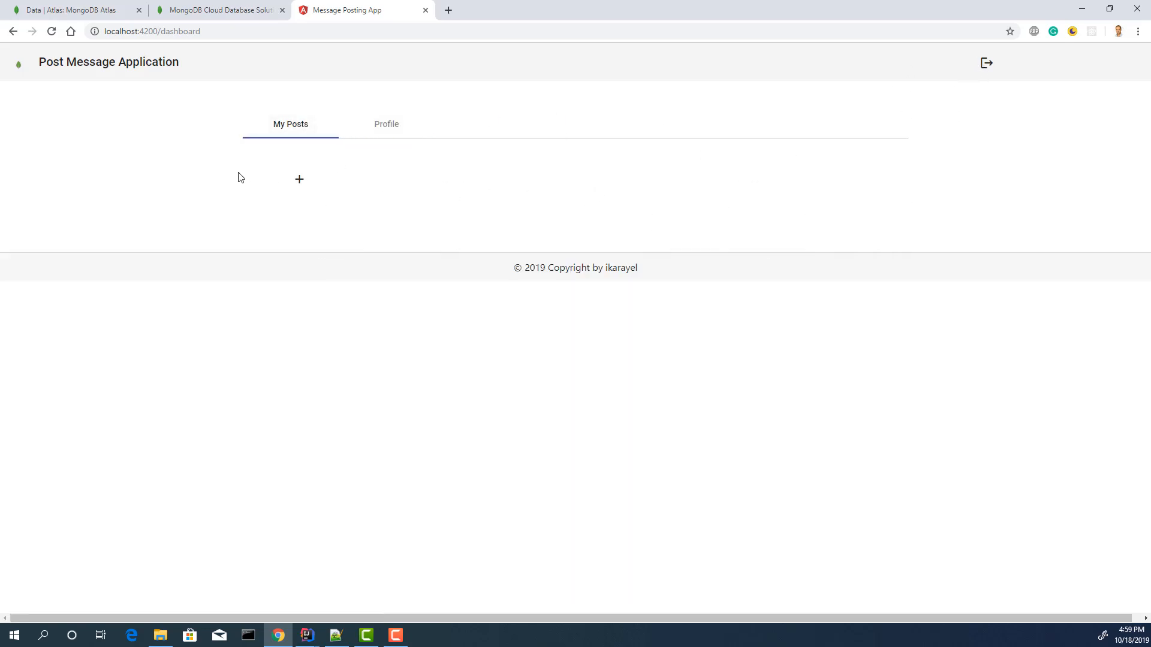
mouse_move(111, 52)
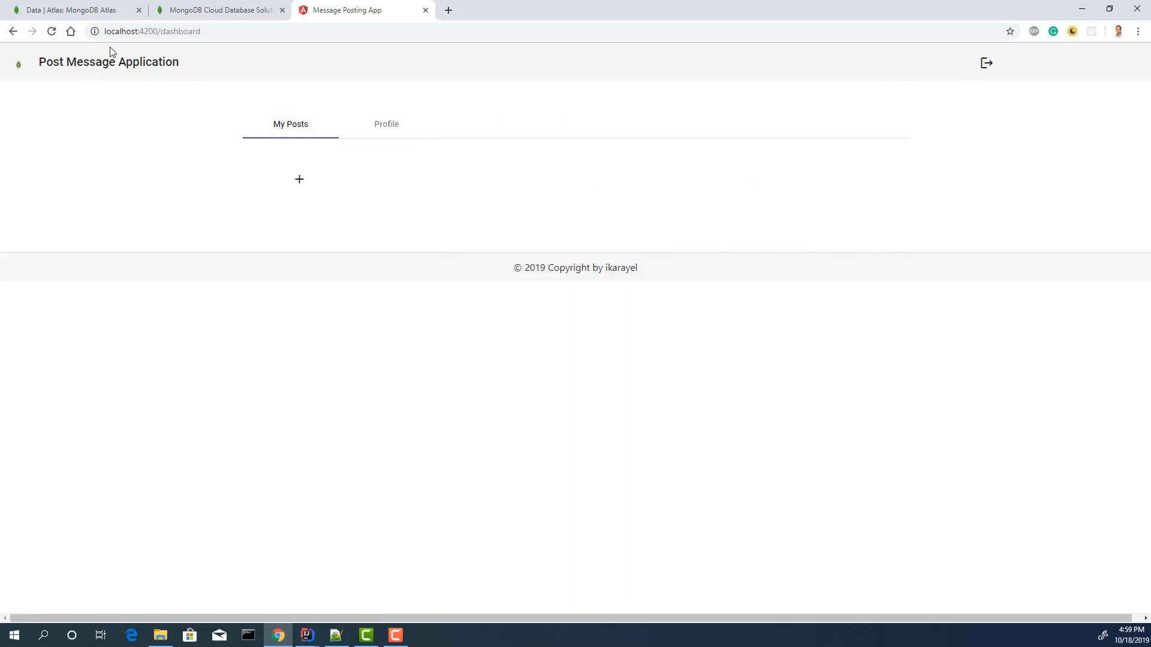